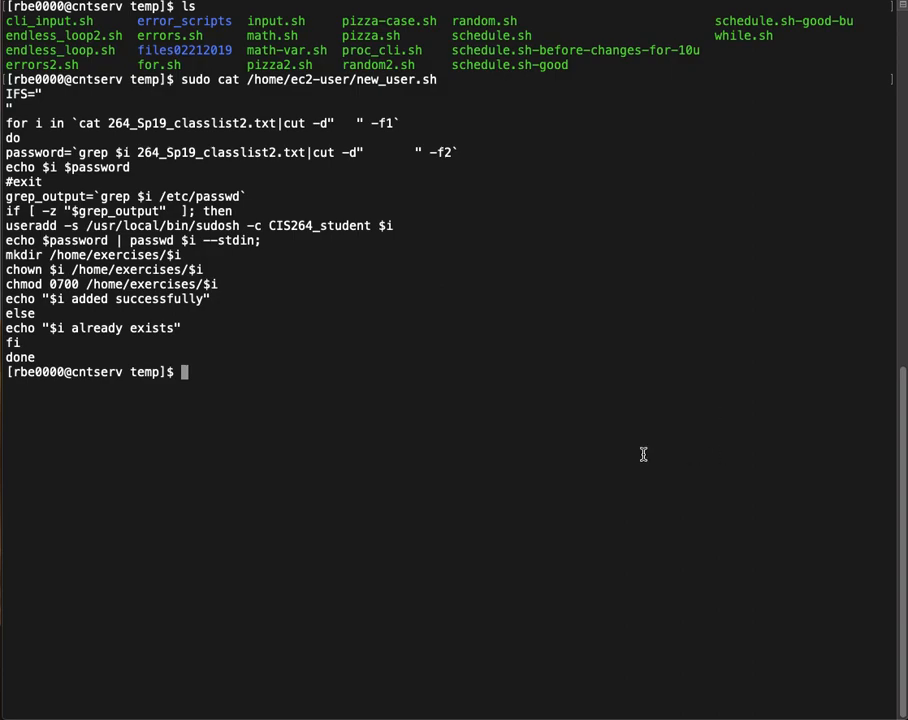
pyautogui.moveTo(604, 468)
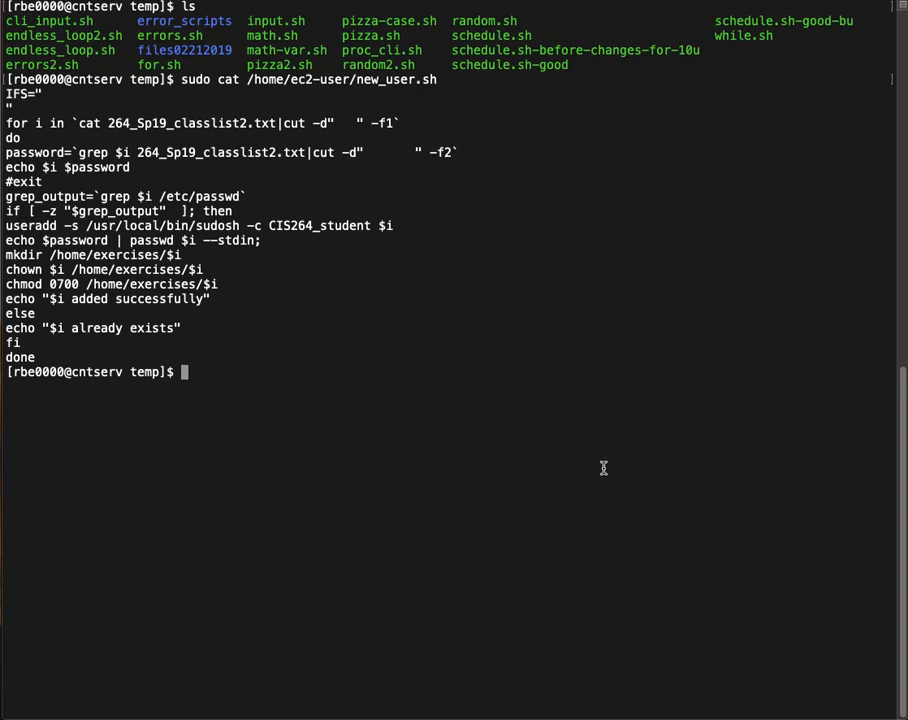
pyautogui.moveTo(242, 318)
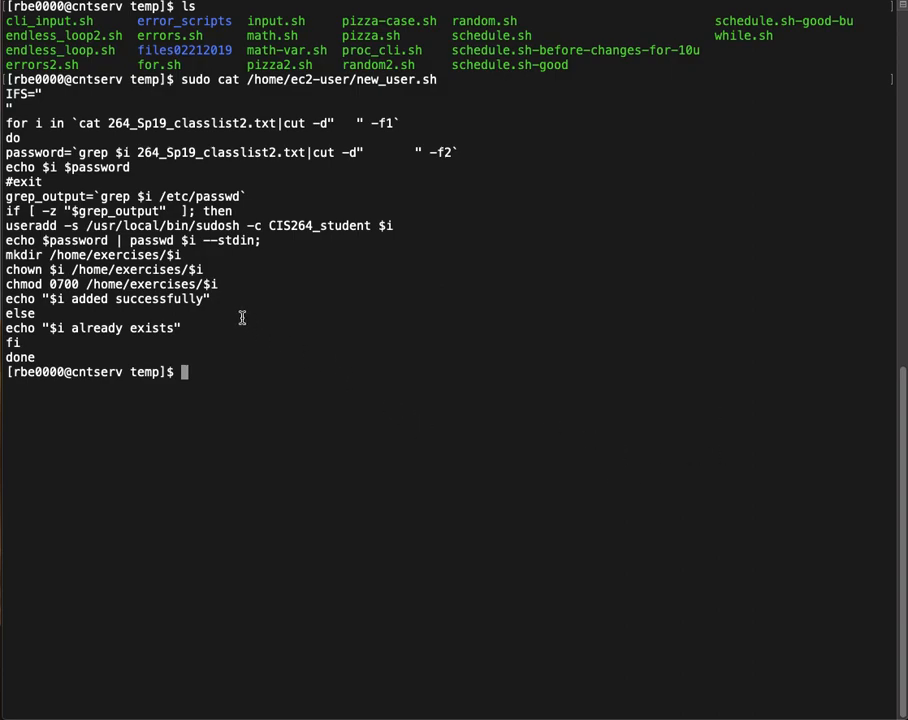
pyautogui.moveTo(160, 196)
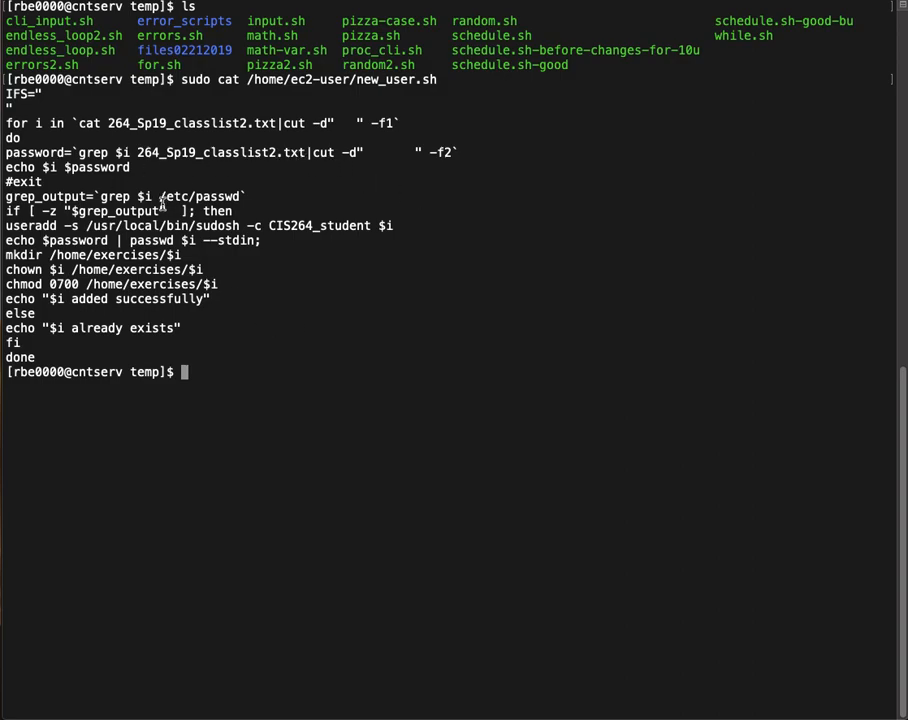
pyautogui.moveTo(70, 122)
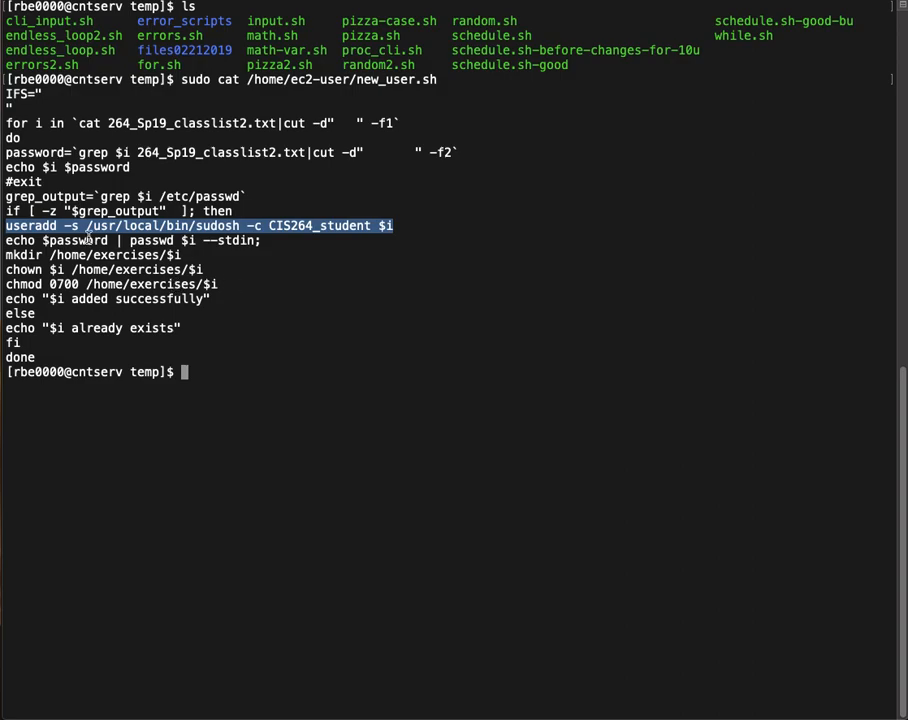
pyautogui.moveTo(224, 264)
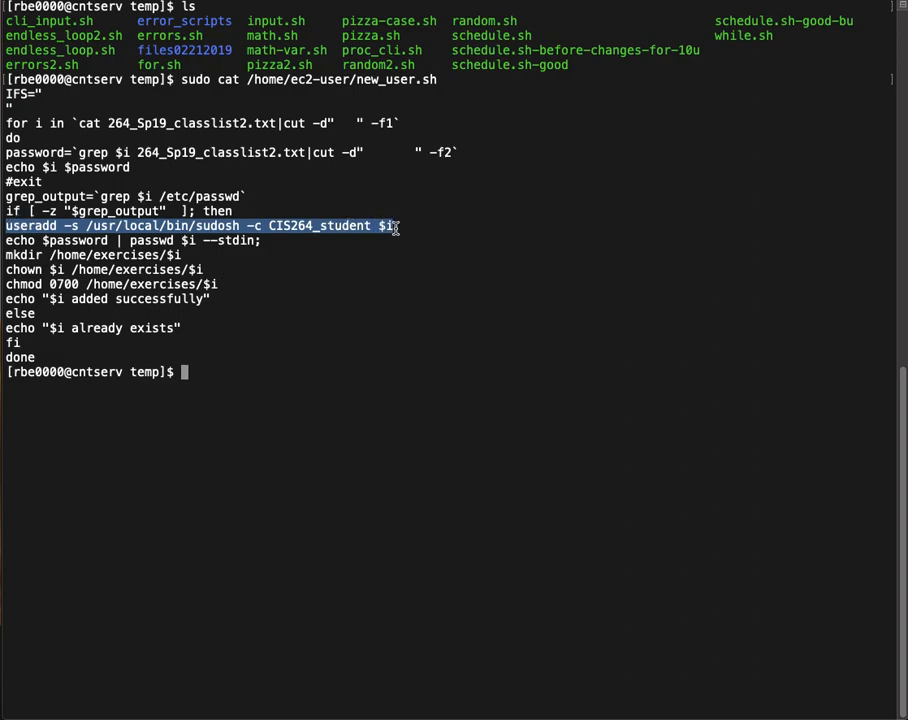
pyautogui.moveTo(350, 296)
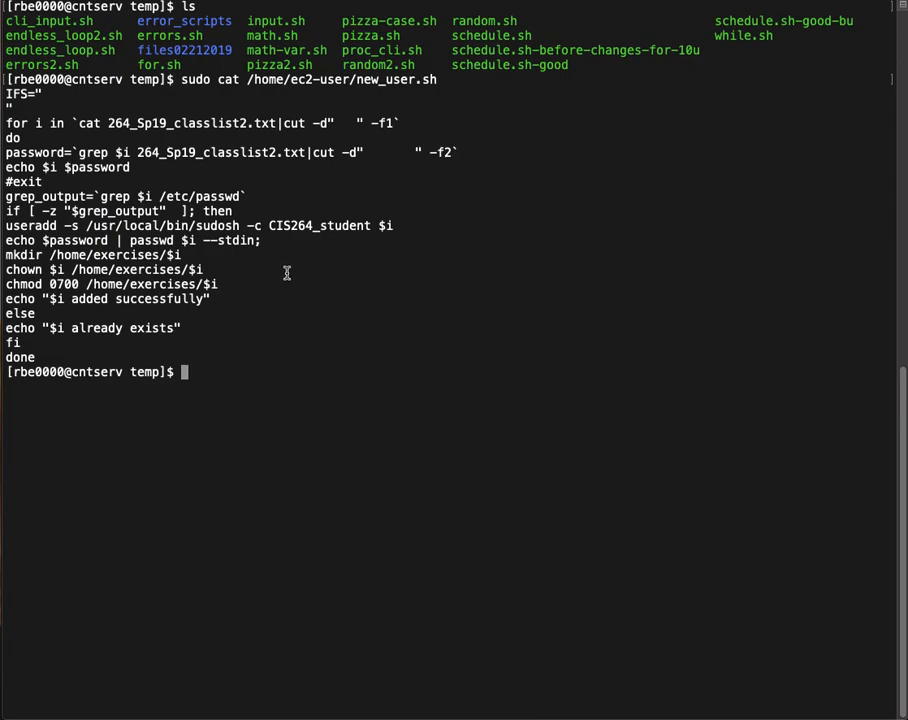
pyautogui.moveTo(320, 298)
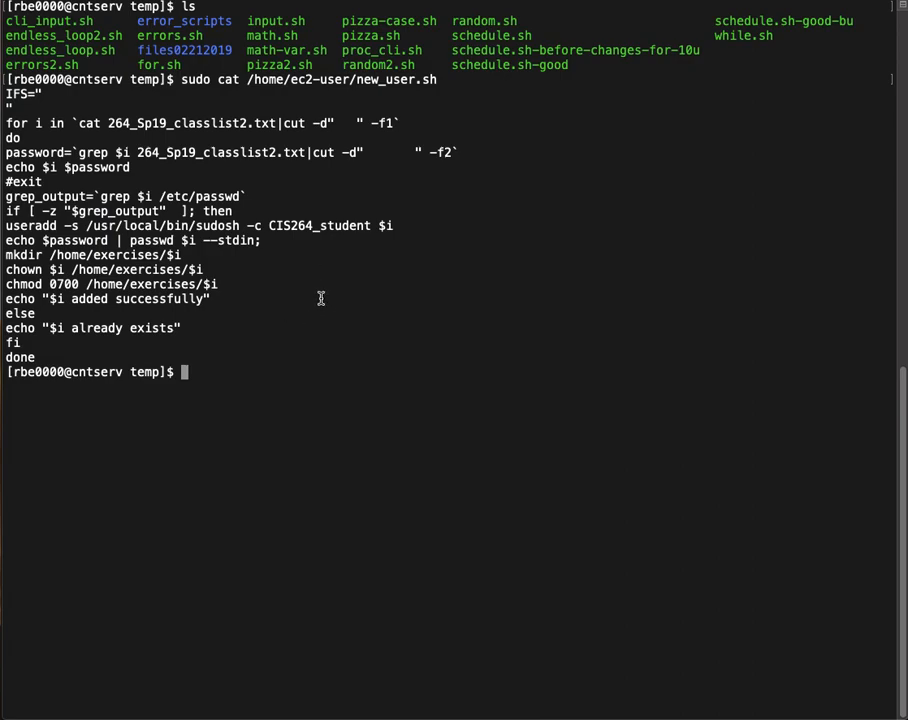
pyautogui.moveTo(388, 224)
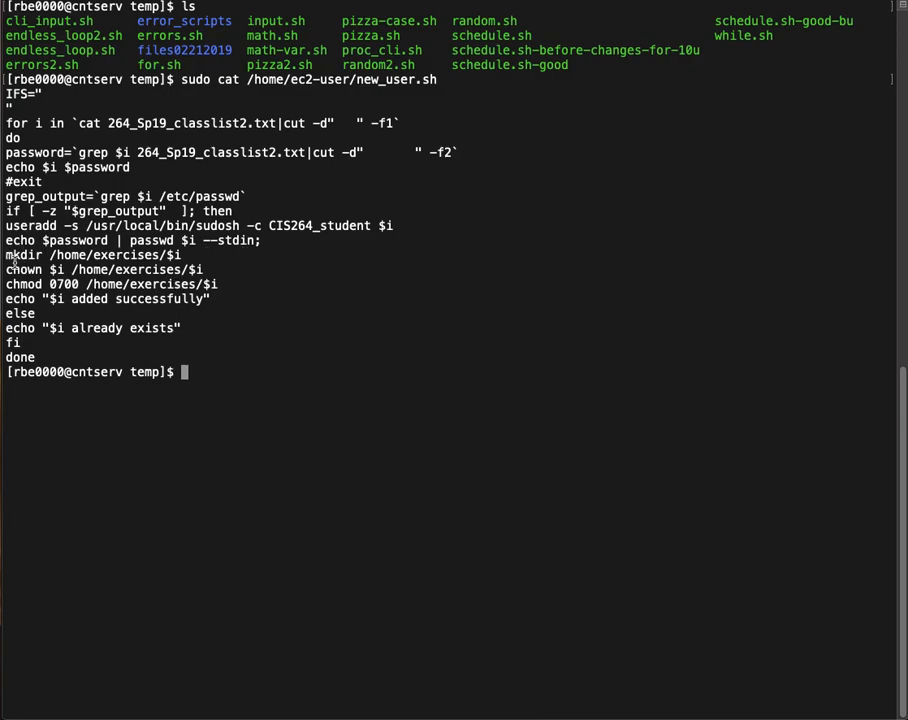
# Step: Highlight the mkdir line and the if block of the script being reviewed
pyautogui.doubleClick(24, 256)
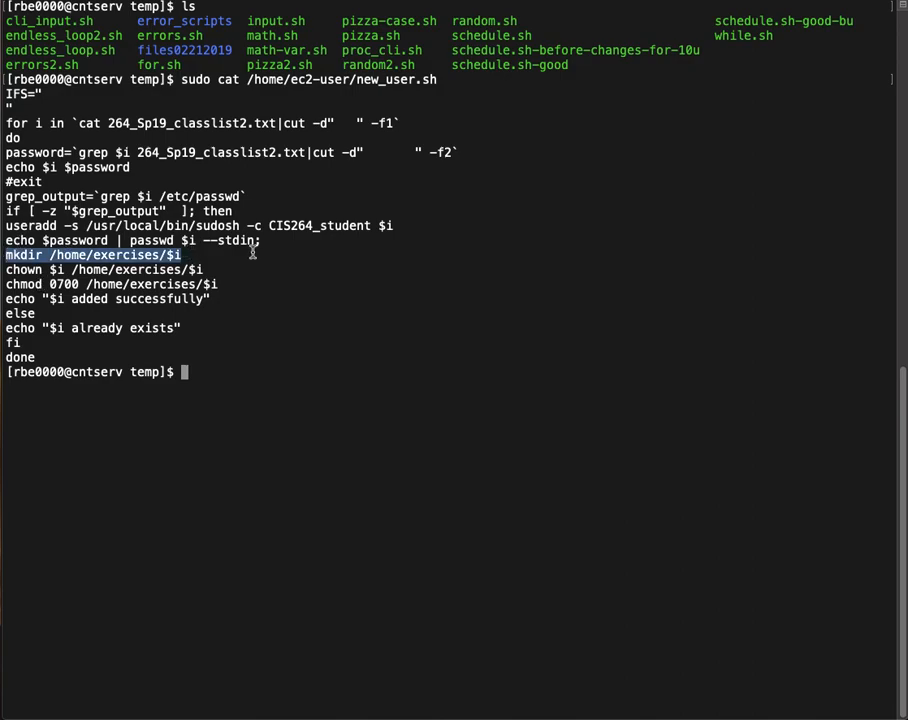
pyautogui.moveTo(268, 264)
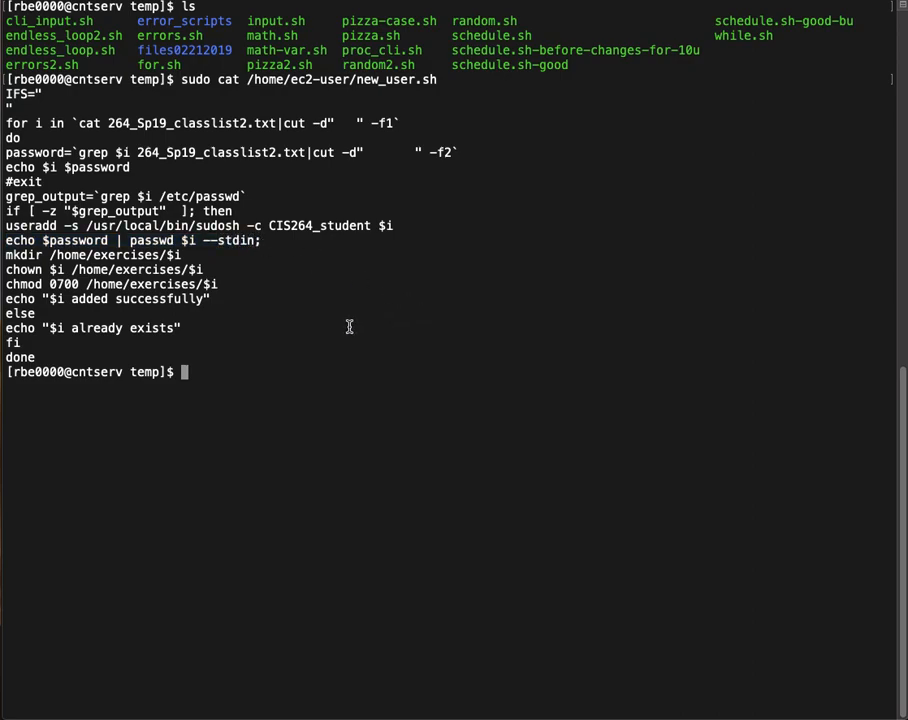
pyautogui.moveTo(48, 224)
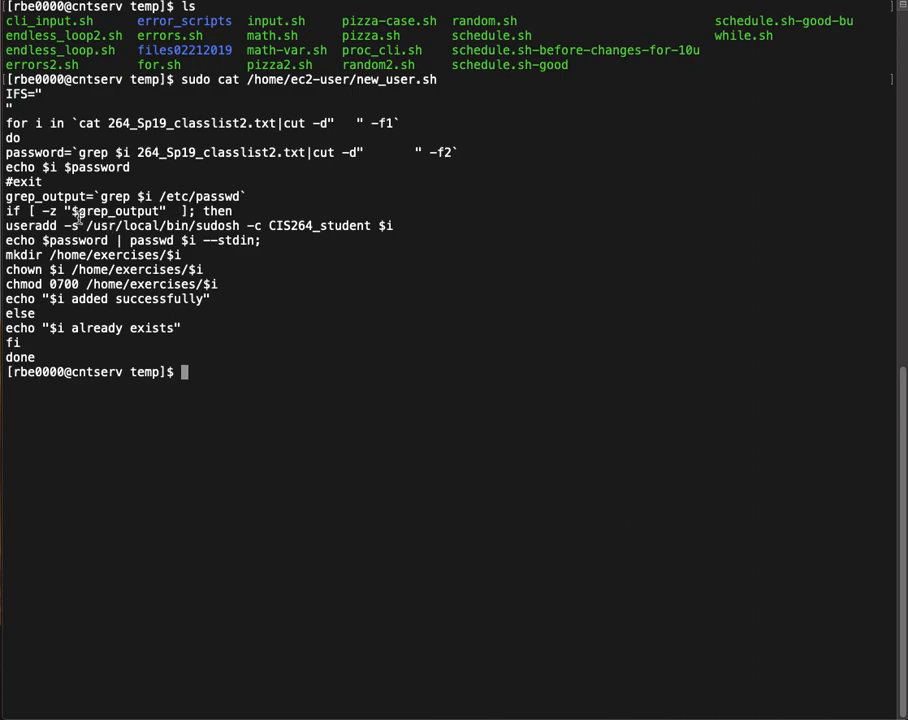
pyautogui.doubleClick(16, 212)
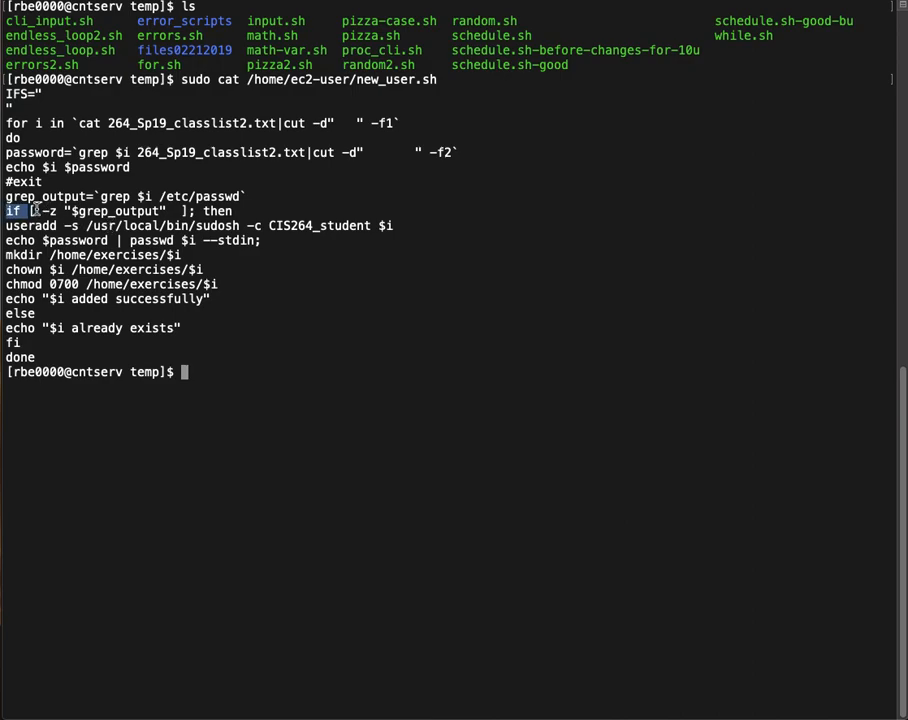
pyautogui.moveTo(30, 212); pyautogui.dragTo(204, 284)
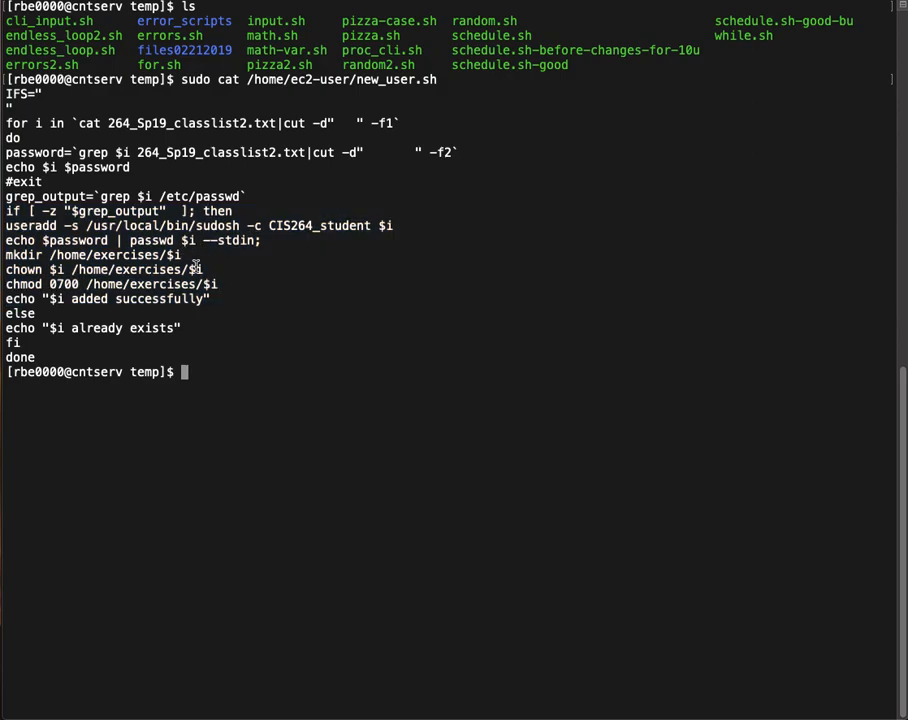
pyautogui.moveTo(280, 218)
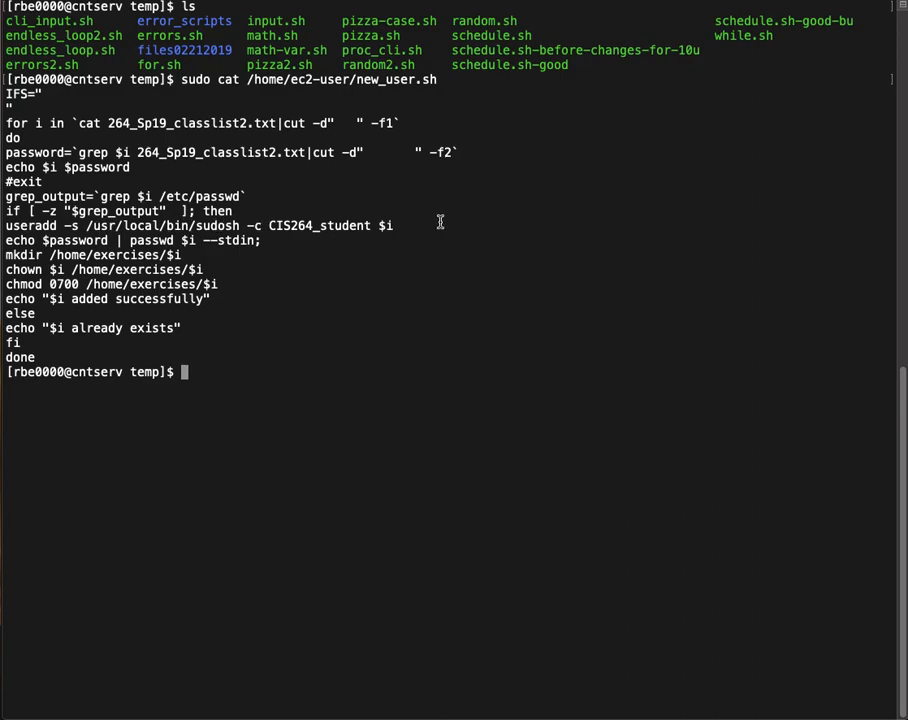
pyautogui.moveTo(472, 242)
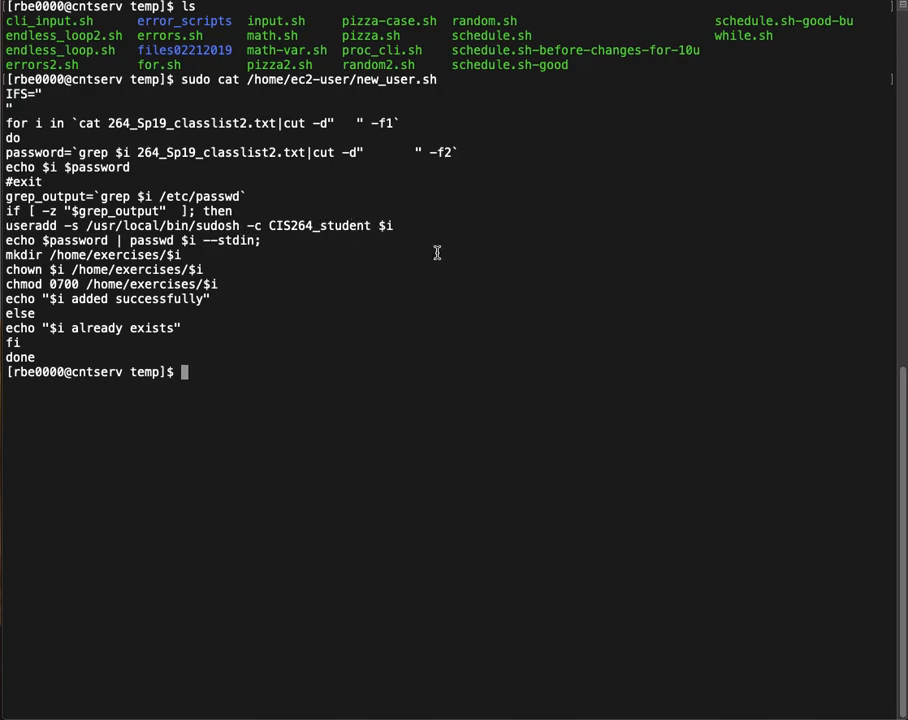
# Step: Clear the terminal, open errors.sh in vim and highlight its date format string
pyautogui.write('clear')
pyautogui.write('vi e')
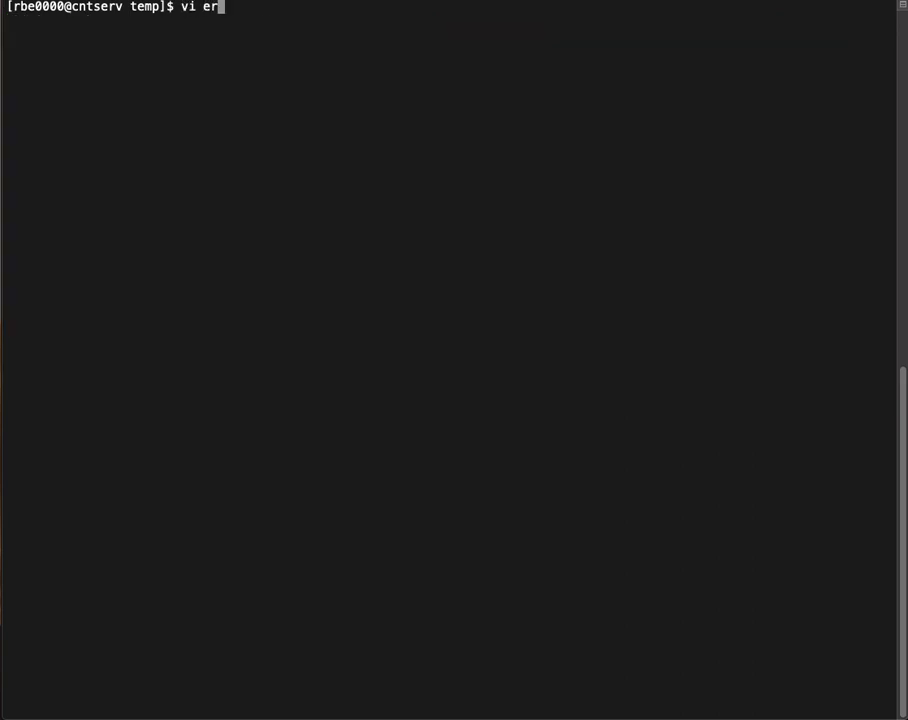
pyautogui.write('ro')
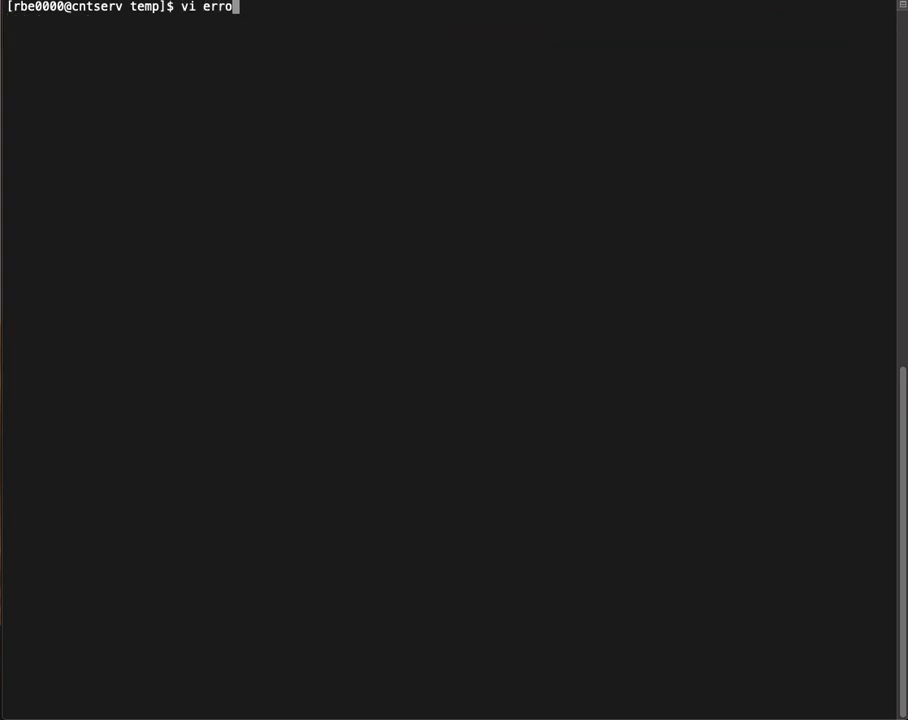
pyautogui.write('rs.sh')
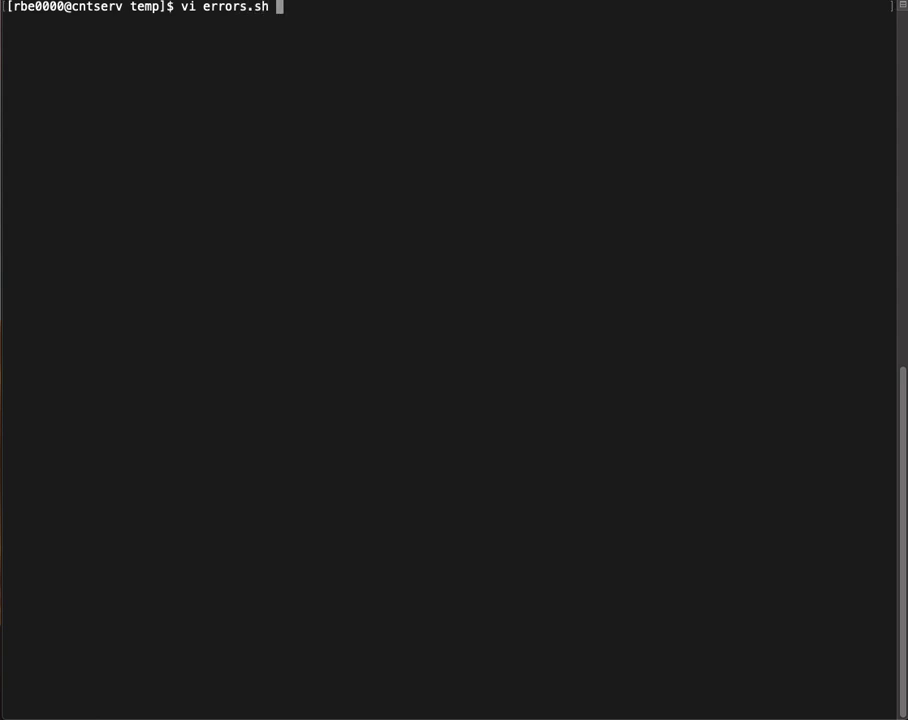
pyautogui.press('Enter')
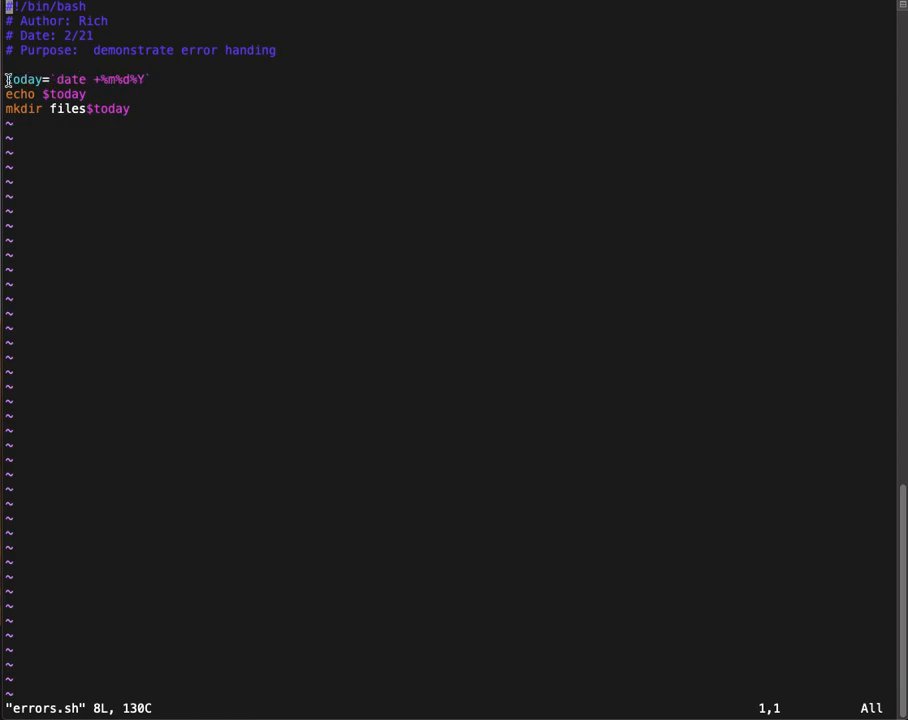
pyautogui.doubleClick(24, 80)
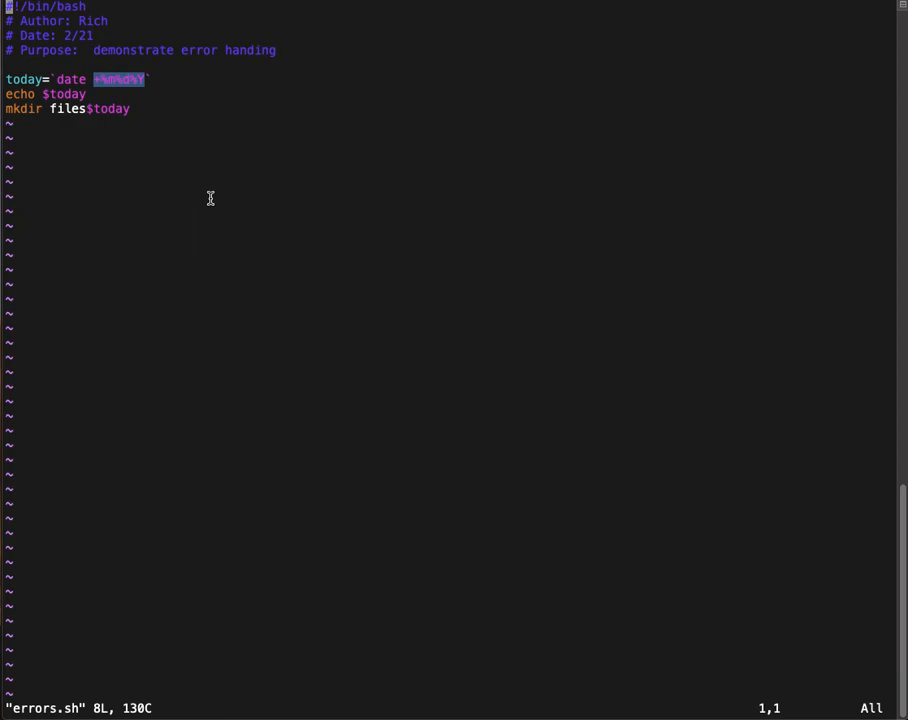
pyautogui.moveTo(208, 188)
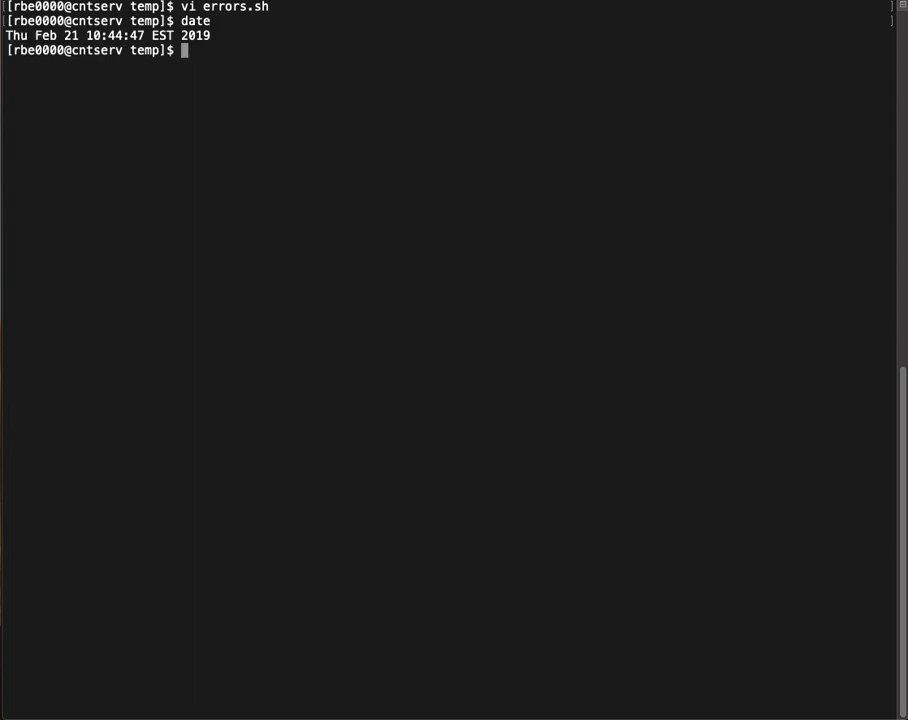
# Step: Print today's date as 02212019 using date '+%m%d%Y'
pyautogui.write('date')
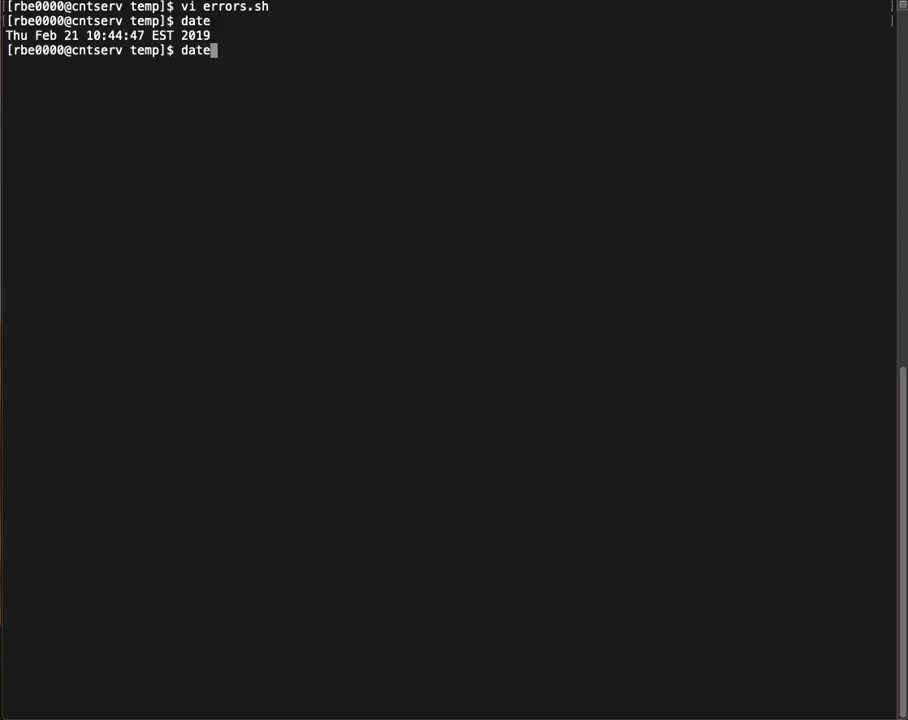
pyautogui.write("'")
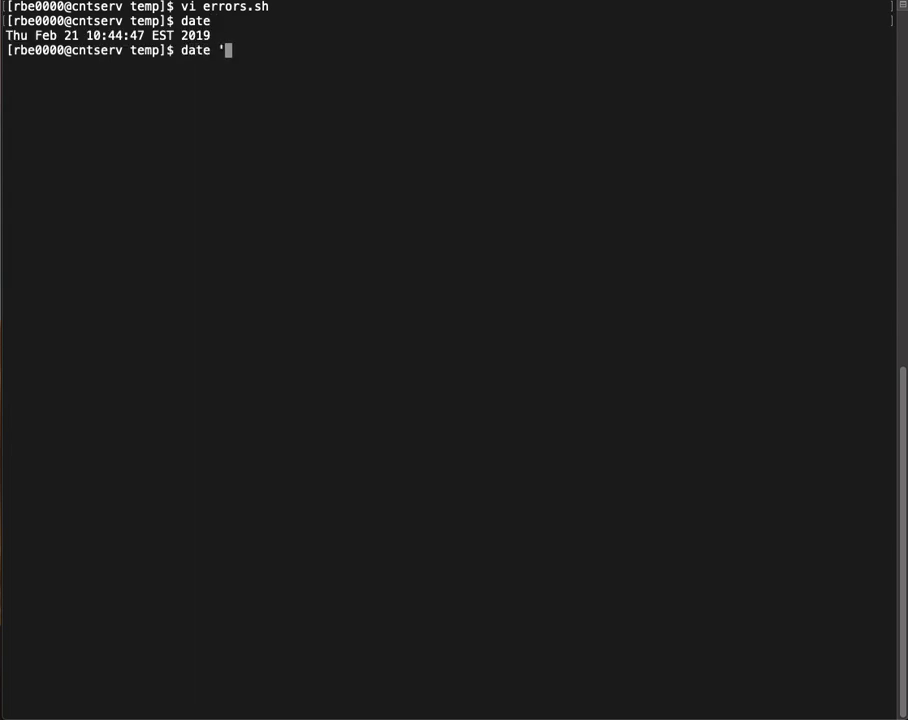
pyautogui.write('+%m')
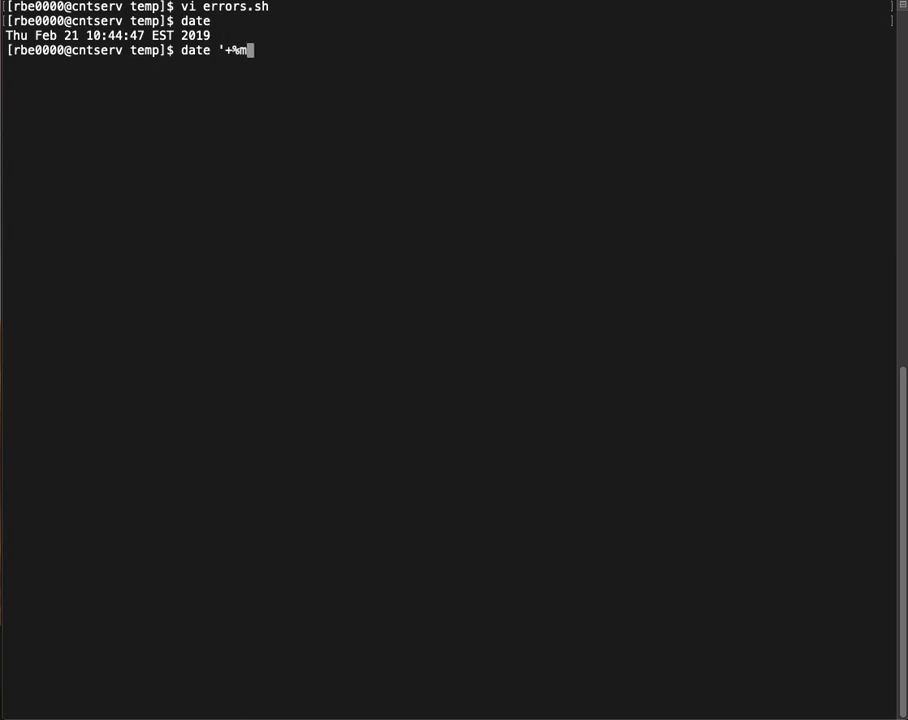
pyautogui.write('%d%Y')
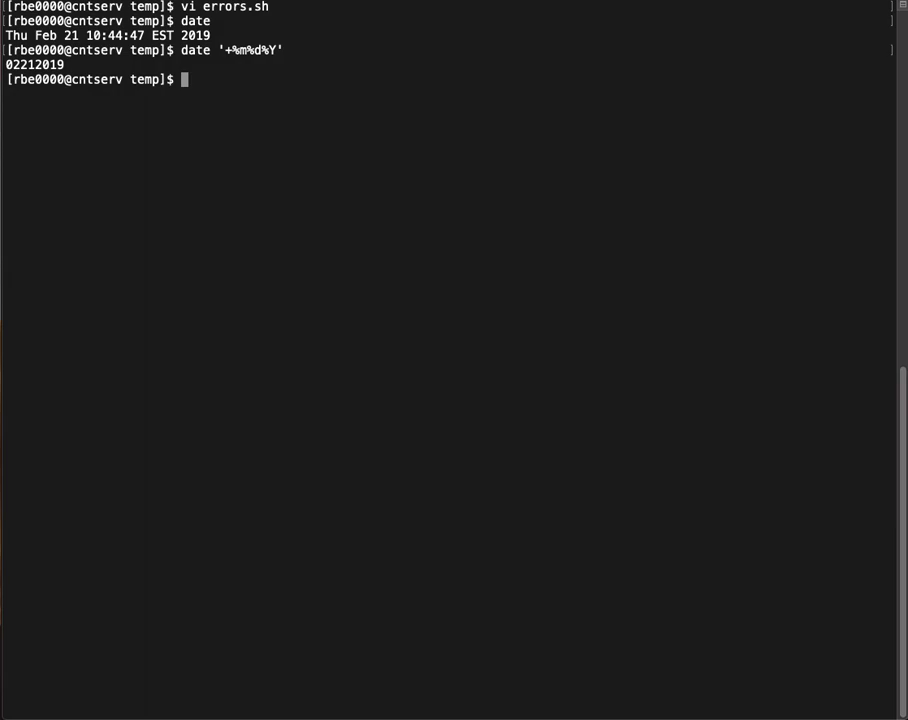
# Step: Print the date as 022119 with a two-digit year, then start opening the date man page
pyautogui.write("date '+%m%d%y'")
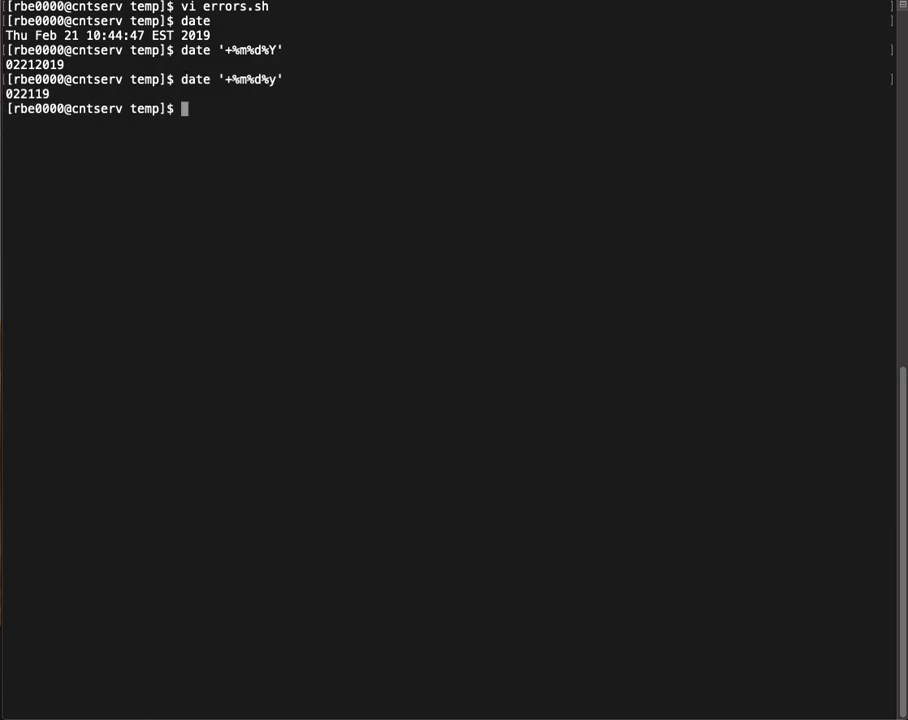
pyautogui.write("date '+%m%d%")
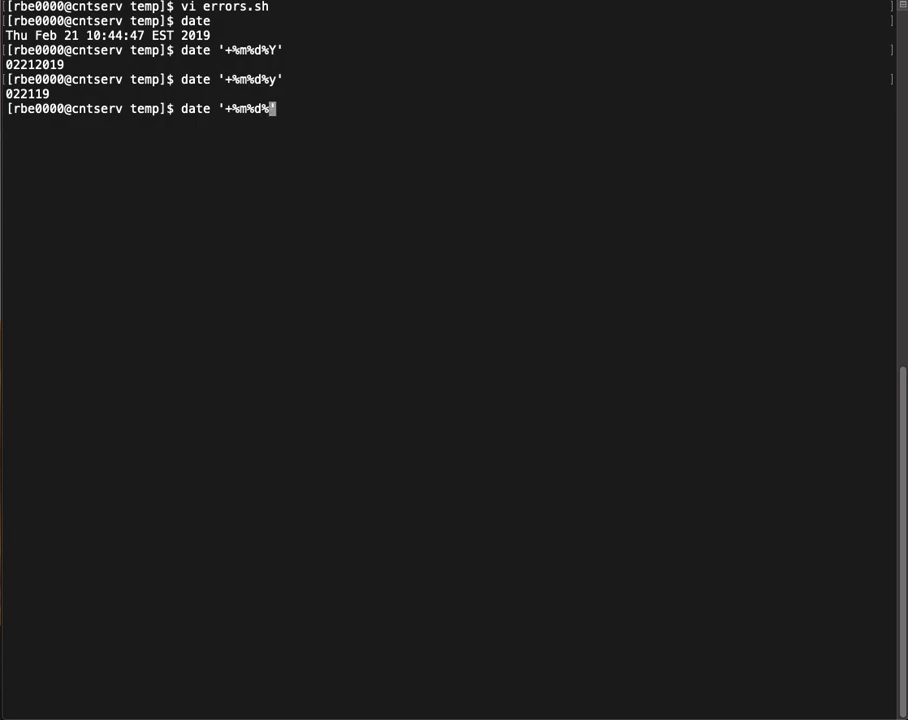
pyautogui.write('m')
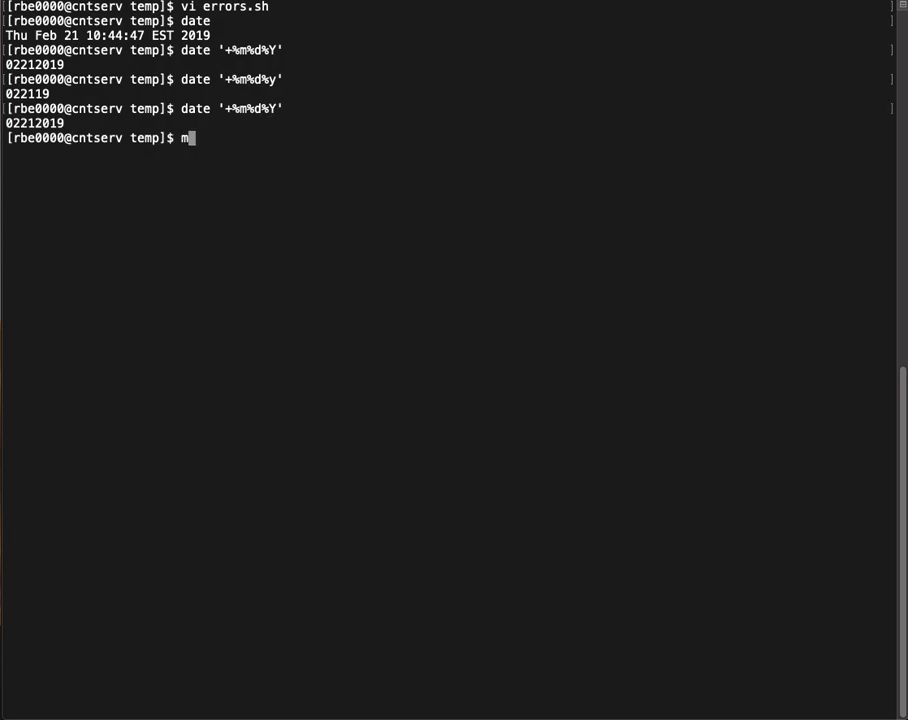
pyautogui.write('an')
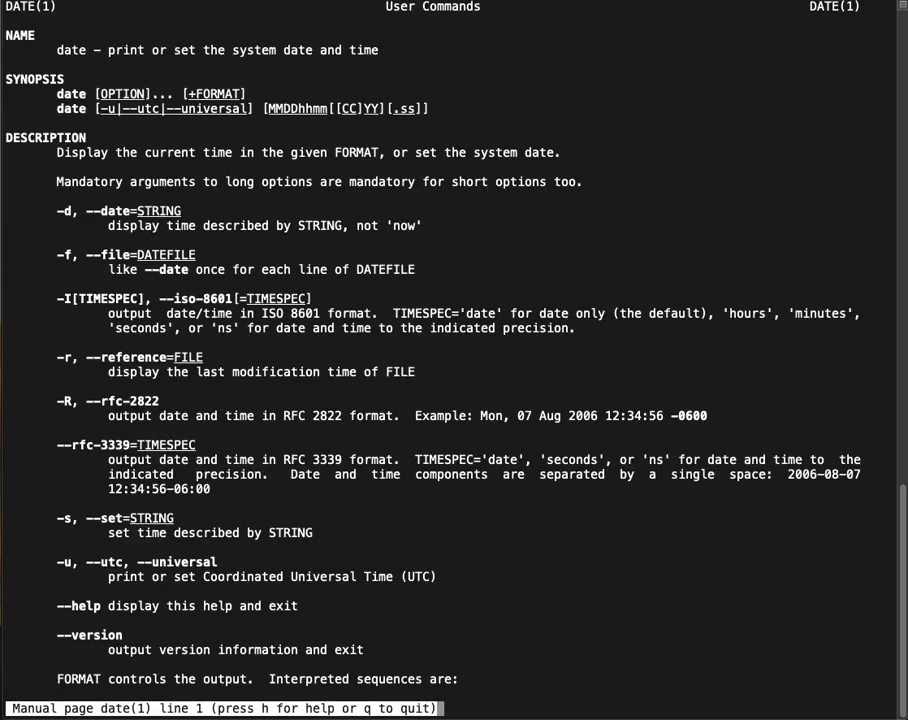
# Step: Scroll the date manual's FORMAT section and quit back to the shell
pyautogui.scroll(-3)
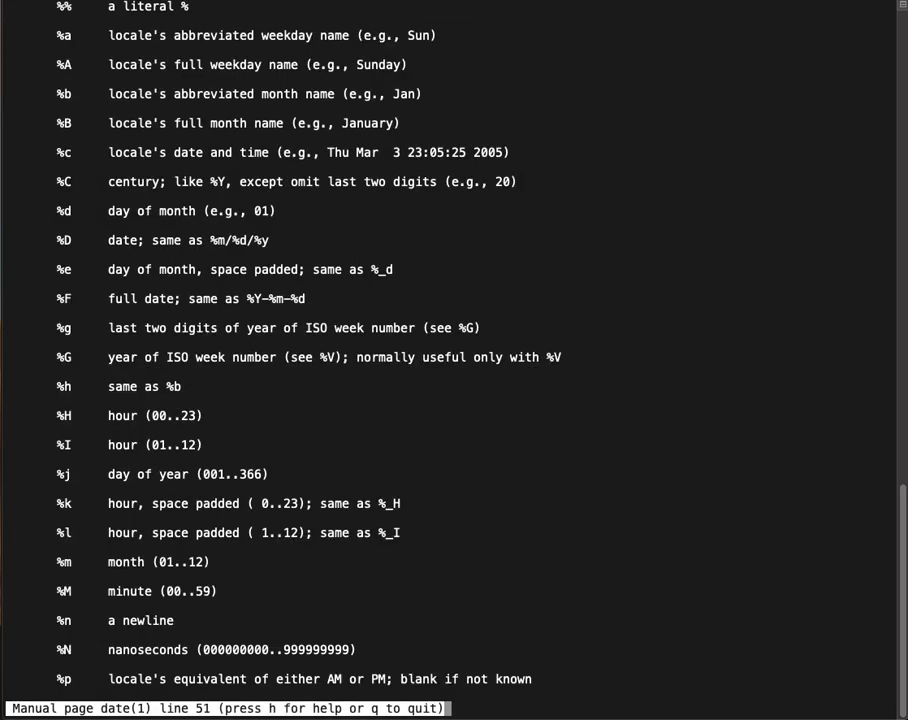
pyautogui.press('q')
pyautogui.write('ls')
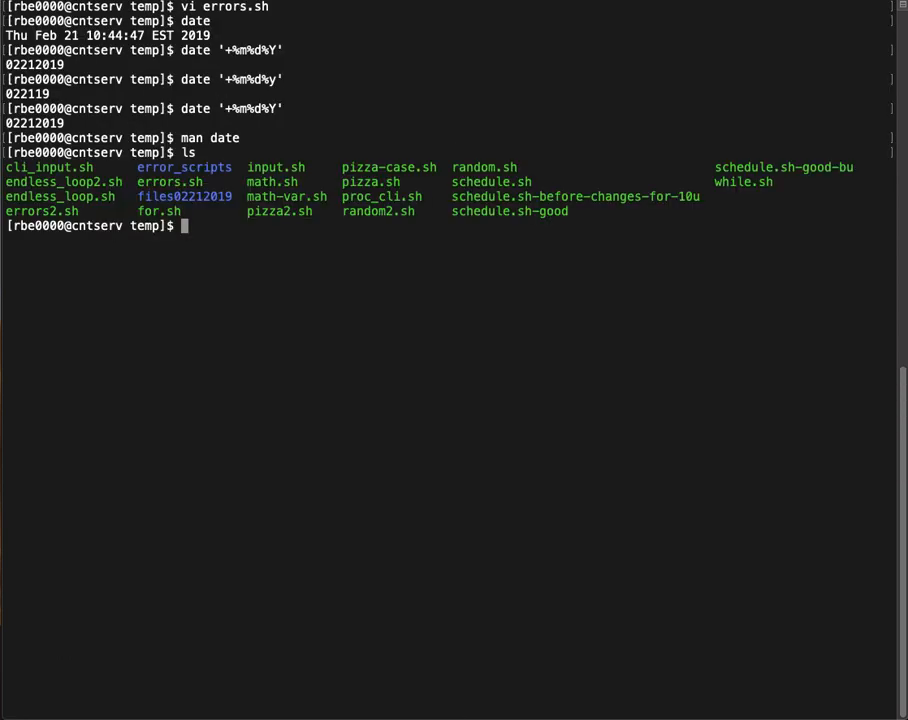
# Step: Remove the files02212019 directory
pyautogui.write('rm files02212019')
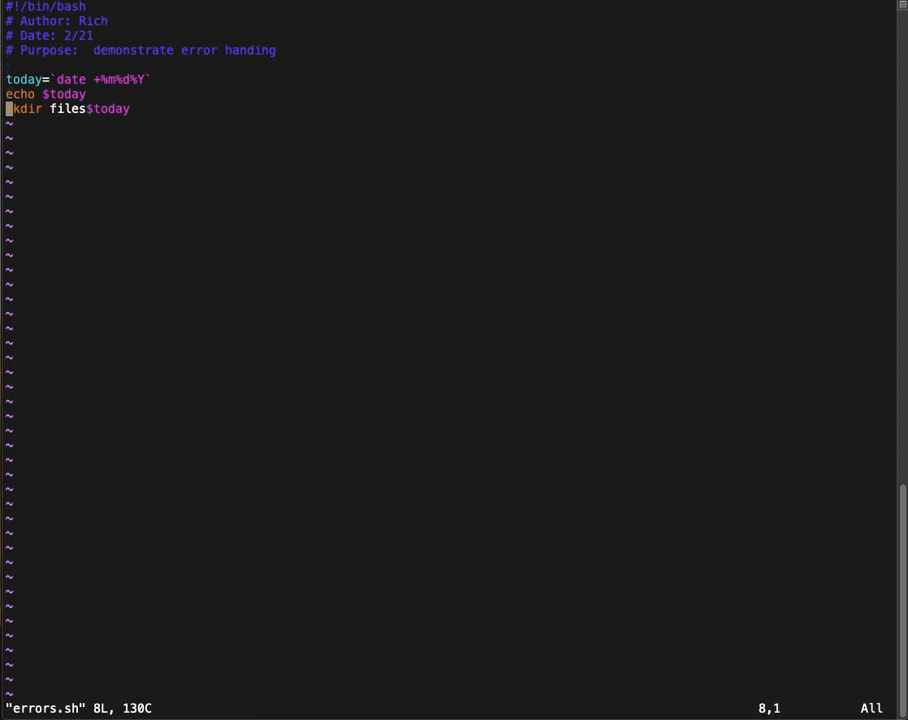
# Step: Add the comment '# do some processing using the new directory' and save with :wq
pyautogui.write('# do some p')
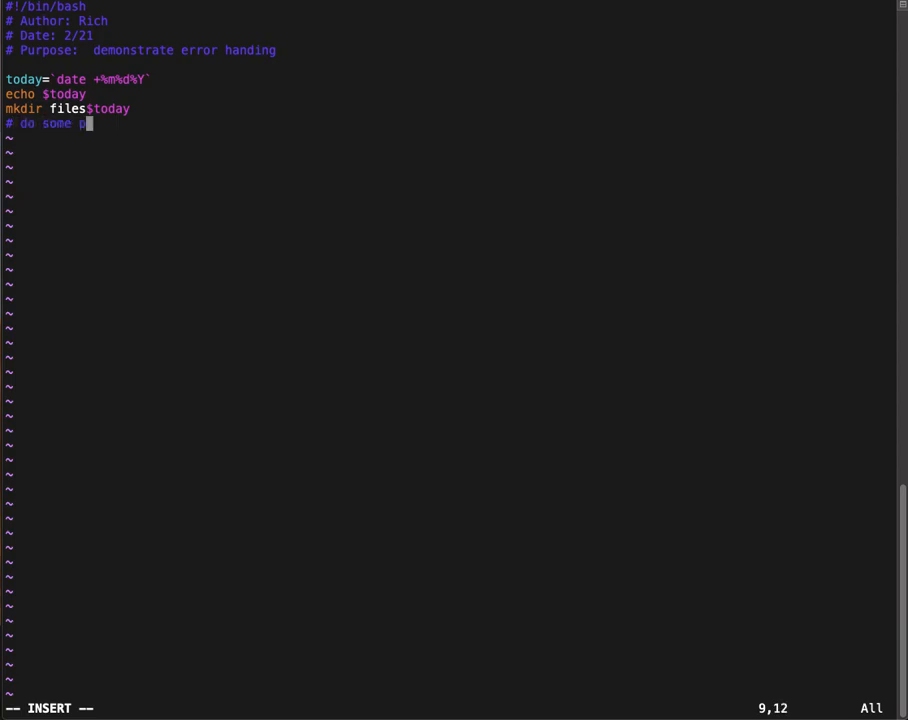
pyautogui.write('rocessing u')
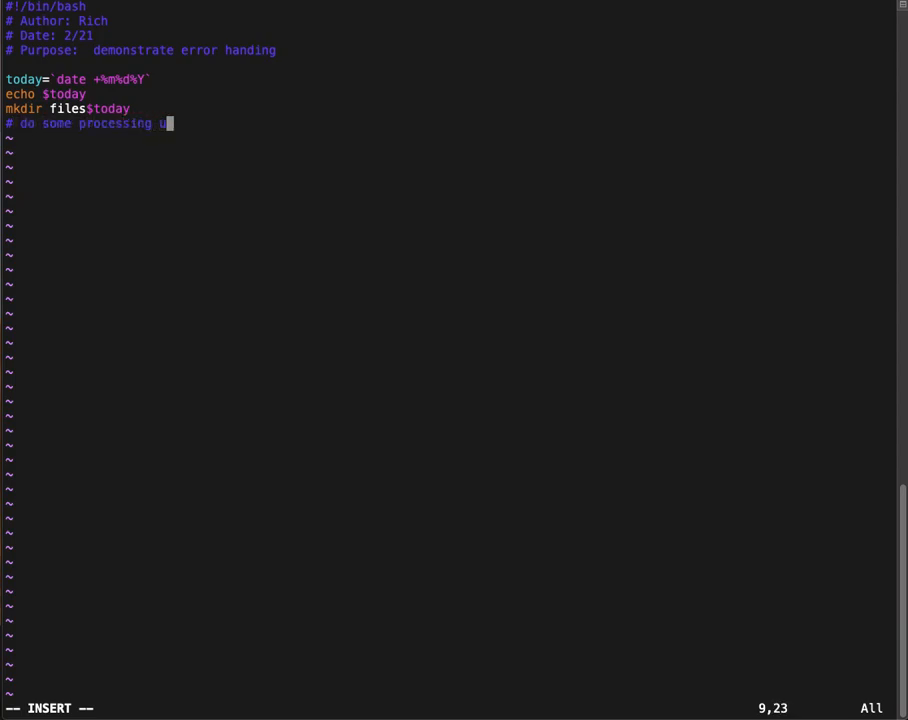
pyautogui.write('sing the new di')
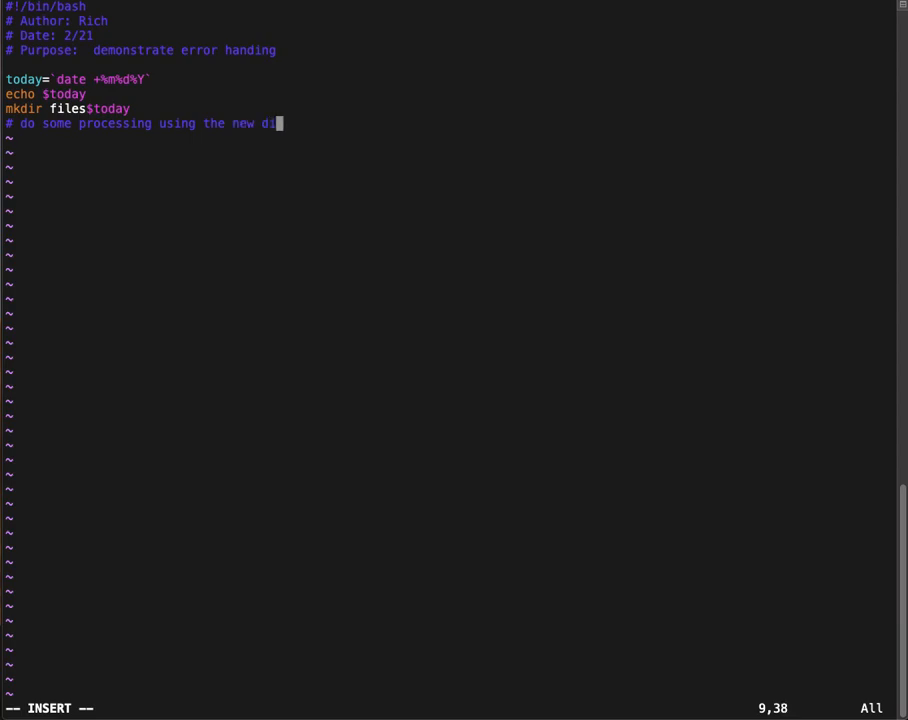
pyautogui.write('rectory')
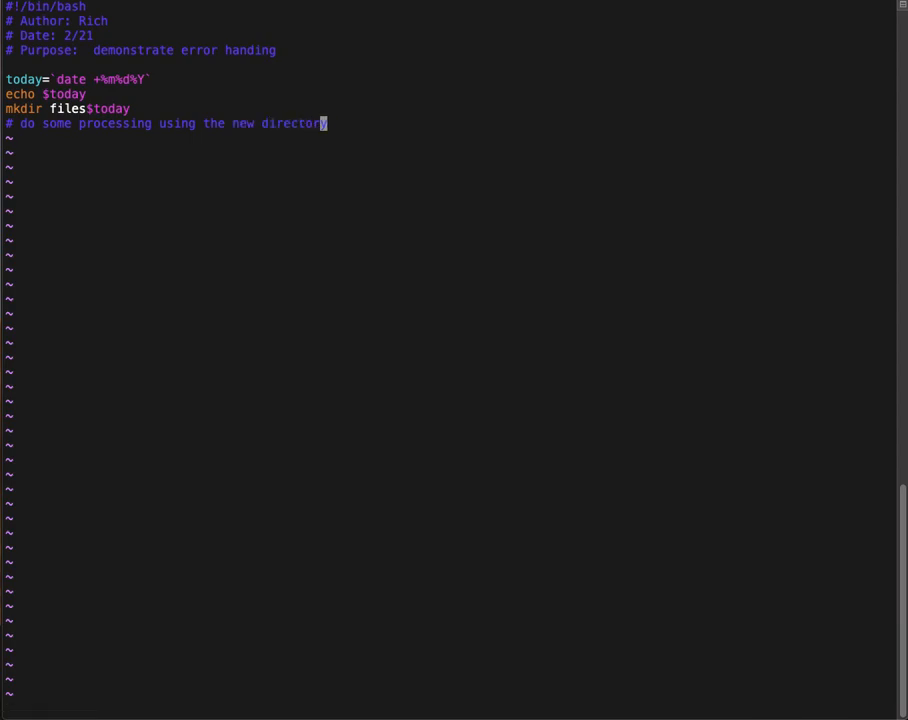
pyautogui.write(':wq')
pyautogui.write('echo "This is where')
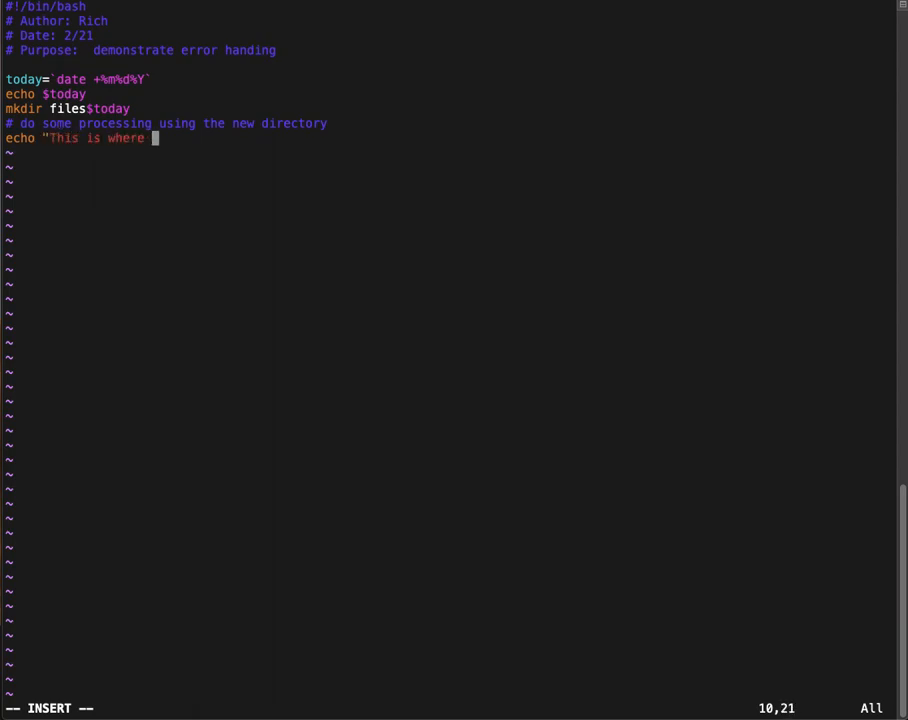
# Step: Add an echo line saying the magic would be happening here
pyautogui.write('the magic')
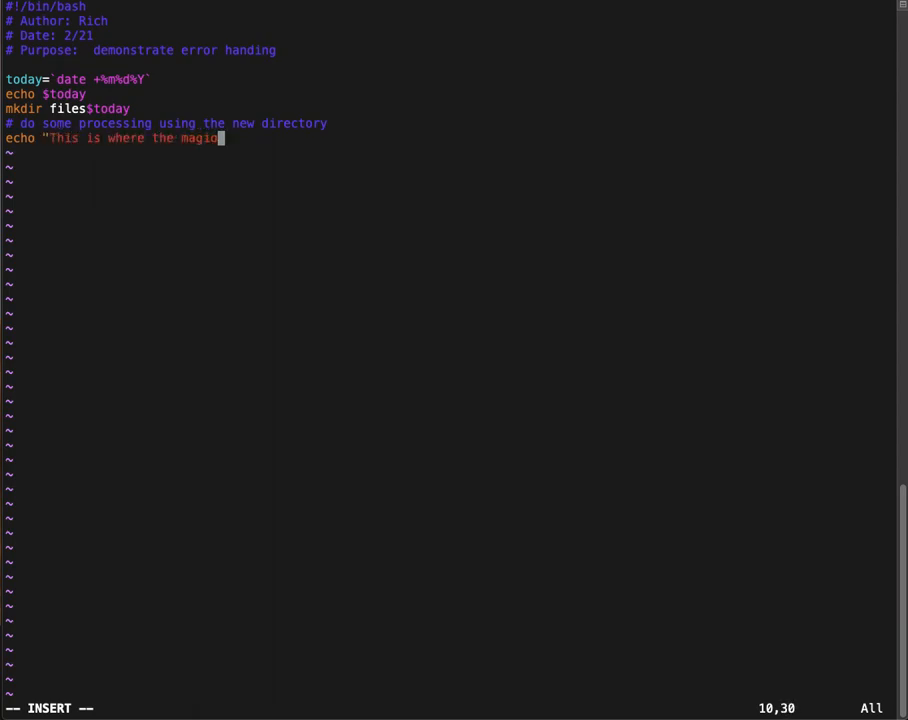
pyautogui.write('wo')
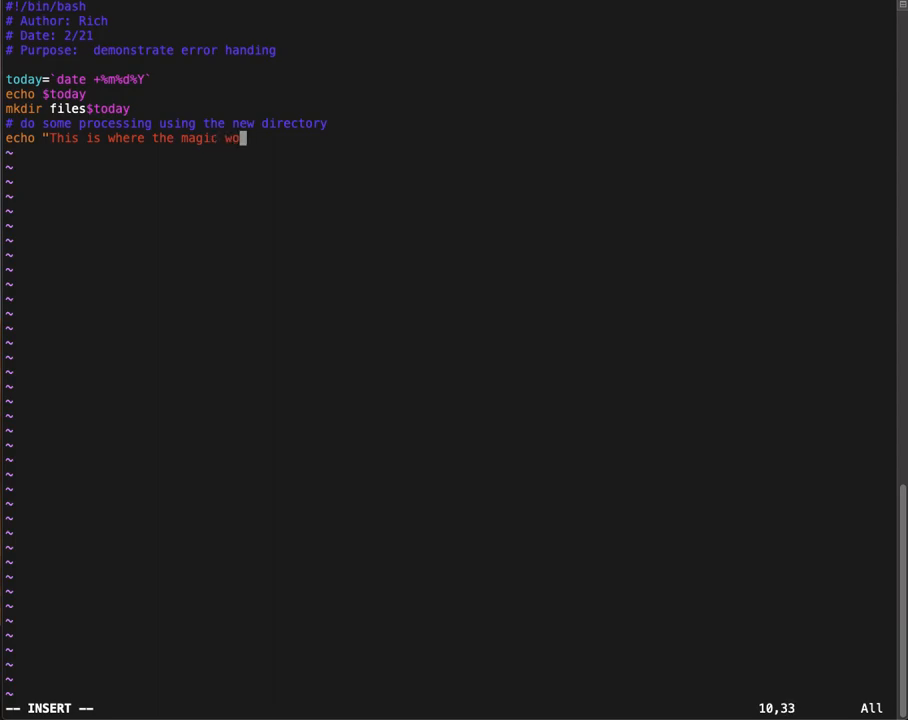
pyautogui.write('ld be happening')
pyautogui.write('./erro')
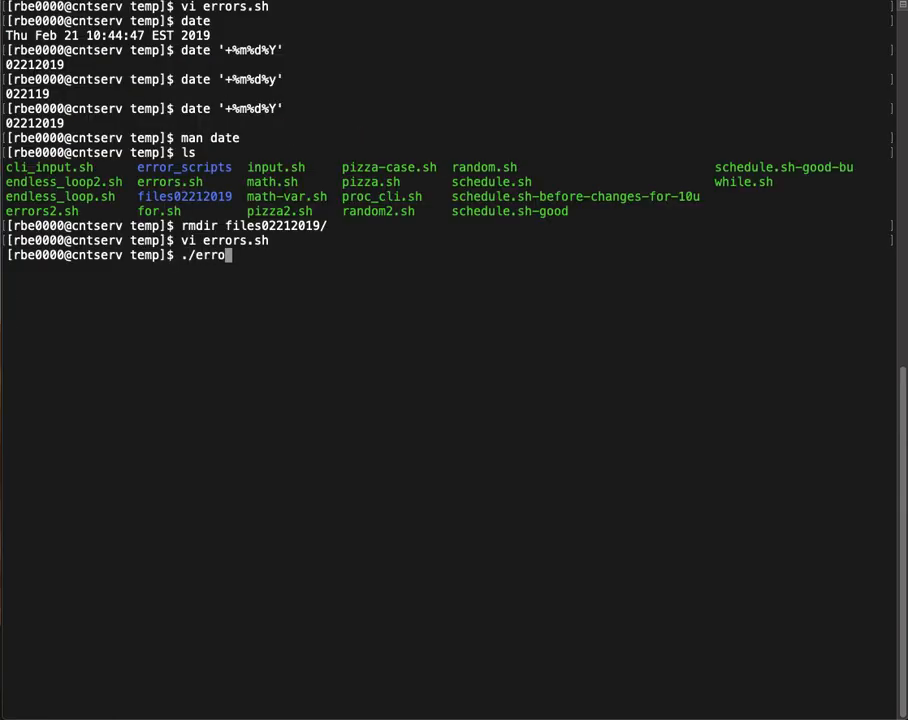
# Step: Run ./errors.sh twice and mark the mkdir 'cannot create directory' error from the second run
pyautogui.write('rs.sh')
pyautogui.write('ls')
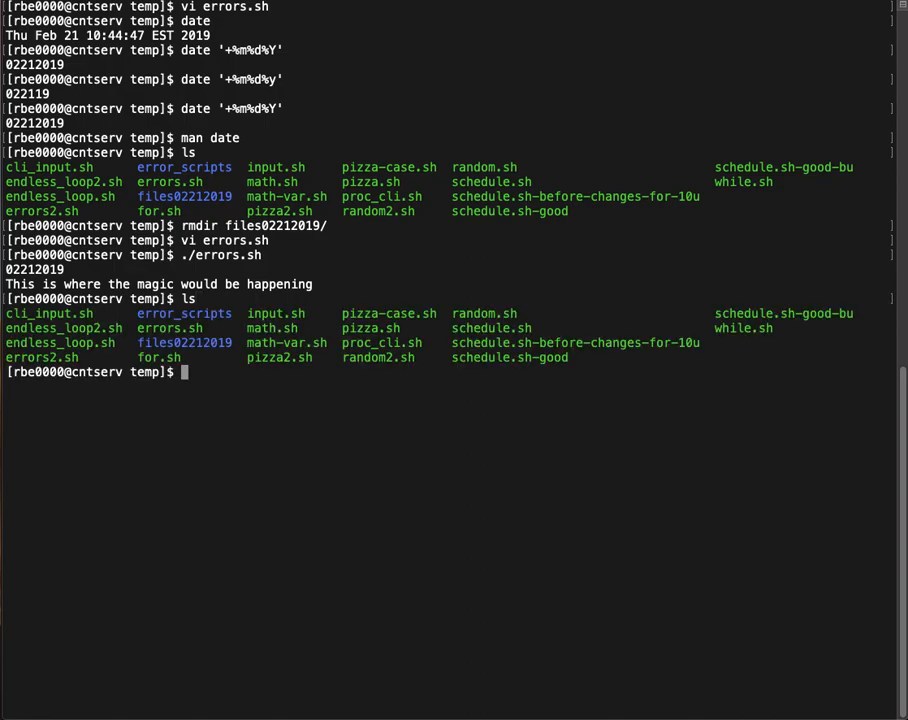
pyautogui.write('./errors.sh')
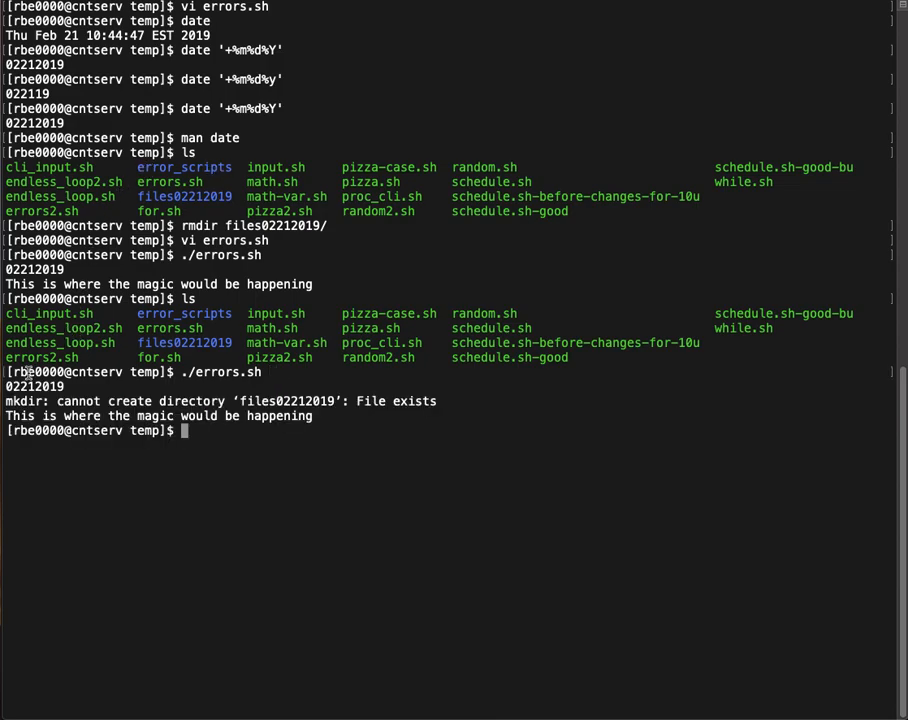
pyautogui.moveTo(484, 400)
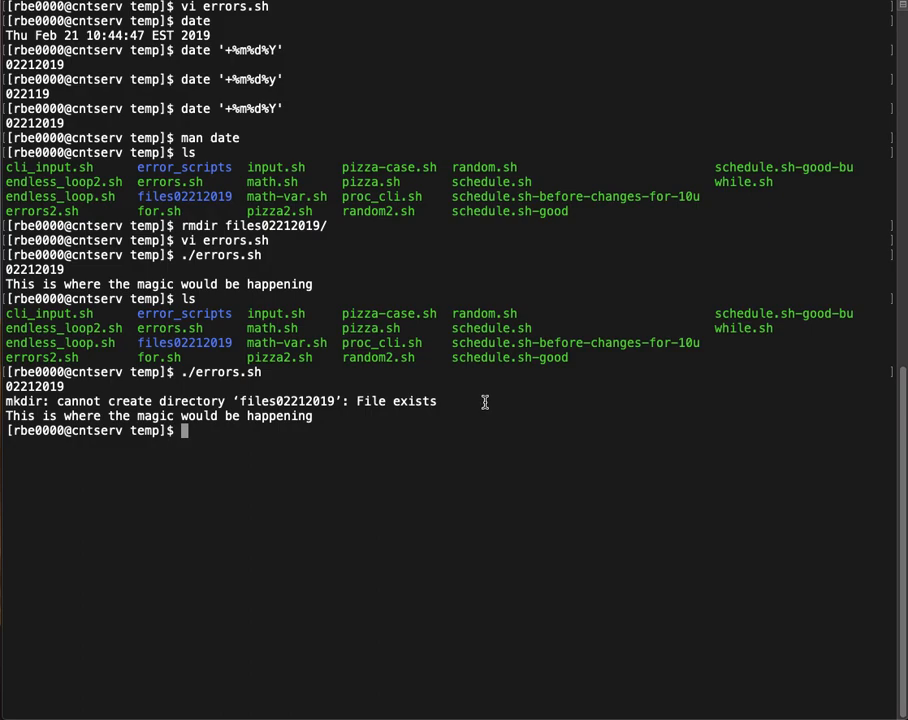
pyautogui.moveTo(524, 452)
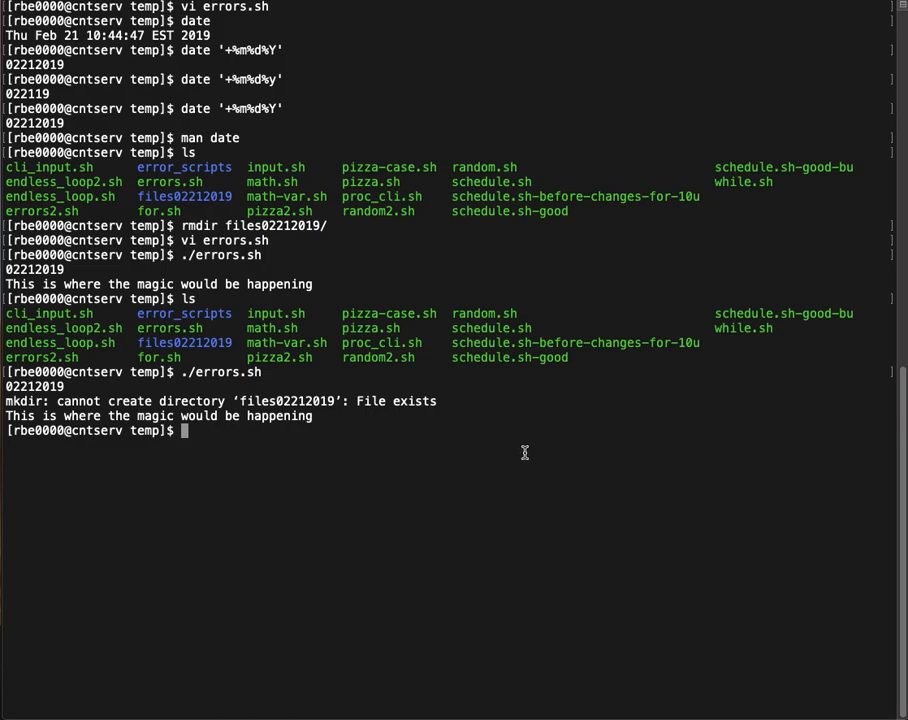
pyautogui.moveTo(476, 466)
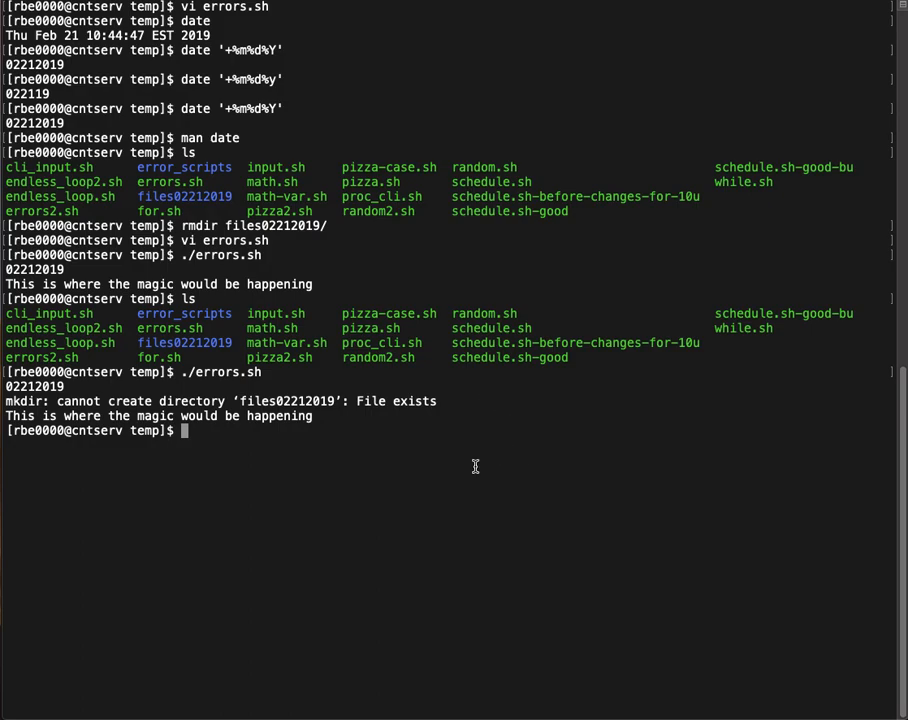
pyautogui.moveTo(544, 472)
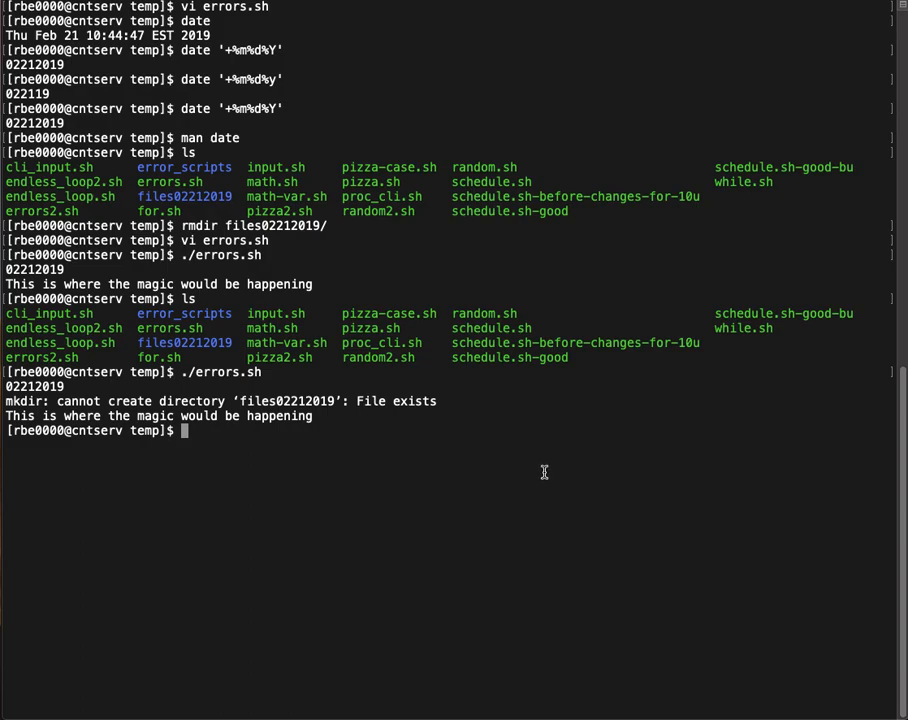
pyautogui.moveTo(460, 424)
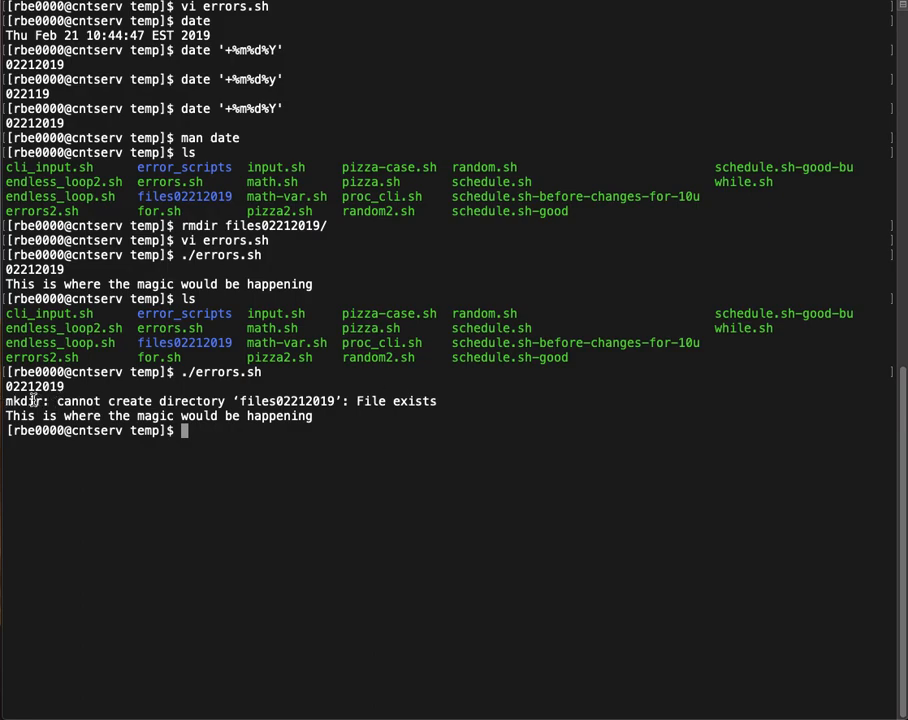
pyautogui.moveTo(4, 400); pyautogui.dragTo(212, 400)
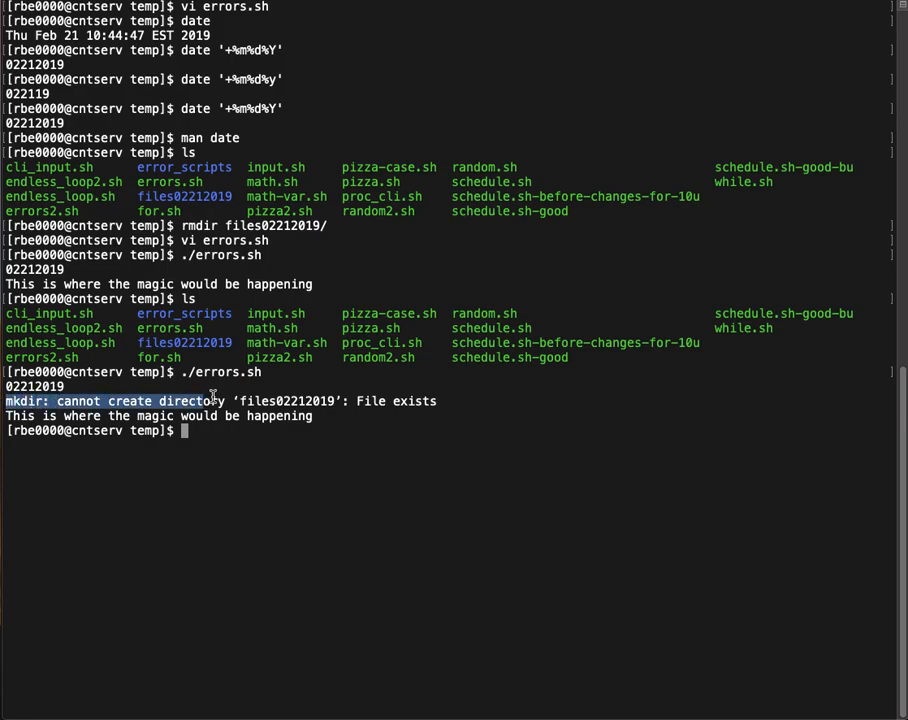
pyautogui.click(472, 398)
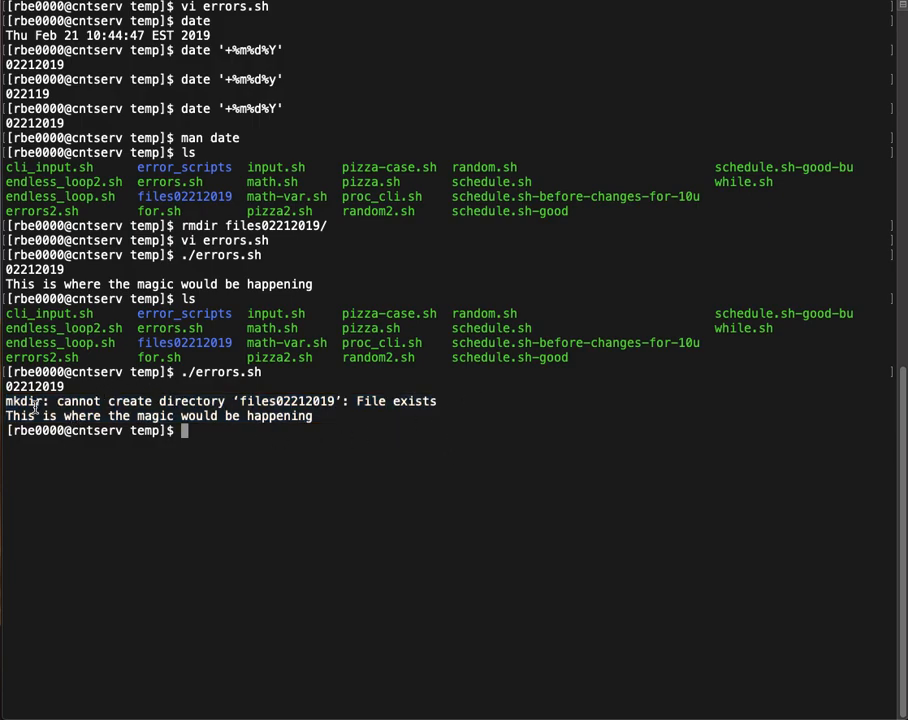
pyautogui.moveTo(354, 442)
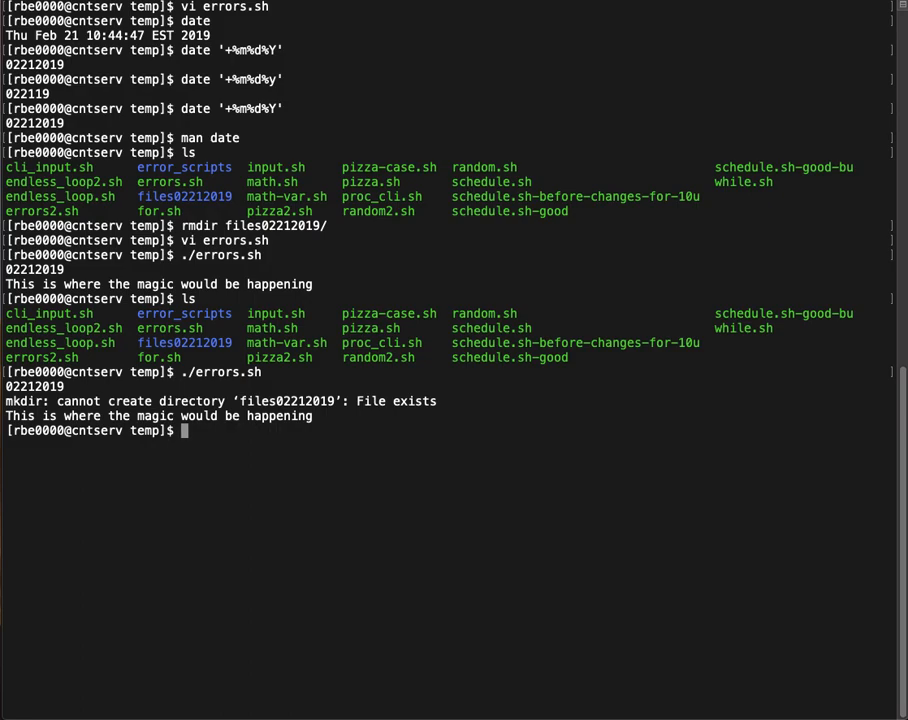
# Step: Run ./errors2.sh, which reports files02212019 already exists
pyautogui.write('./errors.sh')
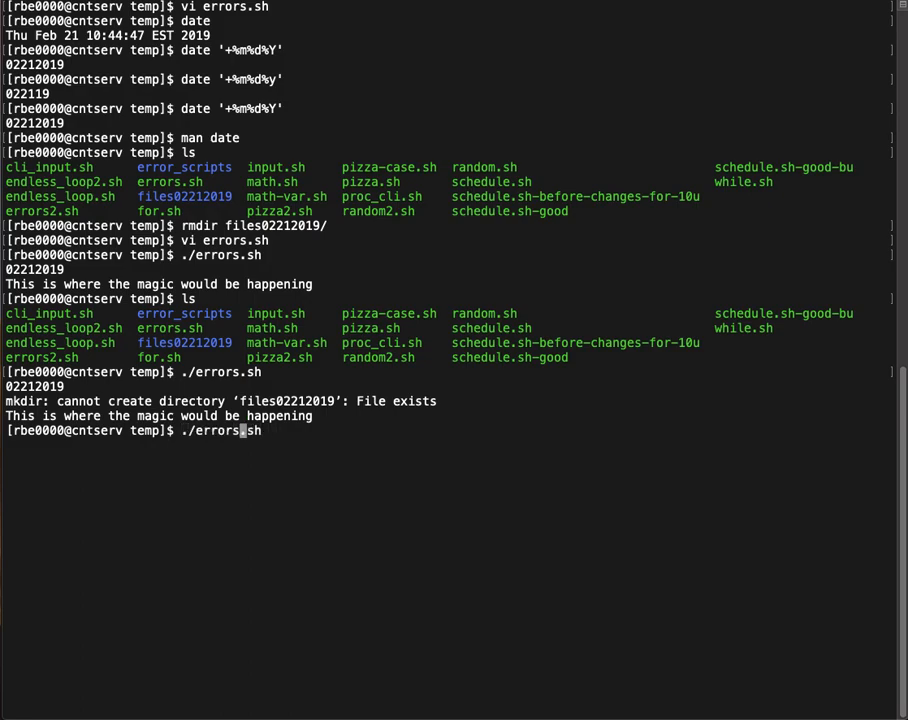
pyautogui.write('2')
pyautogui.write('vi ')
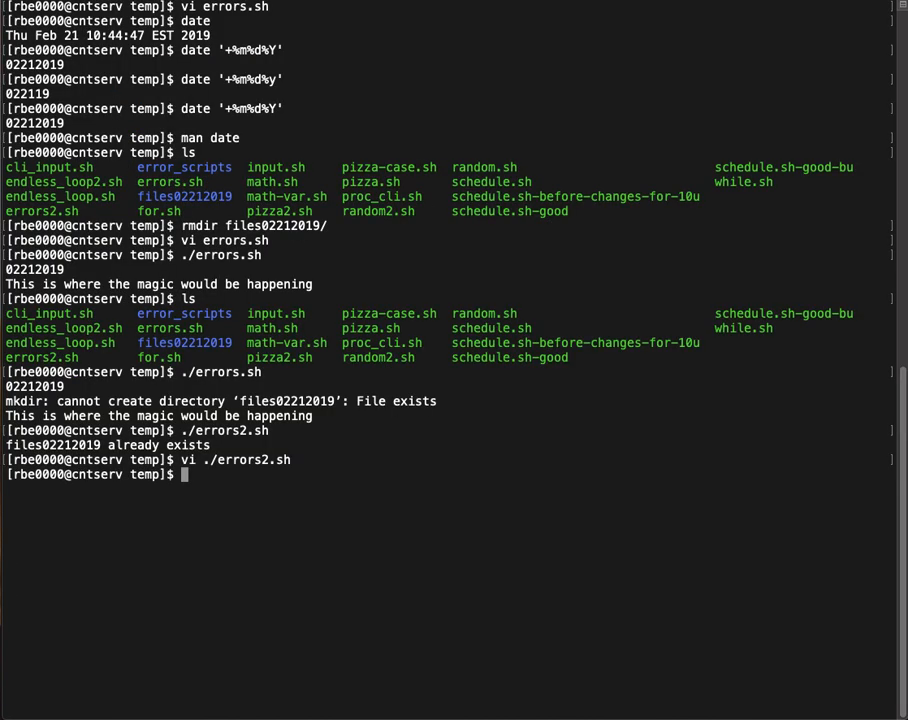
# Step: Run ./errors2.sh again, then rmdir files02212019/
pyautogui.write('./errors2.sh')
pyautogui.write('rm')
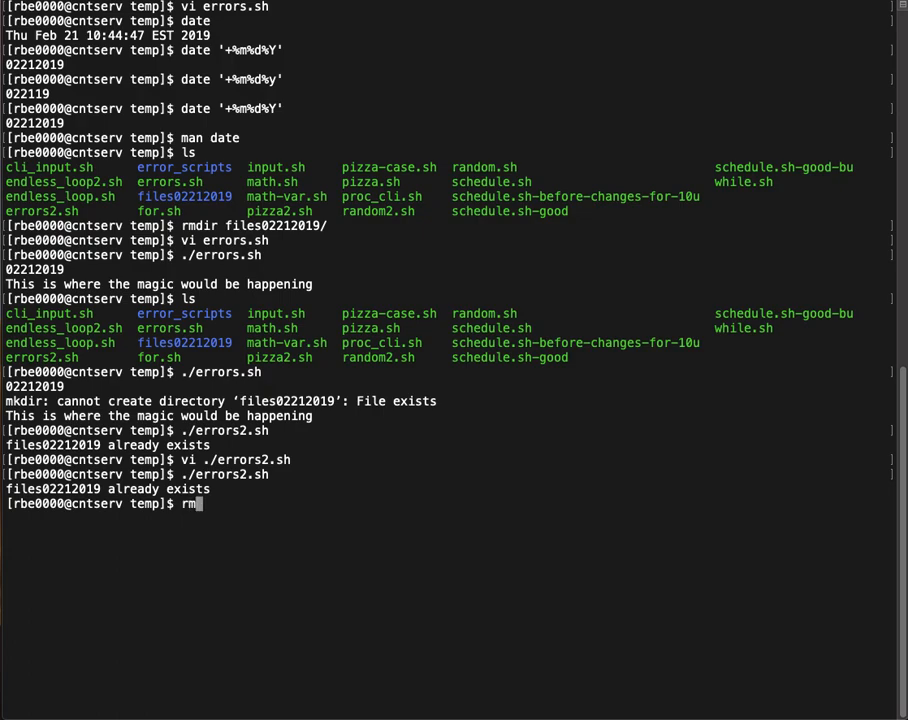
pyautogui.write('di')
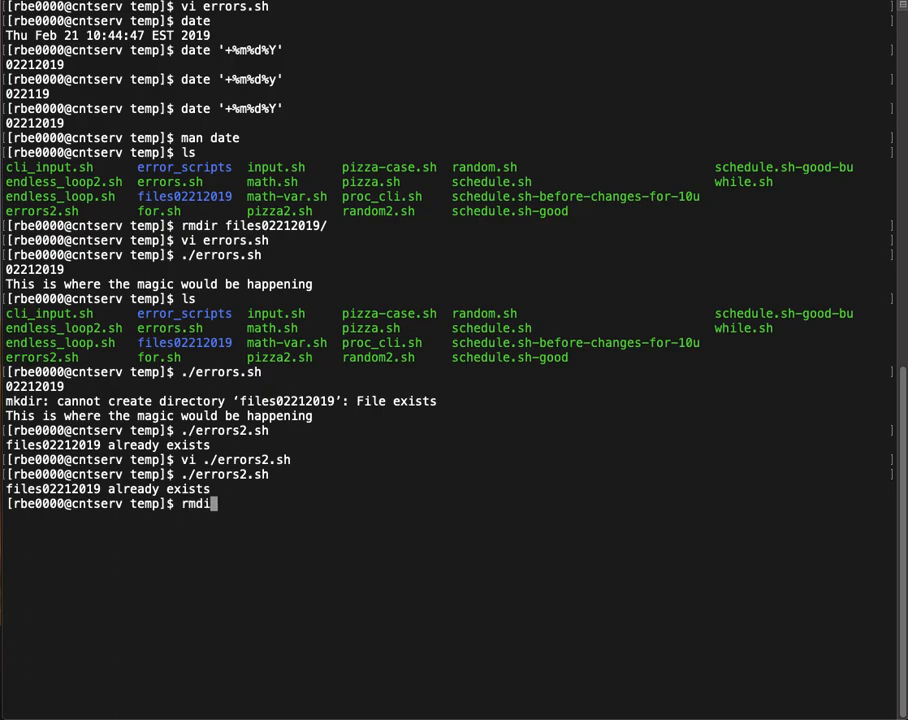
pyautogui.write('files02212019/')
pyautogui.write('ls')
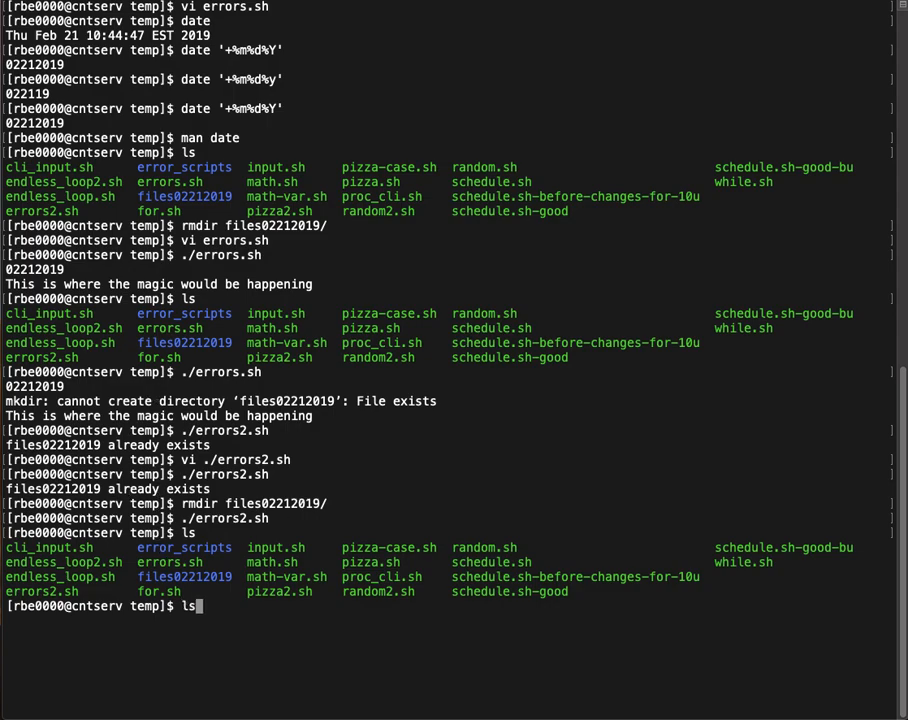
# Step: Rerun ./errors2.sh, list files, run it once more, and reopen it with vi
pyautogui.write('./errors2.sh')
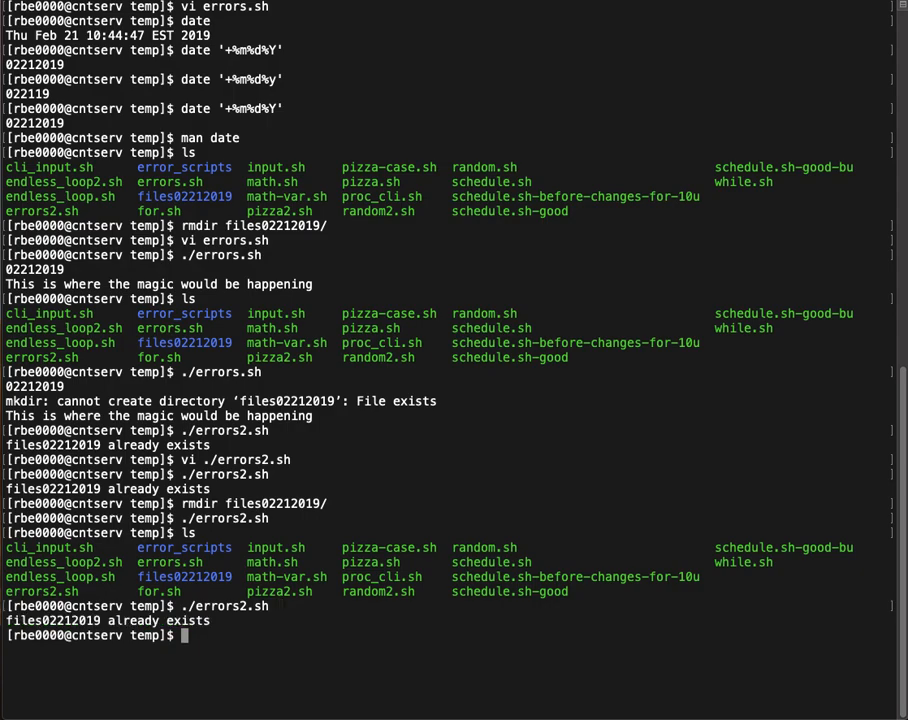
pyautogui.write('ls')
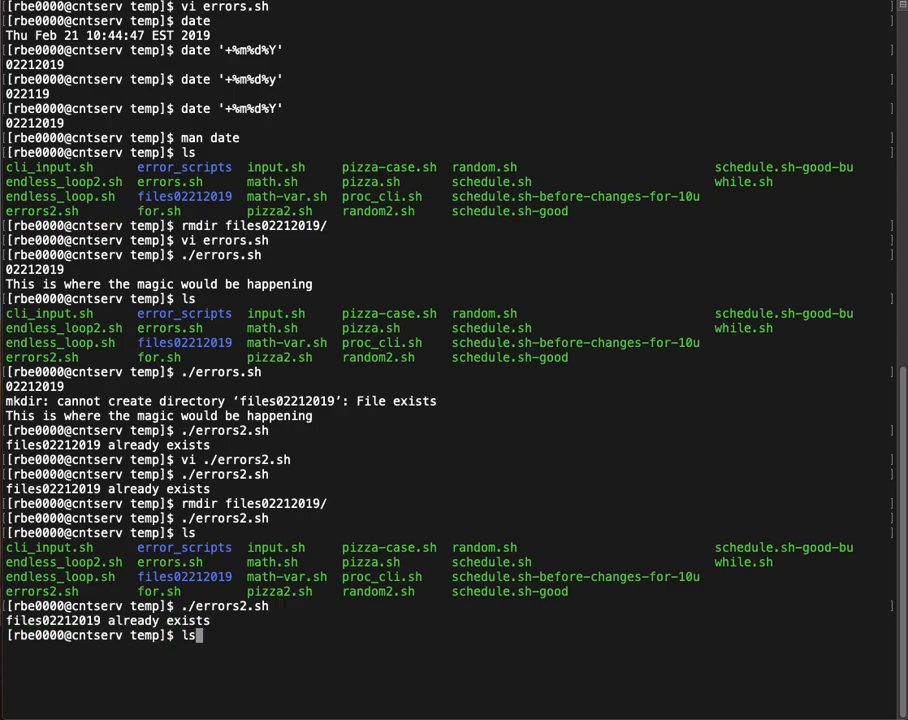
pyautogui.write('./errors2.sh')
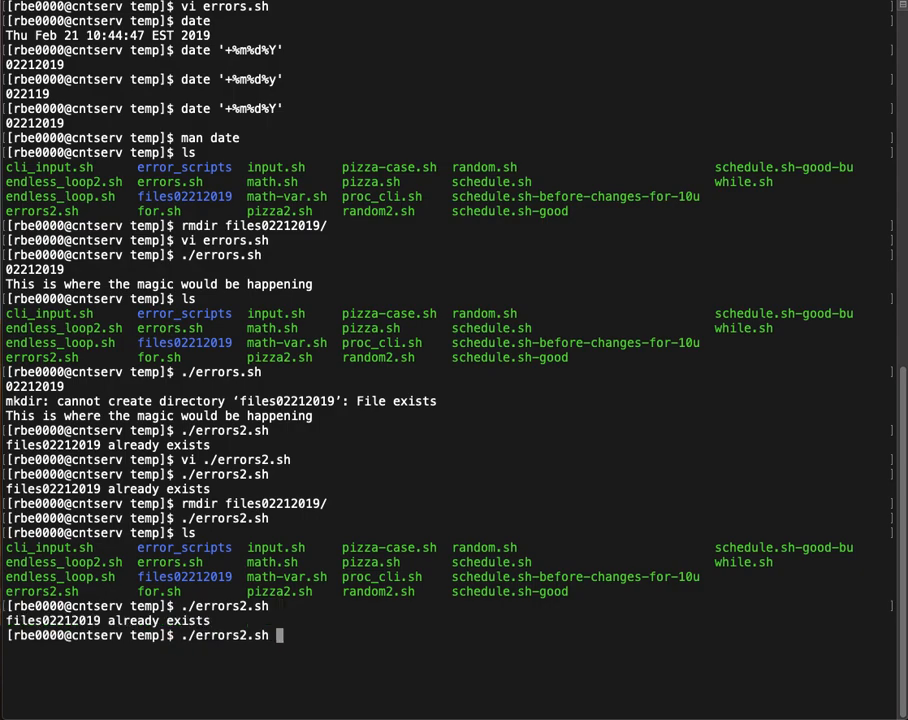
pyautogui.write('vi ./errors2.sh')
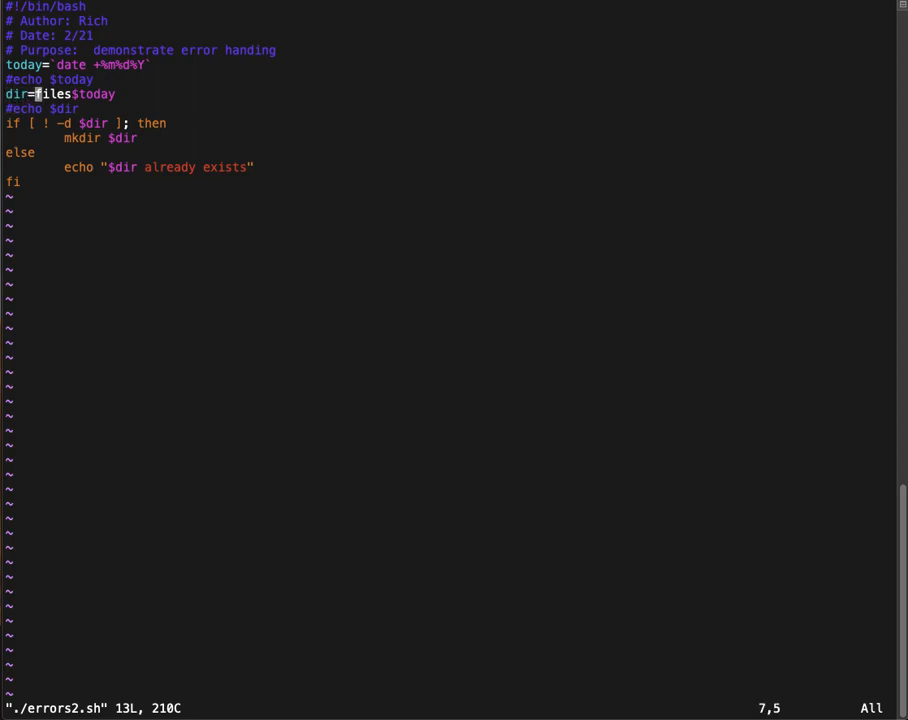
# Step: Change the dir variable to /home/files$today
pyautogui.write('/')
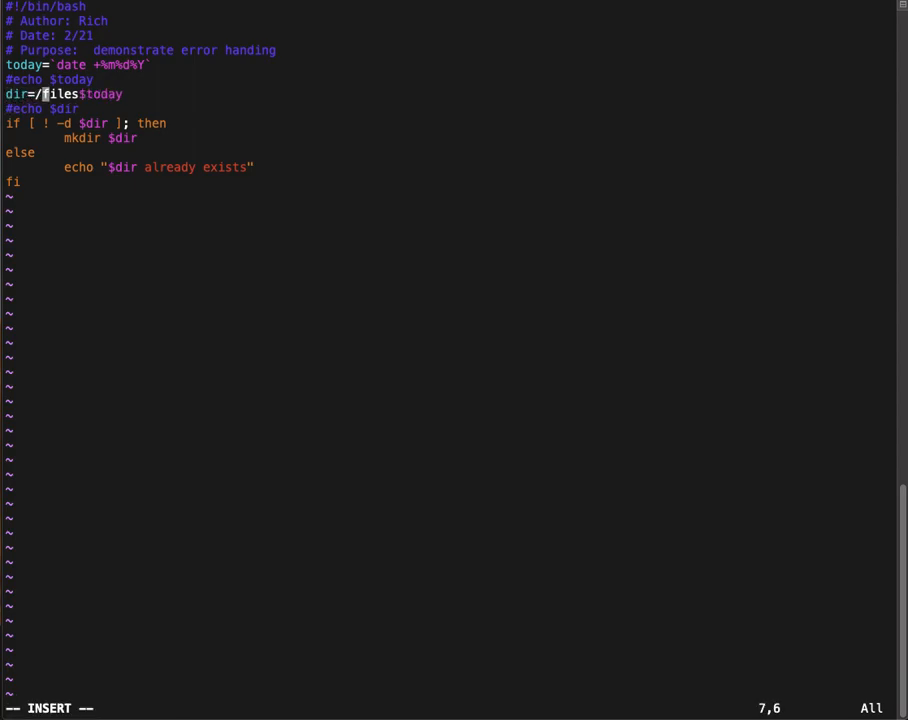
pyautogui.write('home/')
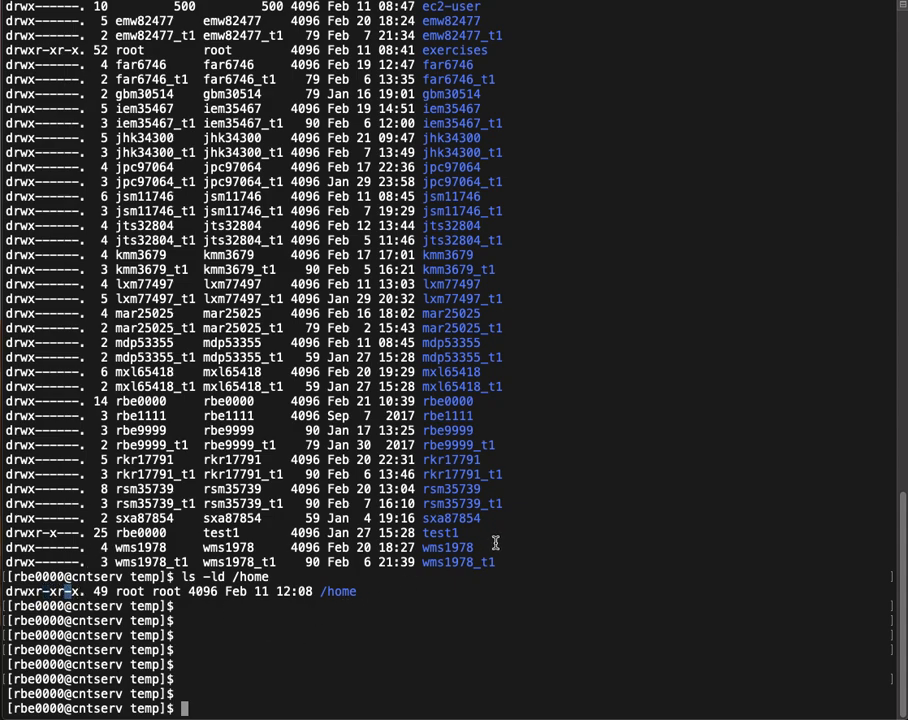
# Step: Try mkdir /home/dir, which is denied, then view errors2.sh in vi and quit unchanged
pyautogui.write('mkdir /')
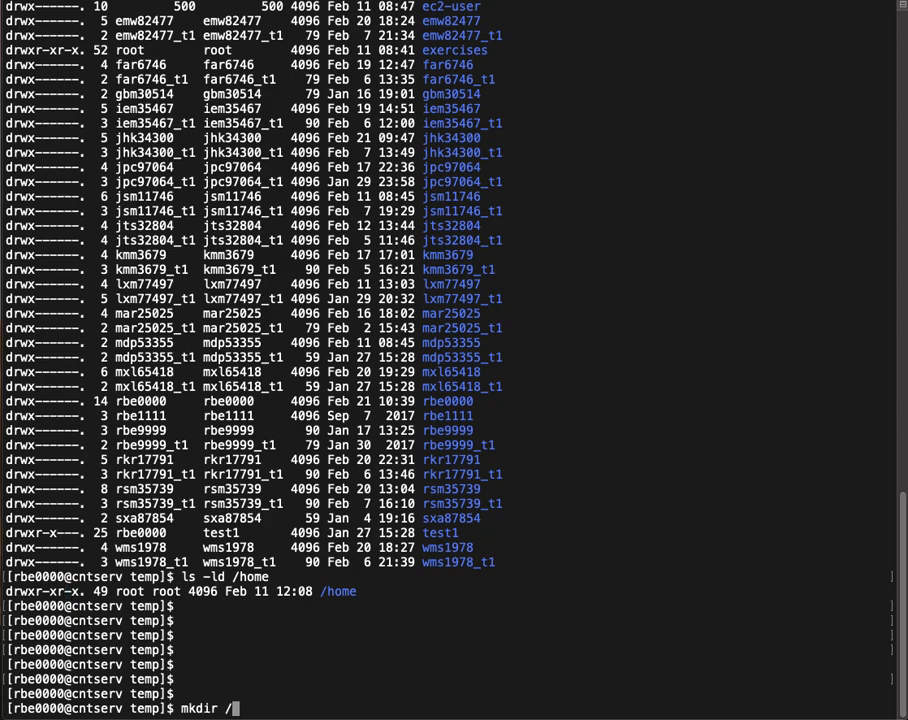
pyautogui.write('home/dir')
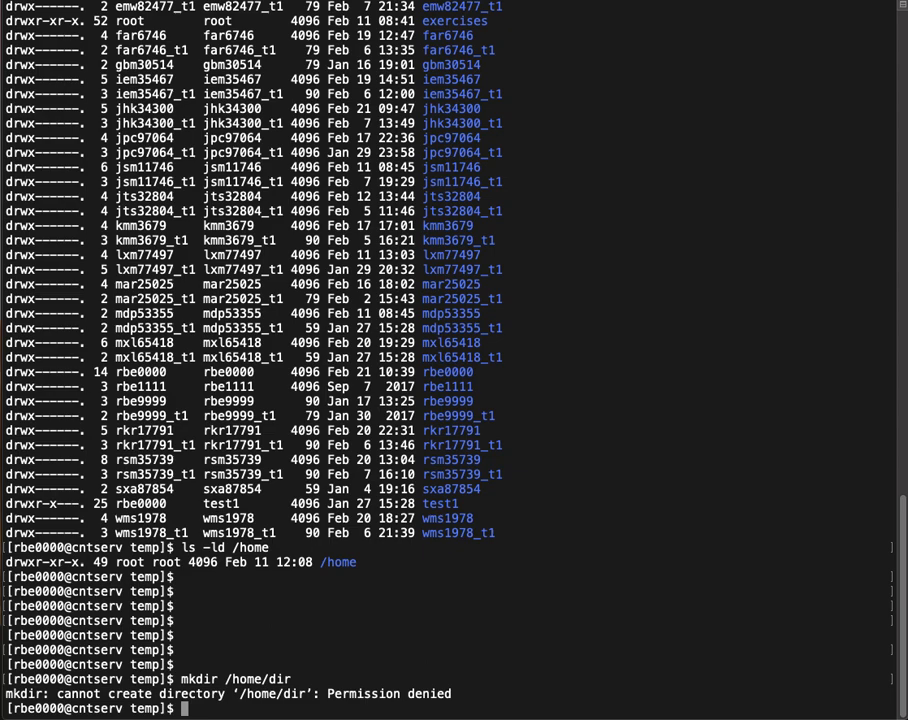
pyautogui.write('vi')
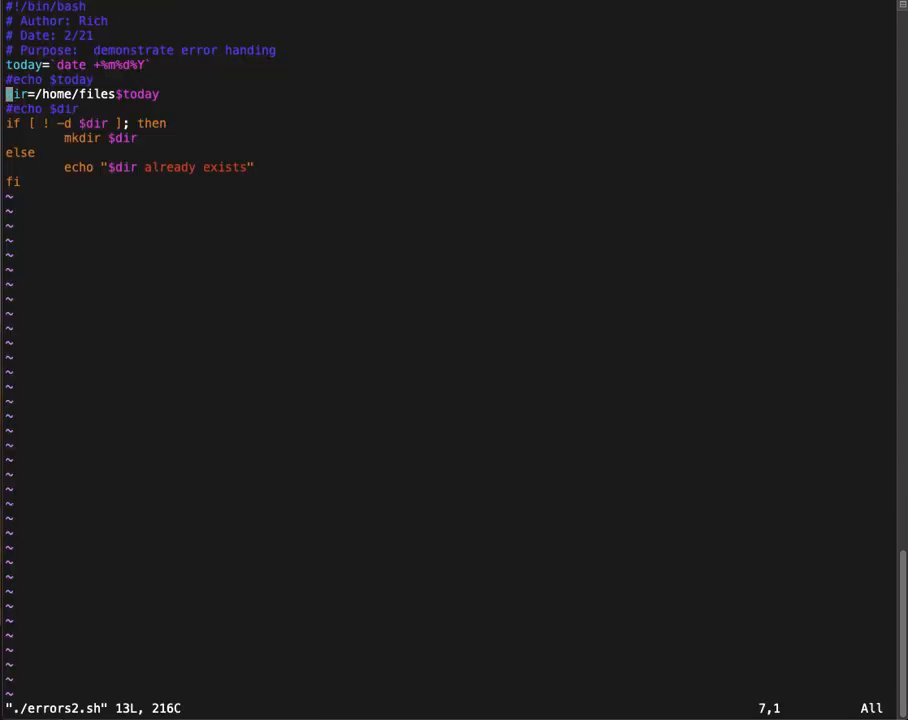
pyautogui.press('j')
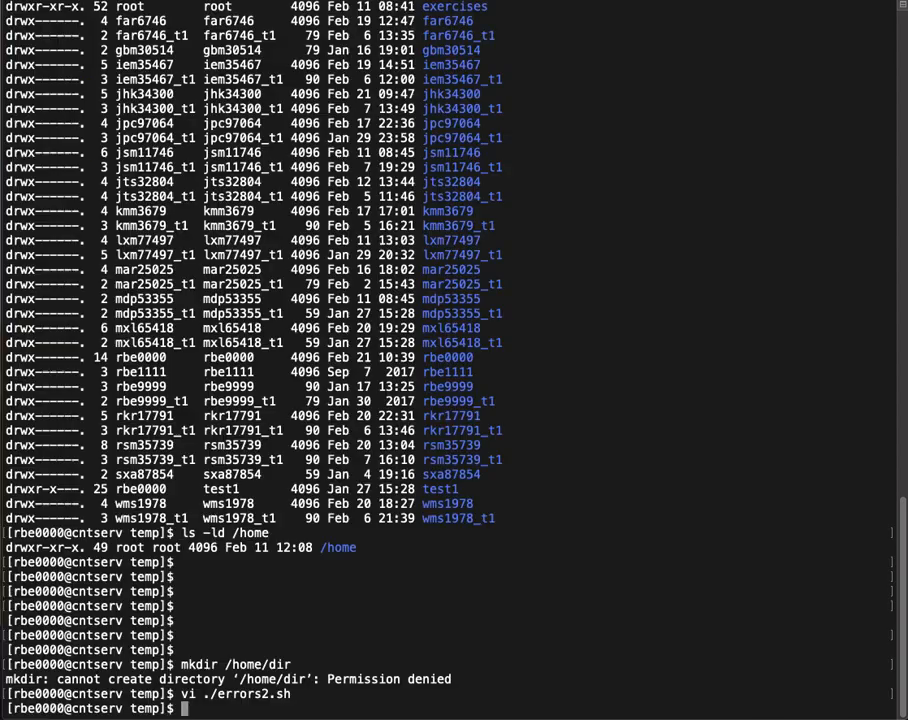
# Step: List /home permissions with ls -l, then confirm ls /home/fil* finds nothing
pyautogui.write('ls -l /home')
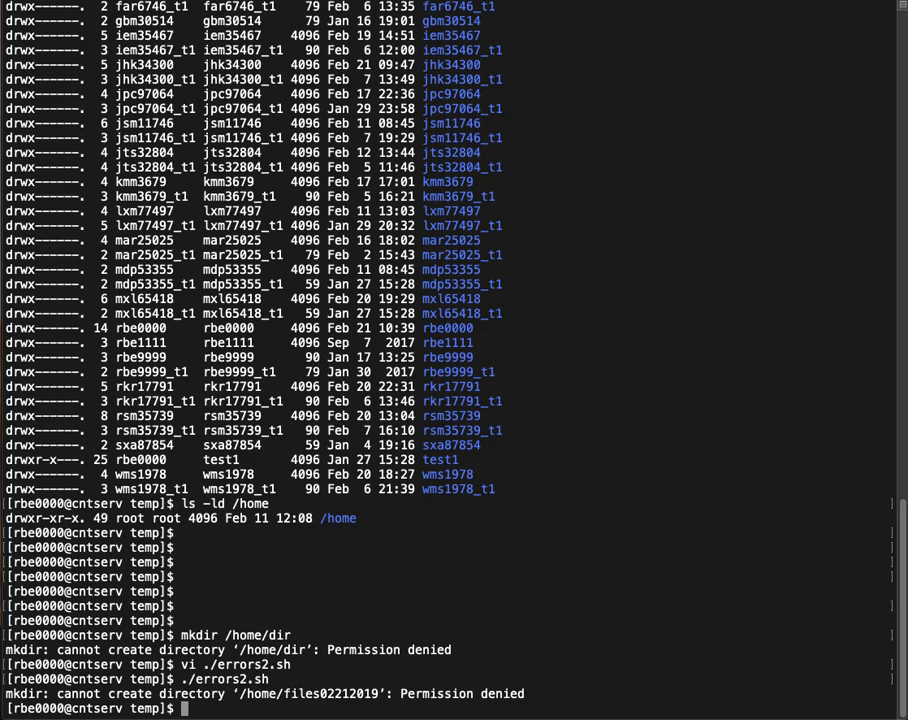
pyautogui.write('ls')
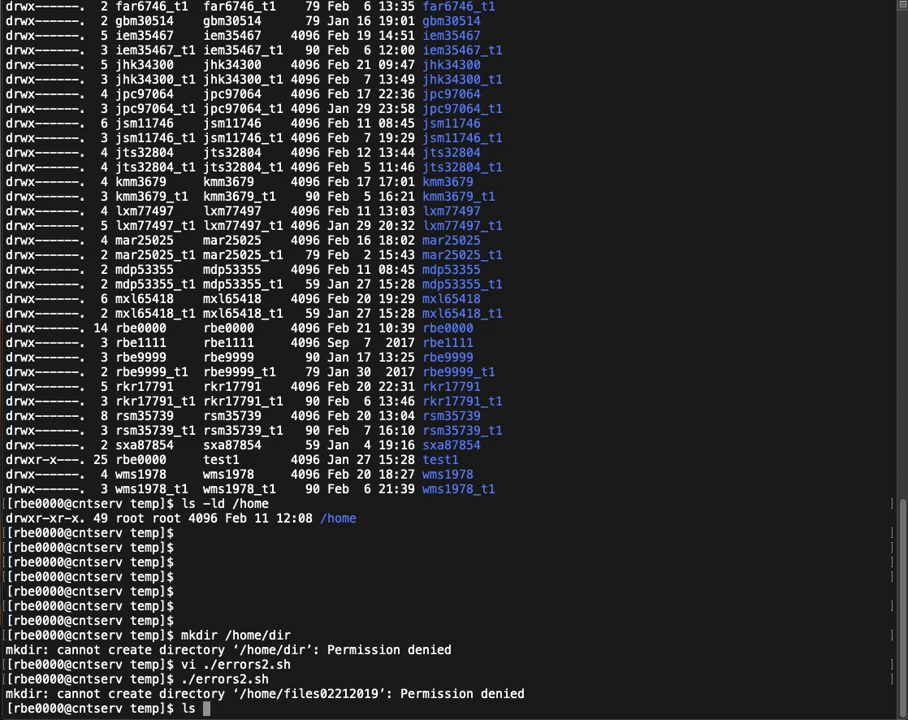
pyautogui.write('/home/')
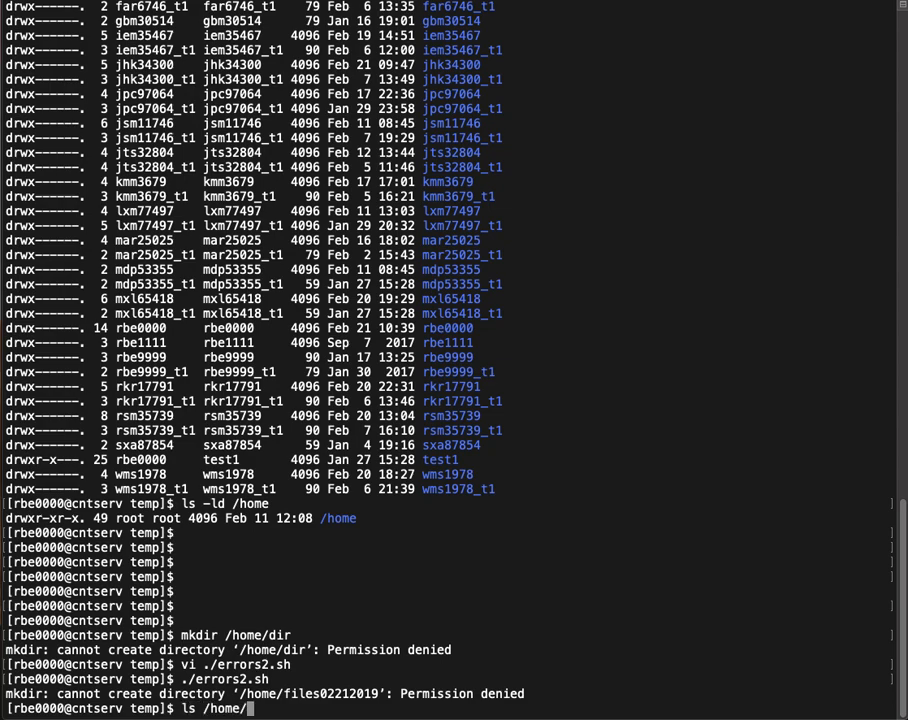
pyautogui.write('fi')
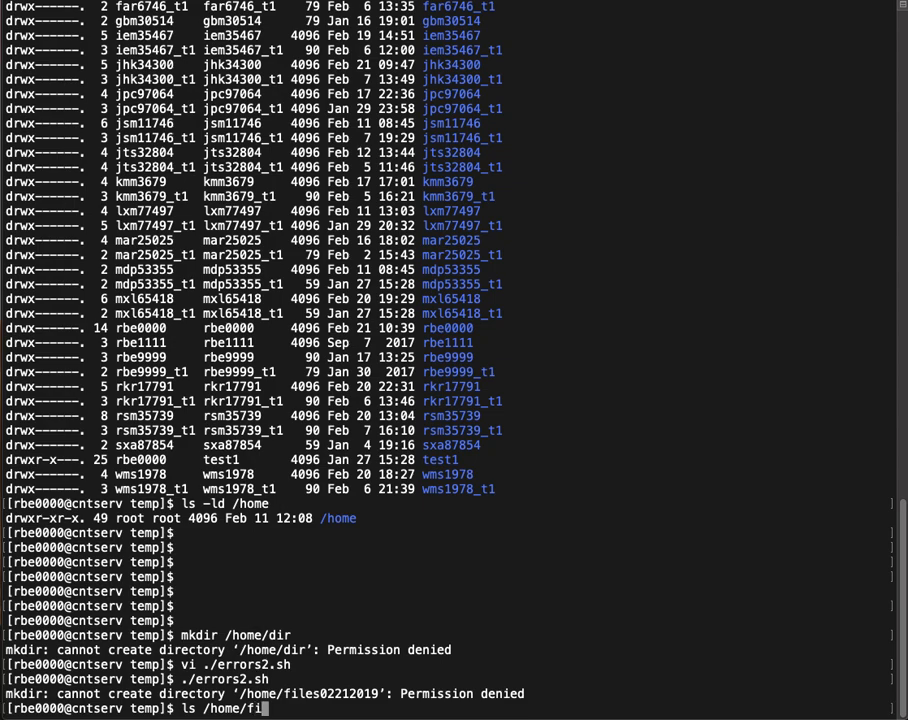
pyautogui.write('l*')
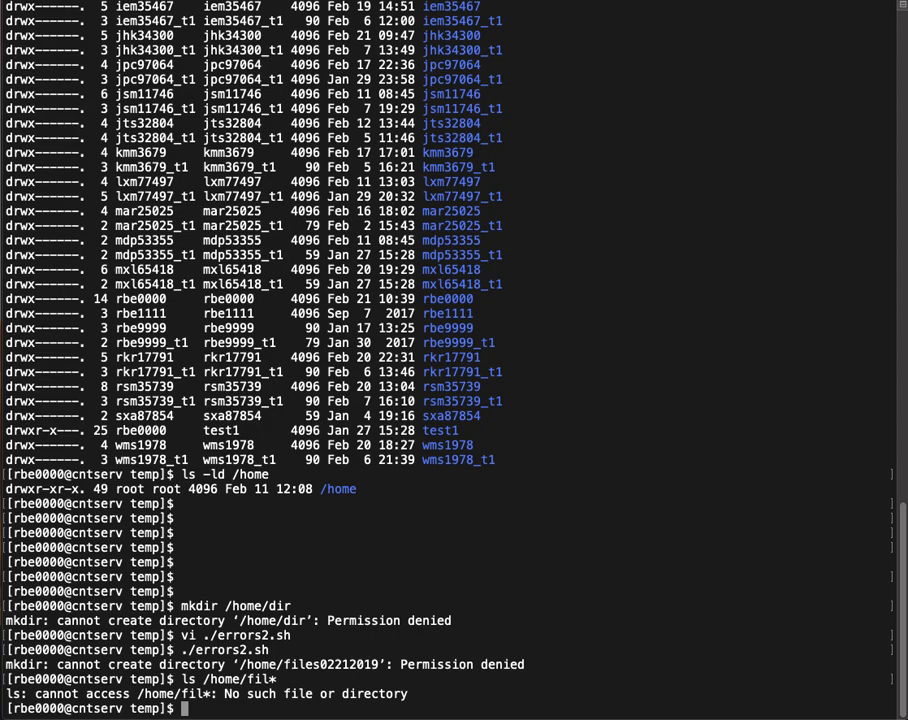
# Step: Print the failed mkdir's exit status with echo $?, showing it returns 1
pyautogui.write('vi ./errors2.sh')
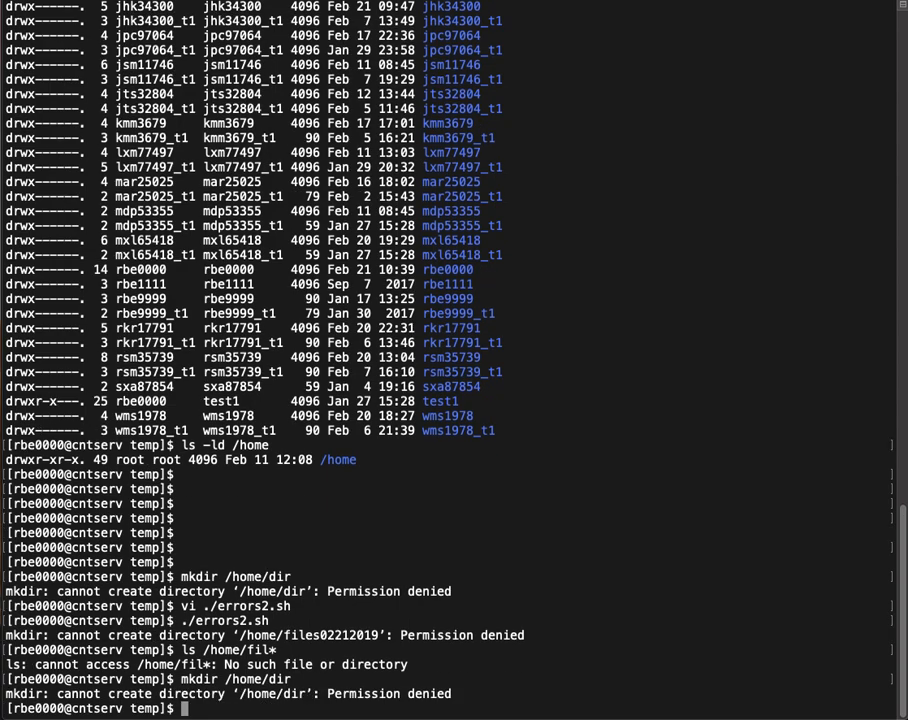
pyautogui.write('ech')
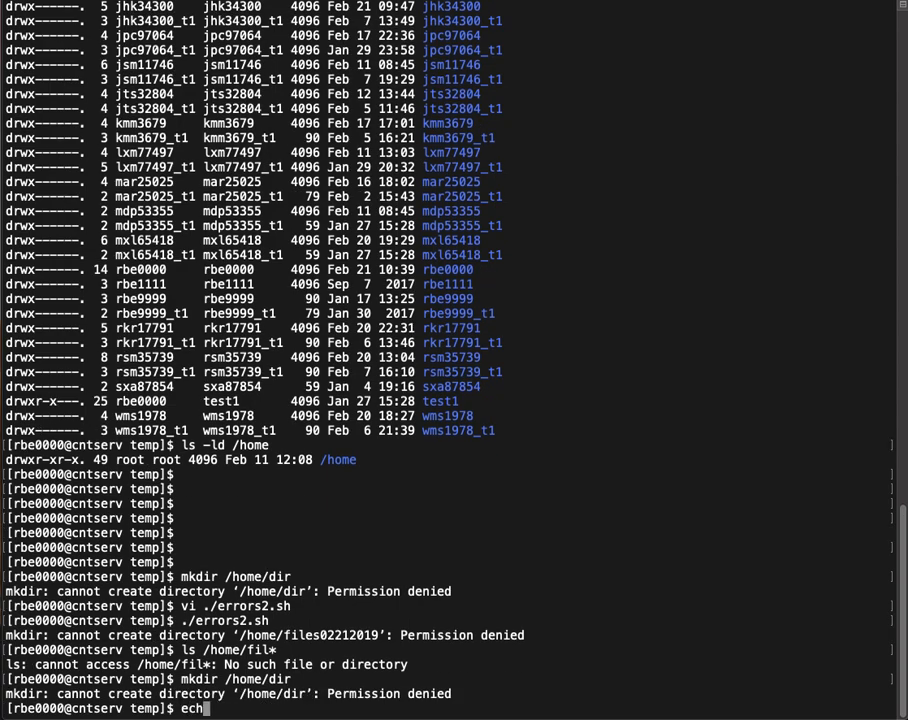
pyautogui.write('o $')
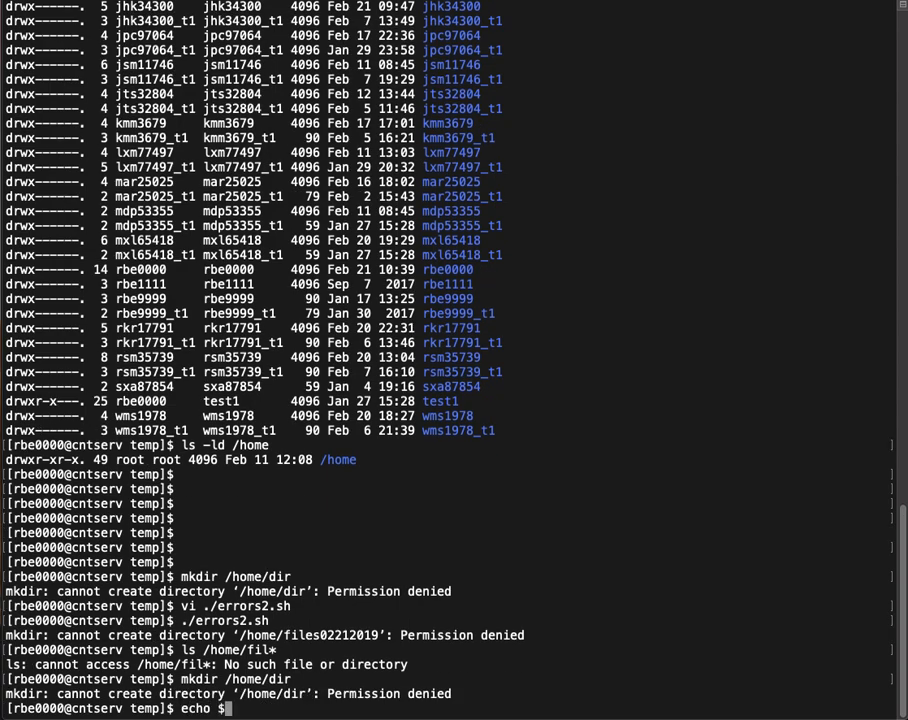
pyautogui.write('?')
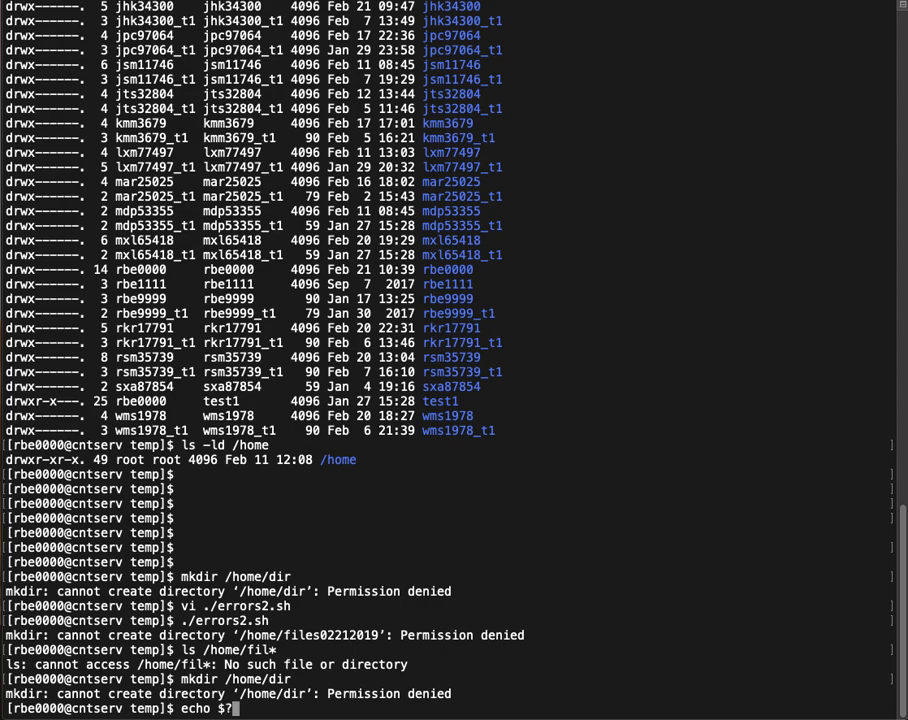
pyautogui.press('Return')
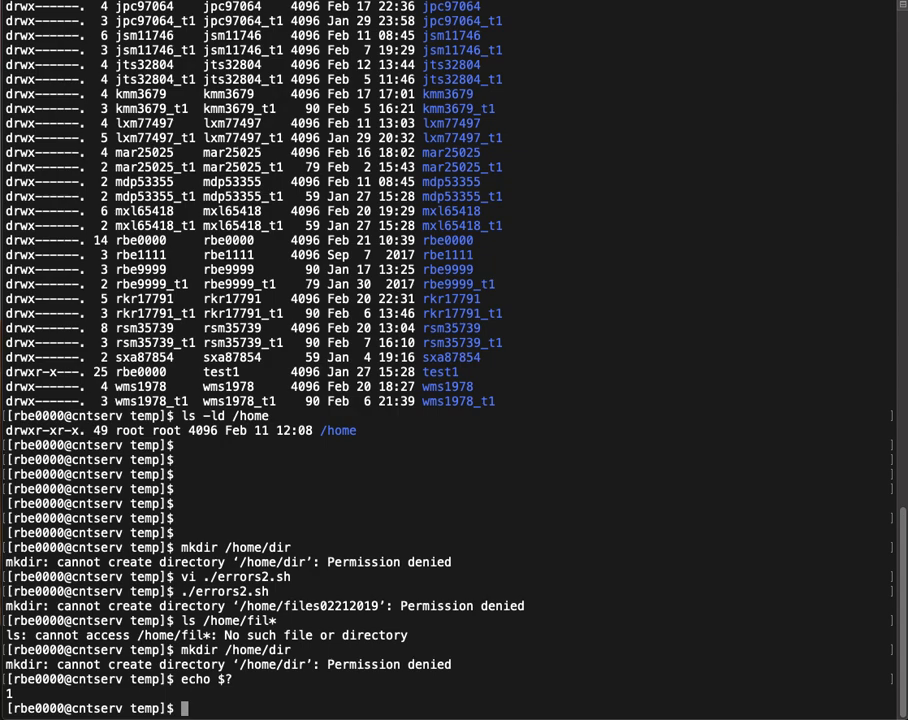
pyautogui.write('ls /home/fil*')
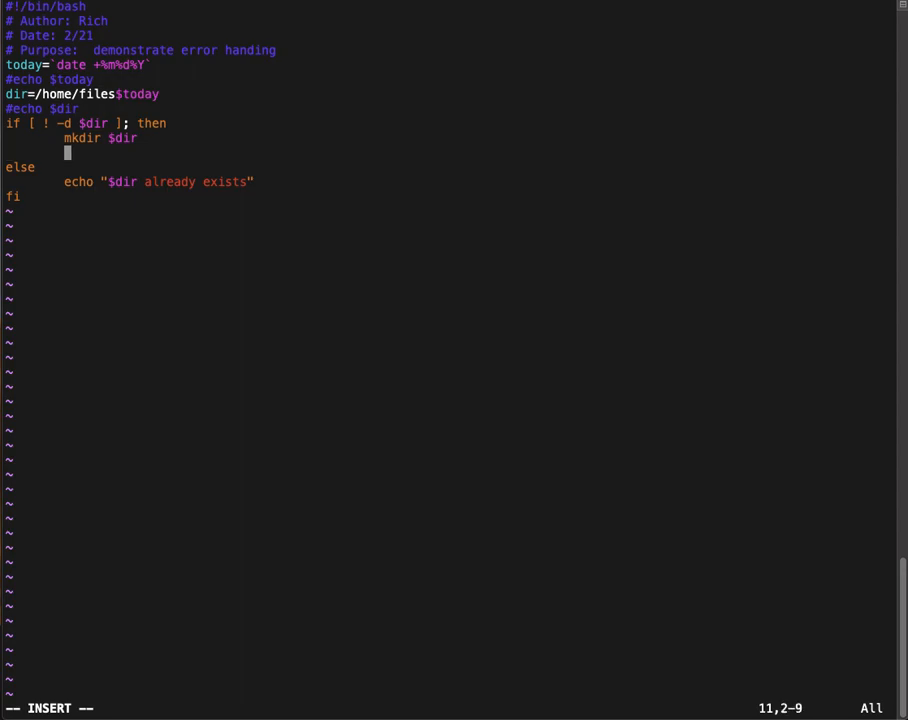
# Step: Add an if [ $? -ne 0 ] ... fi block after the mkdir line in errors2.sh
pyautogui.write('if')
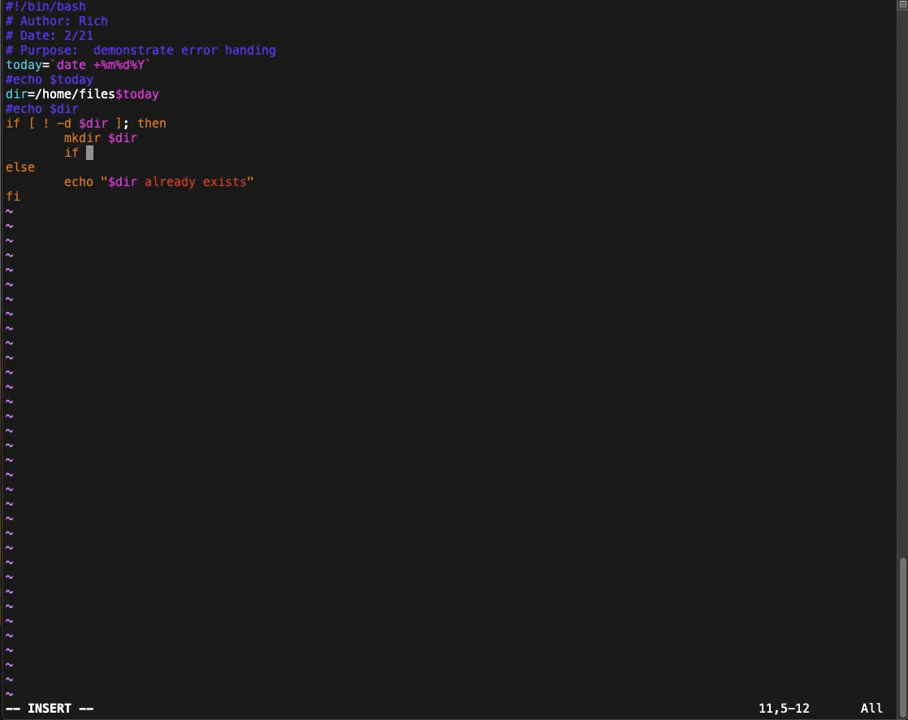
pyautogui.write('[ $?')
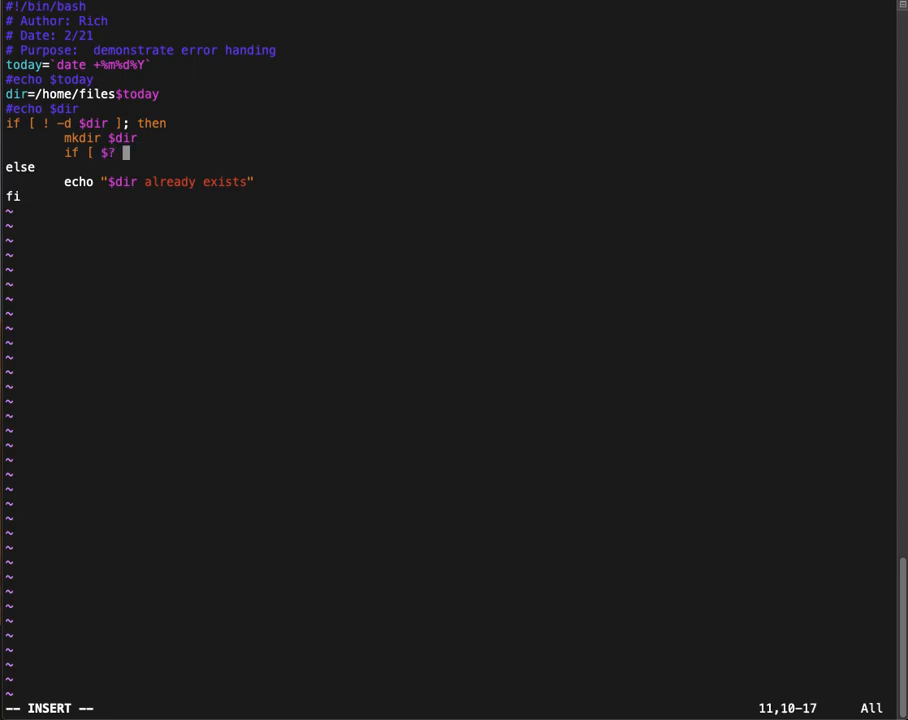
pyautogui.write('-n 0 ]; thenm')
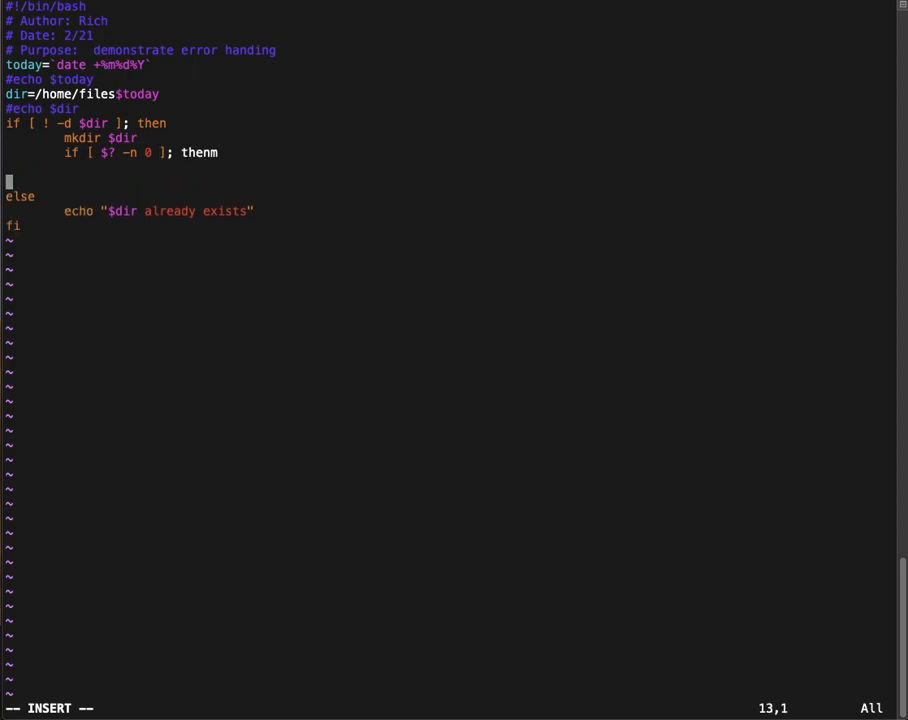
pyautogui.write('fi')
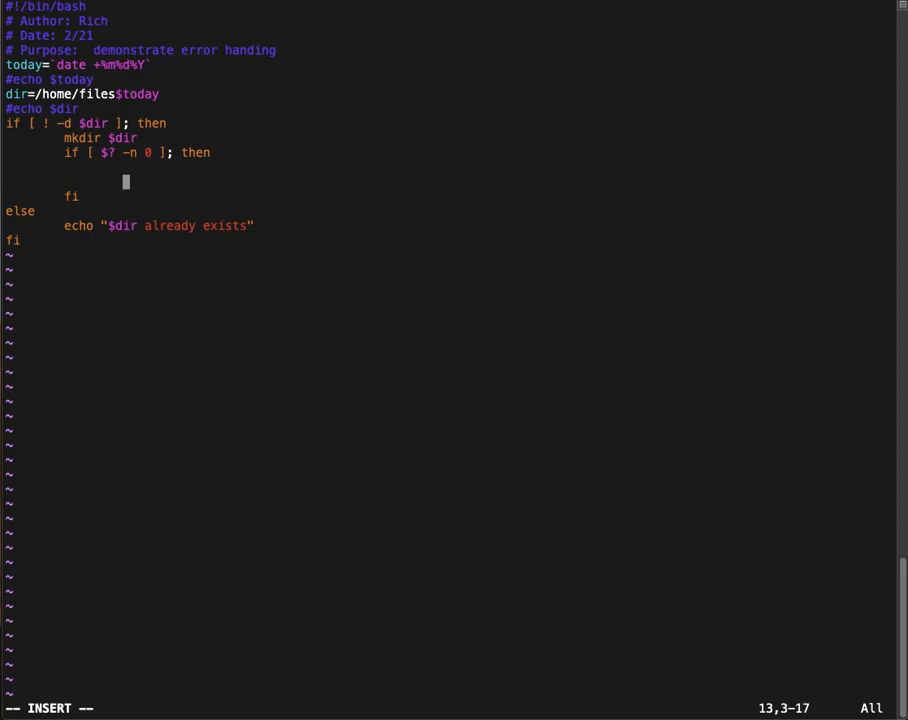
# Step: Inside the if block, echo "Failed to create $dir" and exit the script
pyautogui.write('echo')
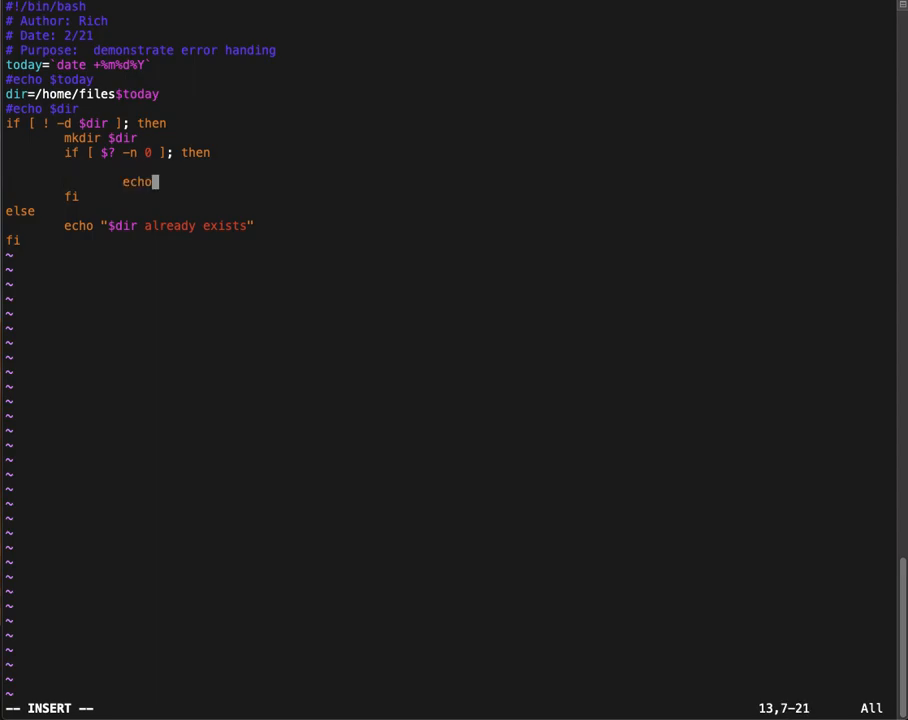
pyautogui.write('"f')
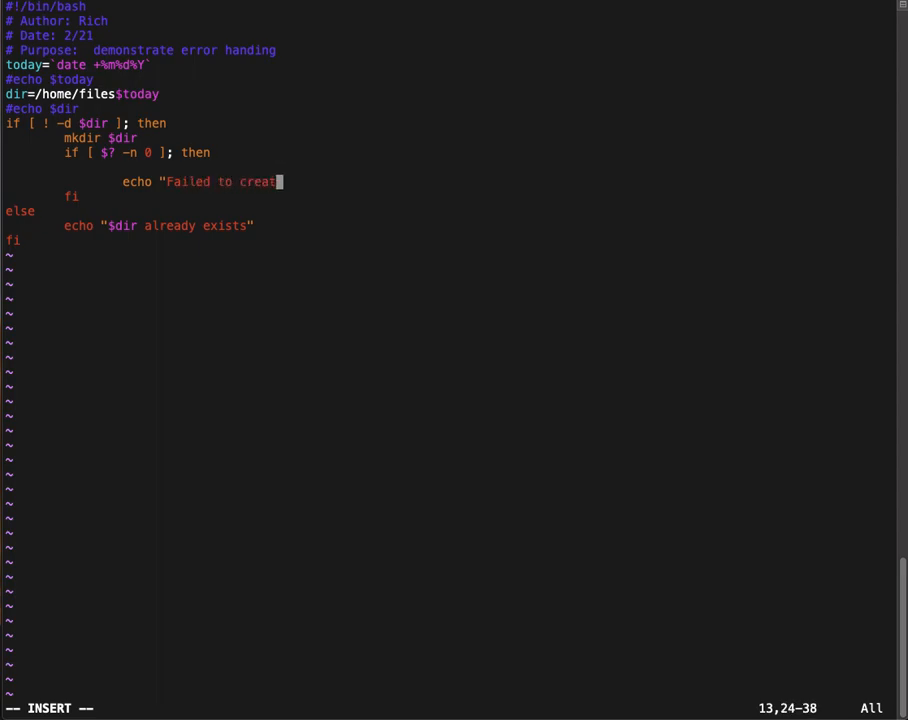
pyautogui.write('e')
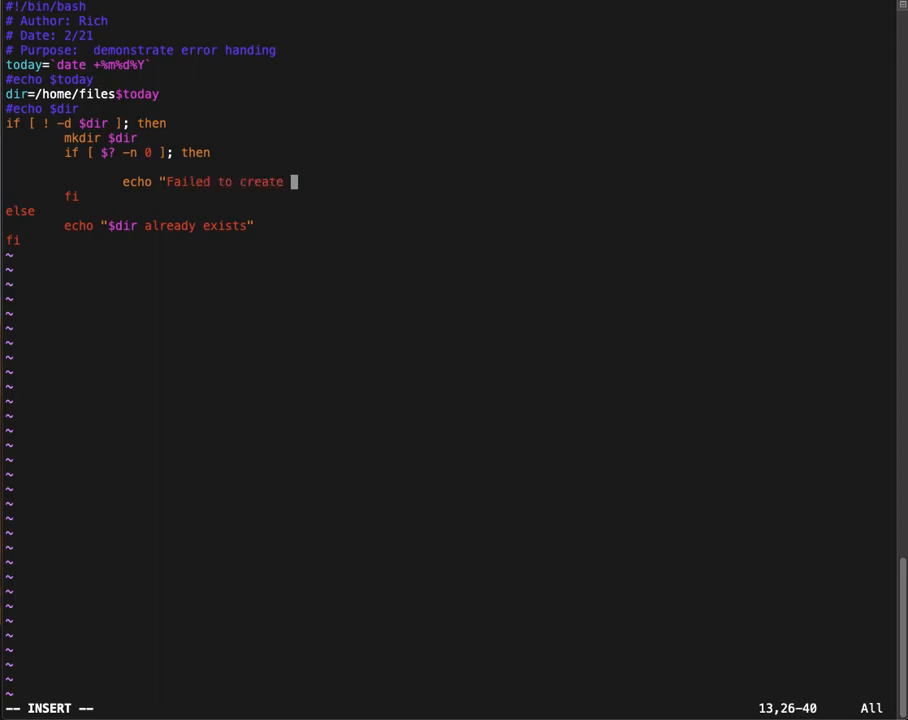
pyautogui.write('$dir"')
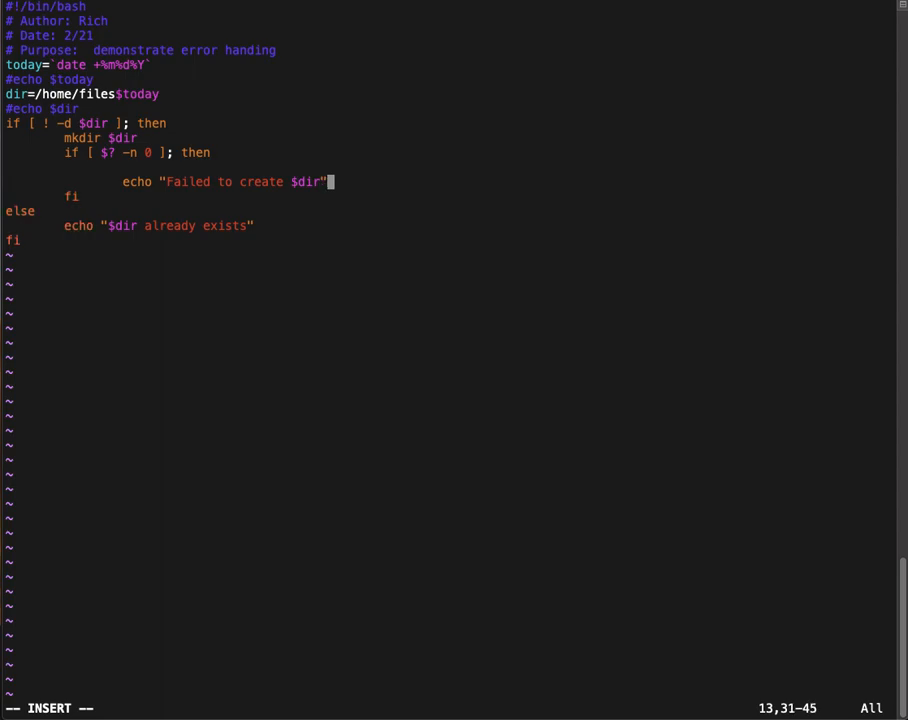
pyautogui.write('e')
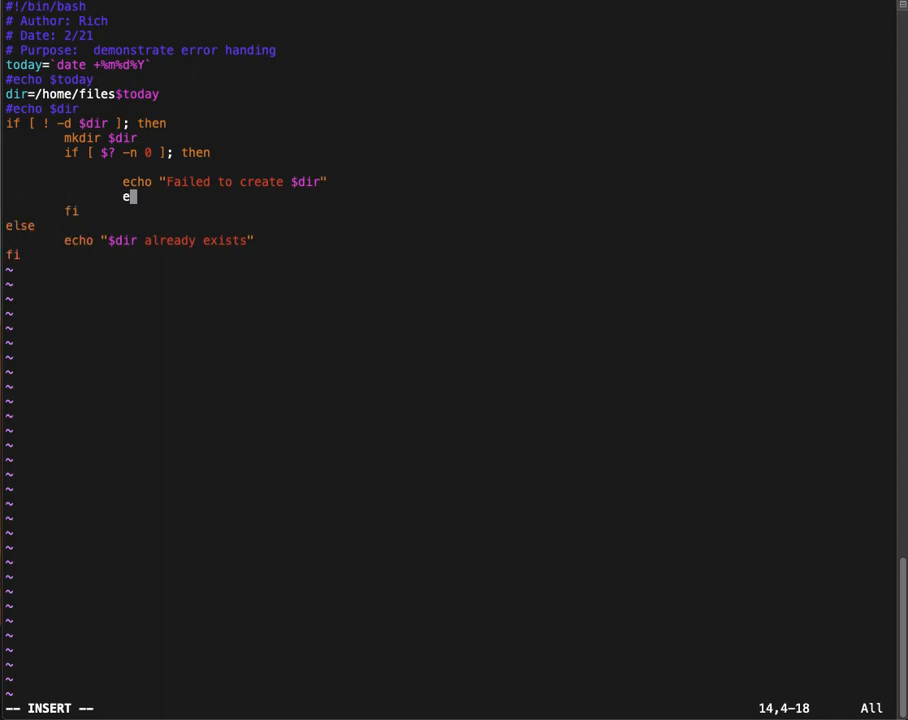
pyautogui.write('xit')
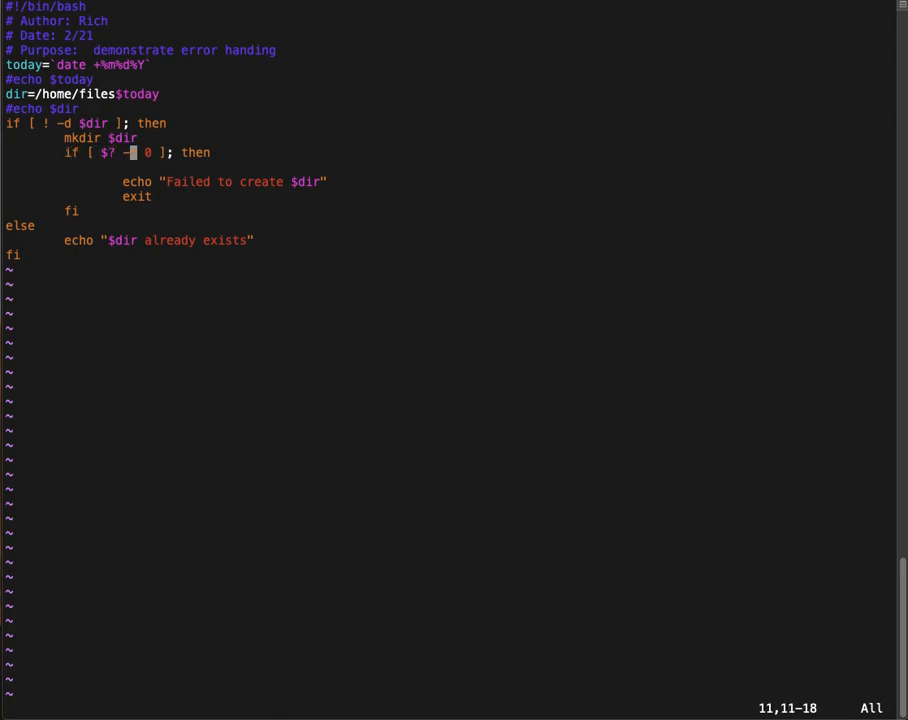
pyautogui.write('n')
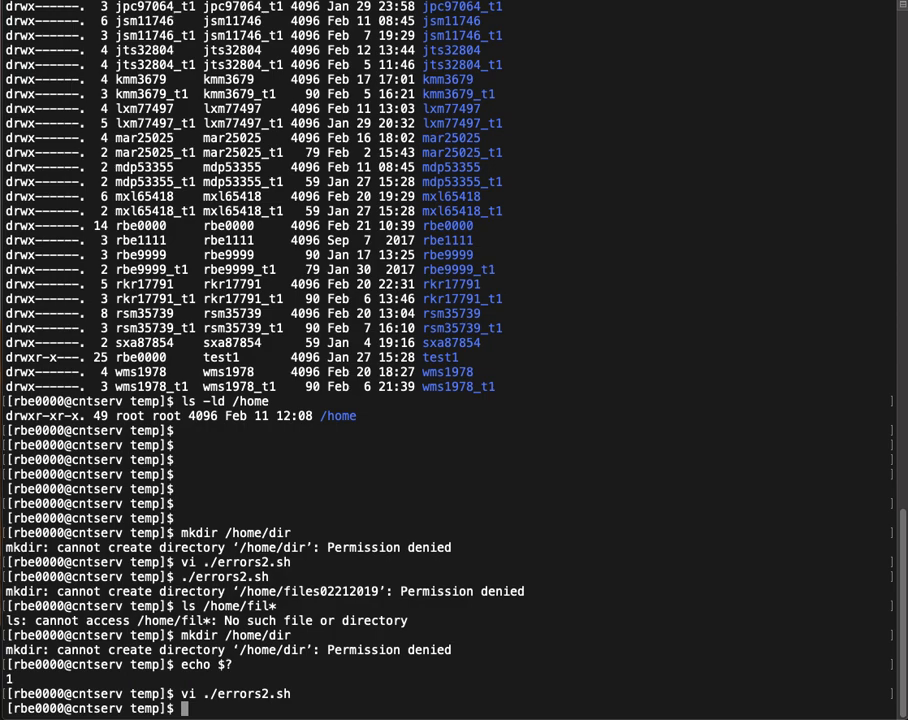
# Step: Run ./errors2.sh and highlight its 'Failed to create /home/files02212019' output line
pyautogui.write('./e')
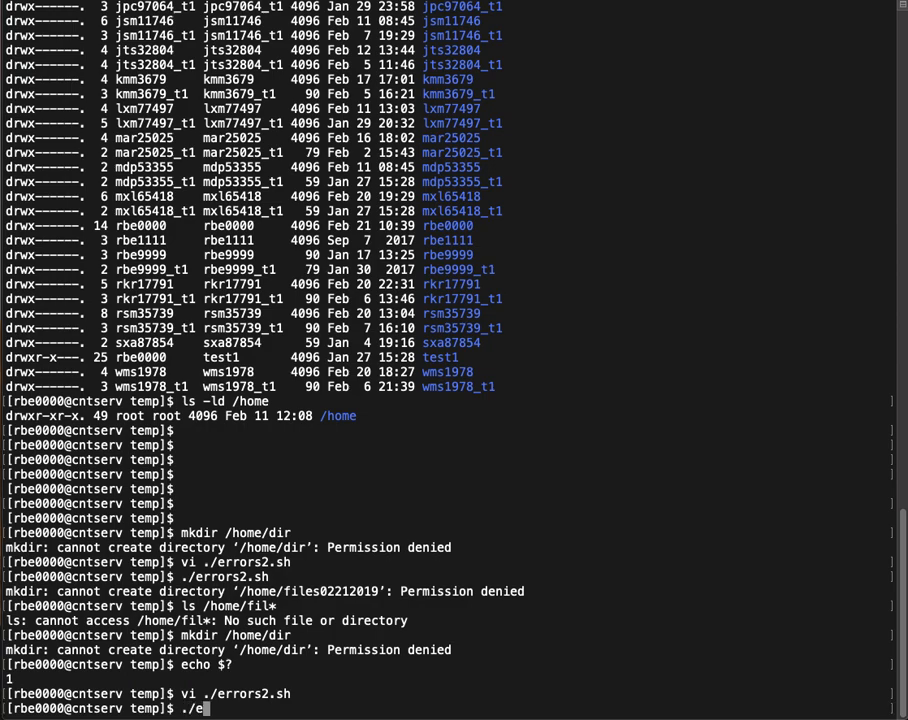
pyautogui.write('rror')
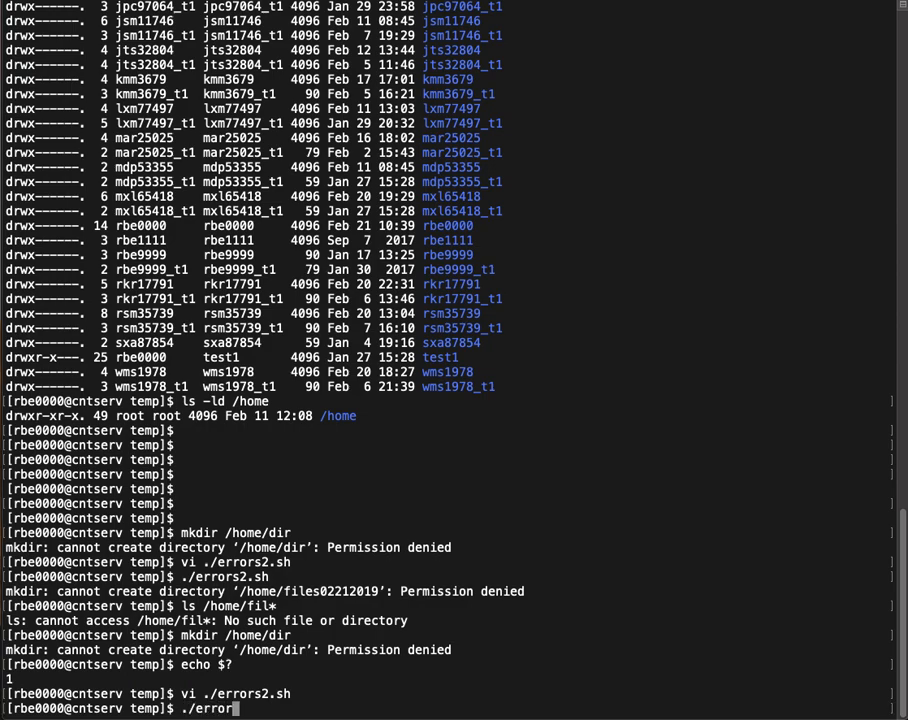
pyautogui.write('2')
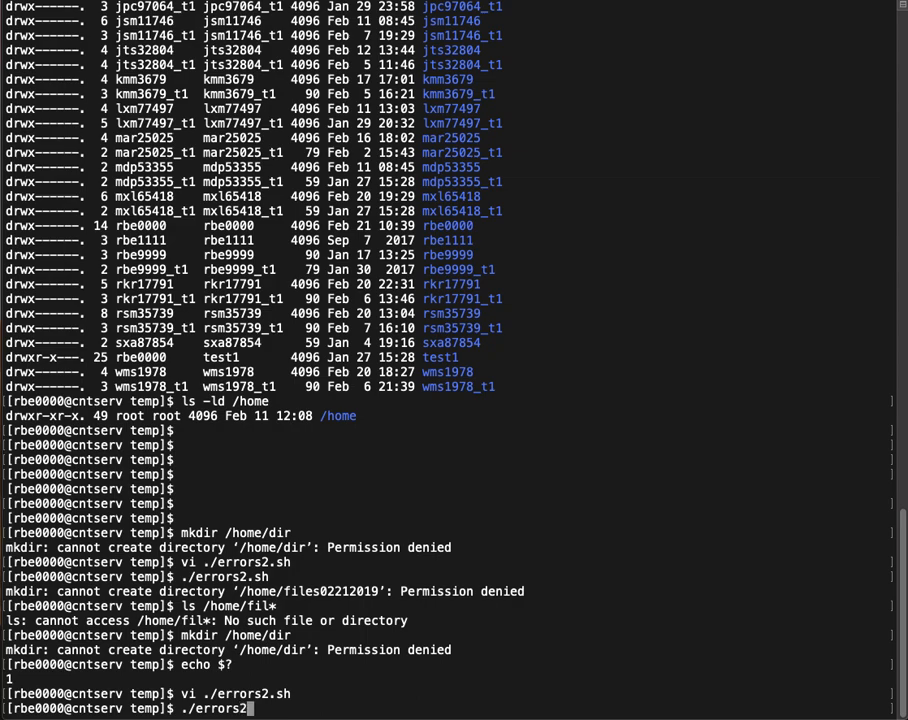
pyautogui.press('Return')
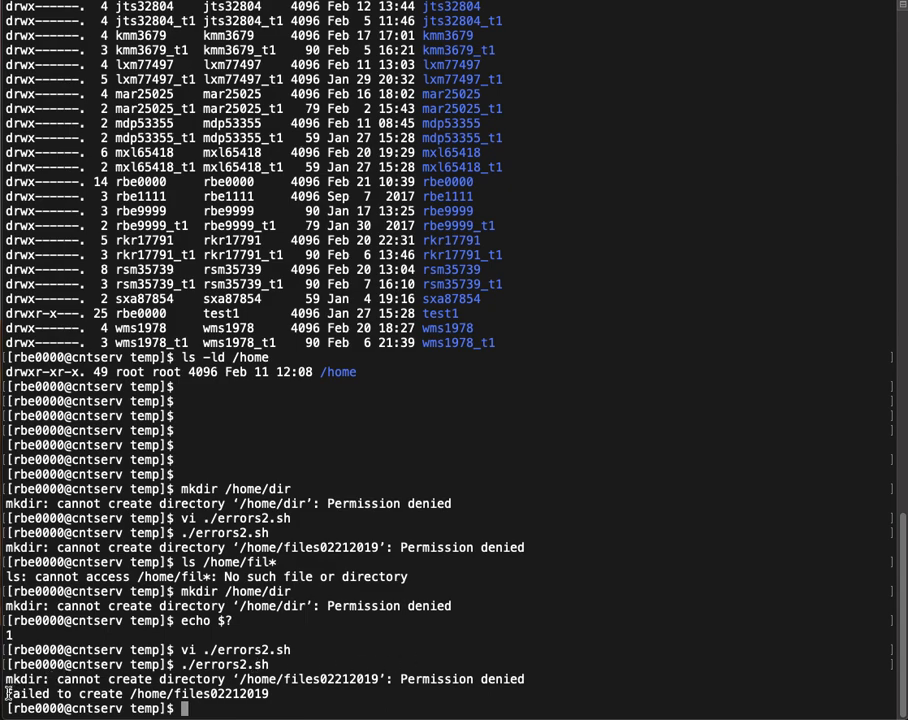
pyautogui.moveTo(4, 692); pyautogui.dragTo(268, 692)
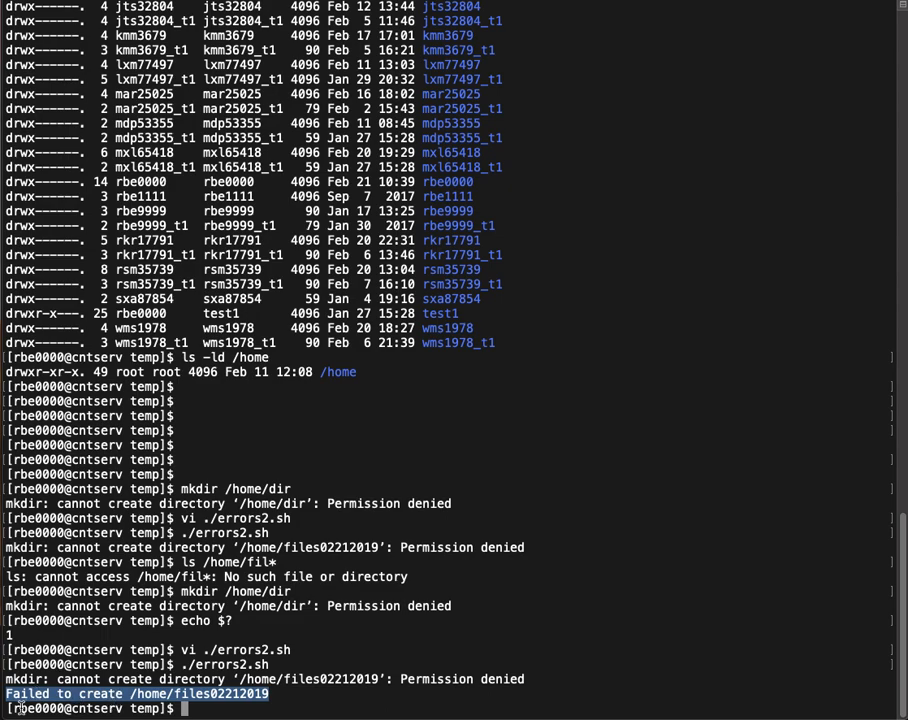
pyautogui.moveTo(572, 556)
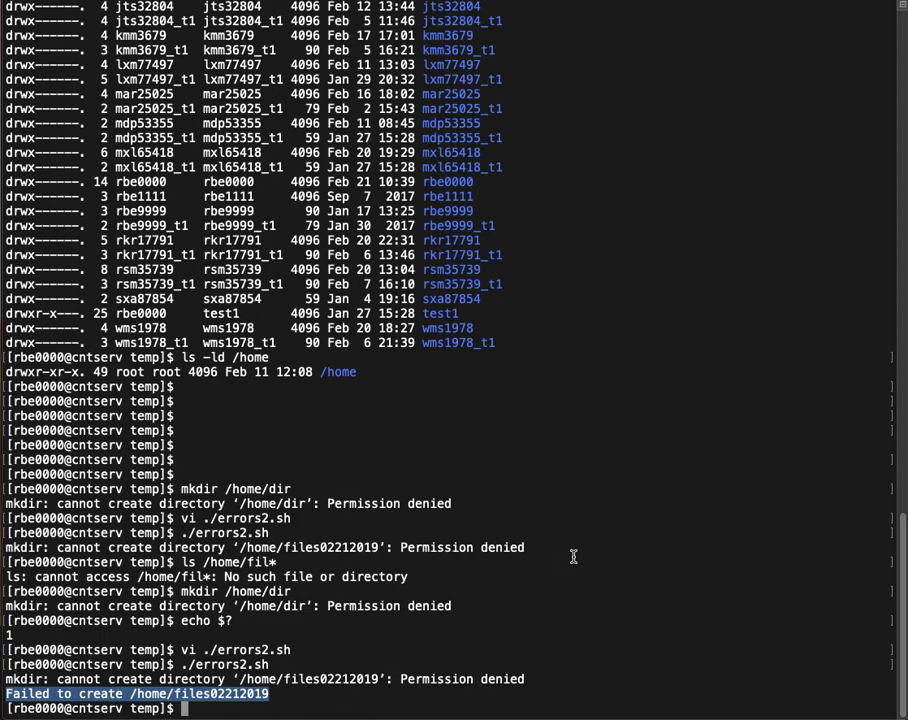
pyautogui.write('./errors2.sh')
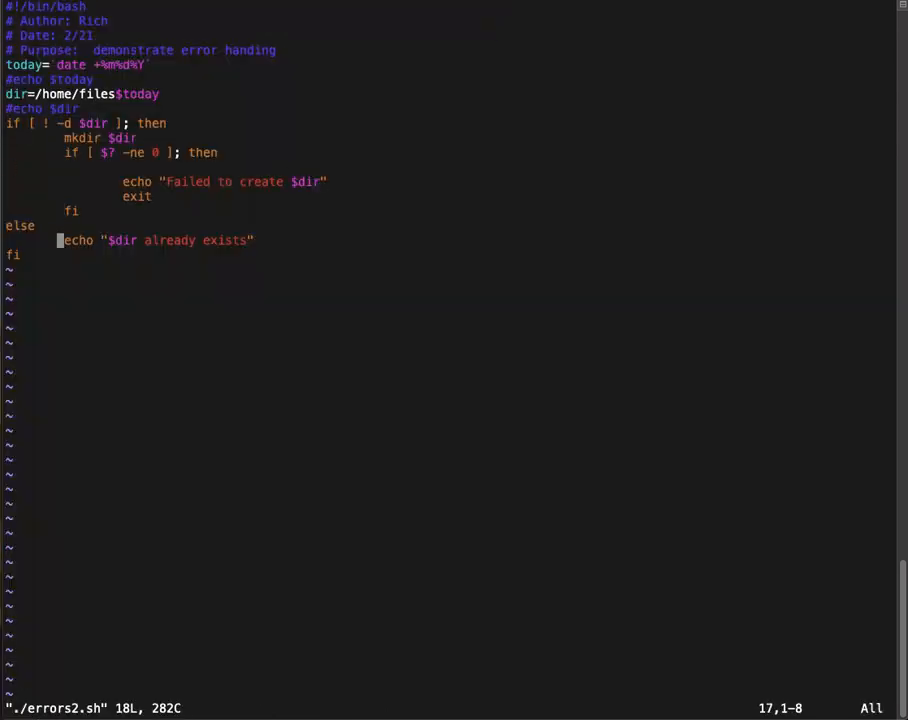
# Step: Append a final echo "magic happens here" line to errors2.sh
pyautogui.write('ec')
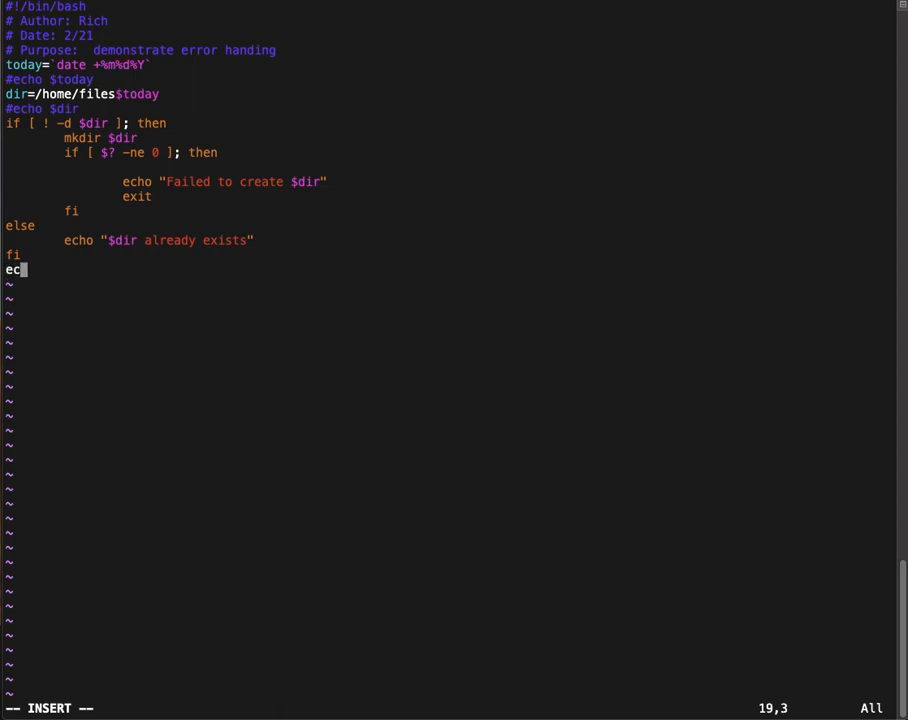
pyautogui.write('ho "magic happens h')
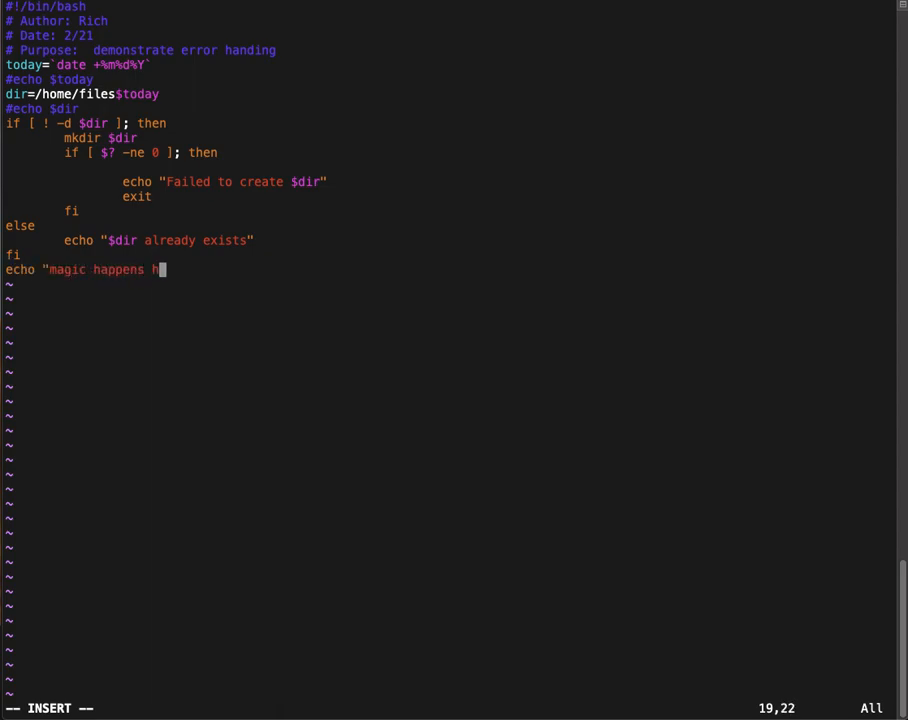
pyautogui.write('re')
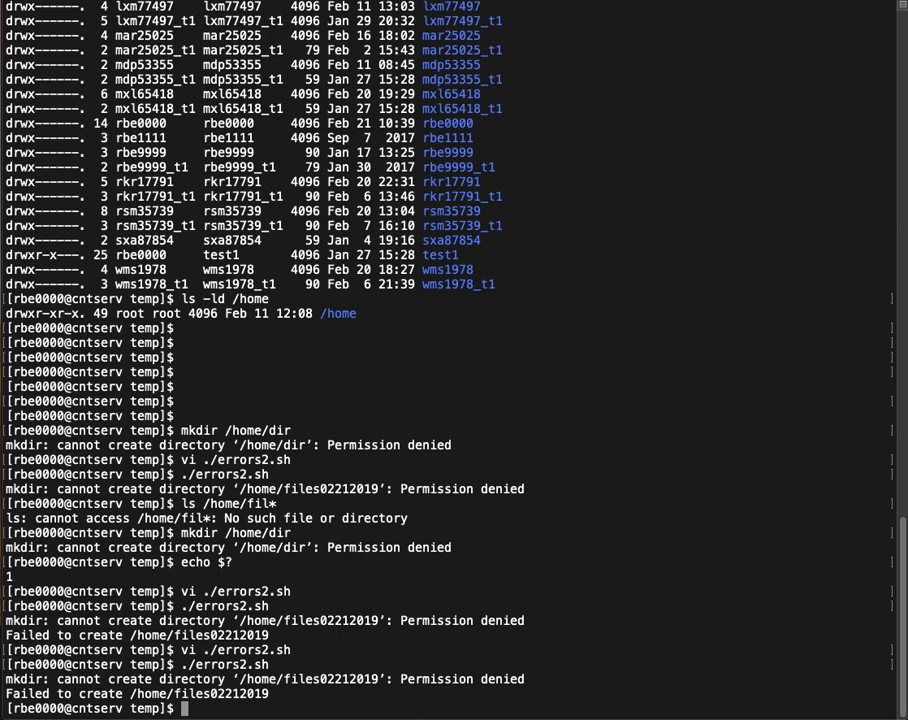
# Step: Edit errors2.sh in vi, rerun it, and remove the files02212019 directory with rmdir
pyautogui.write('vi')
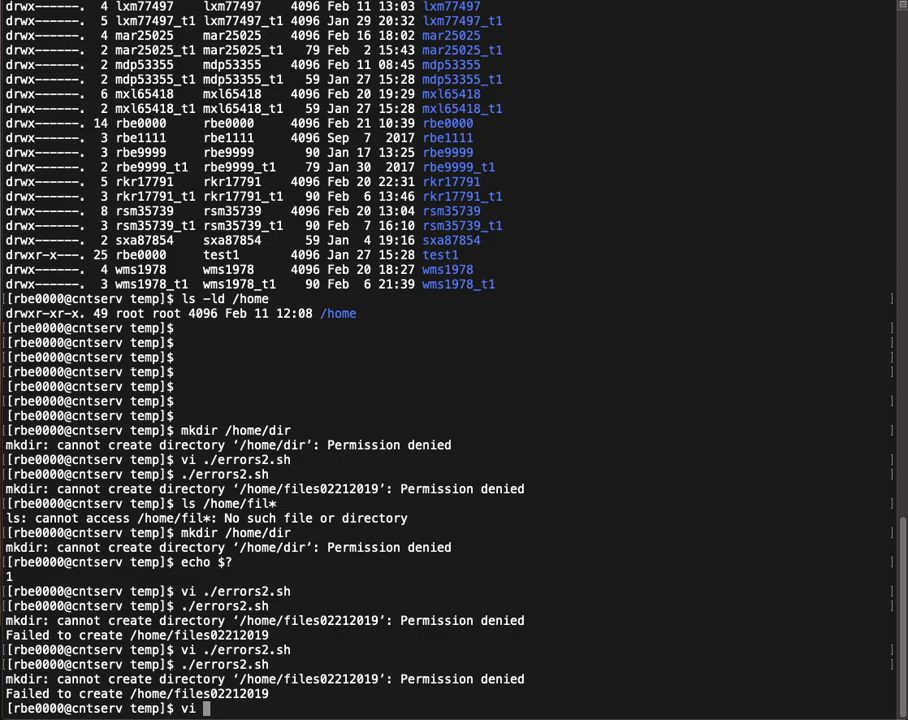
pyautogui.write('./errors2.sh')
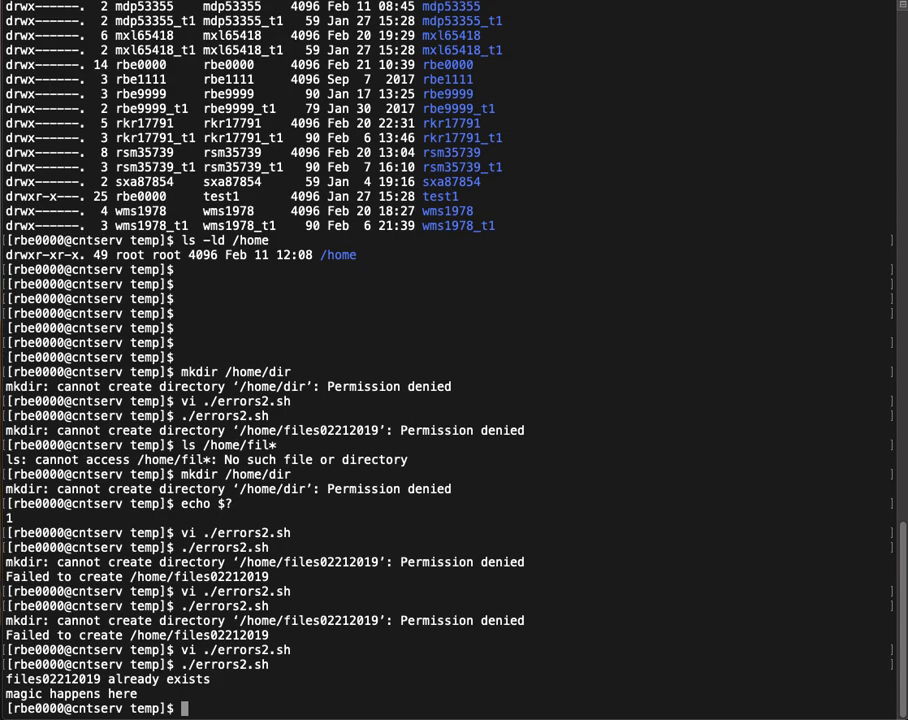
pyautogui.write('rmdir files02212019/')
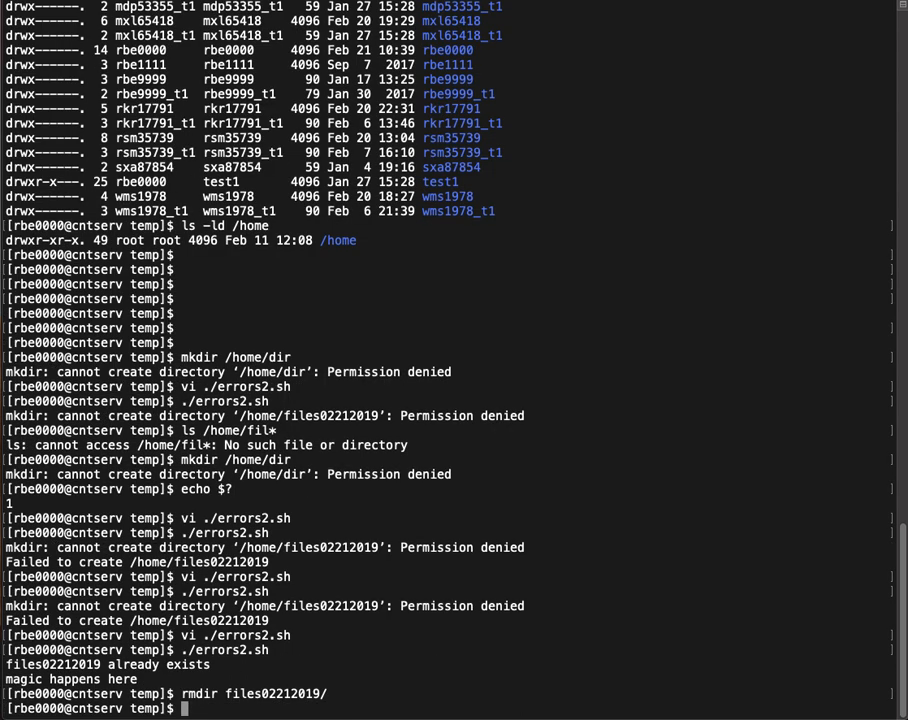
pyautogui.press('Return')
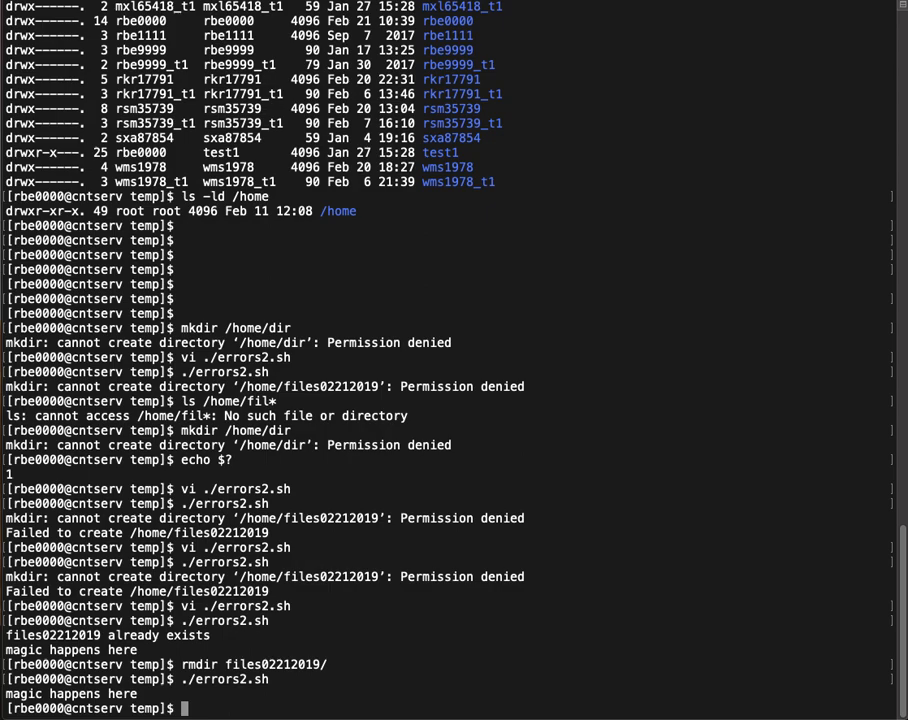
# Step: Rerun ./errors2.sh to recreate files02212019, then rmdir it again
pyautogui.write('./errors2.sh')
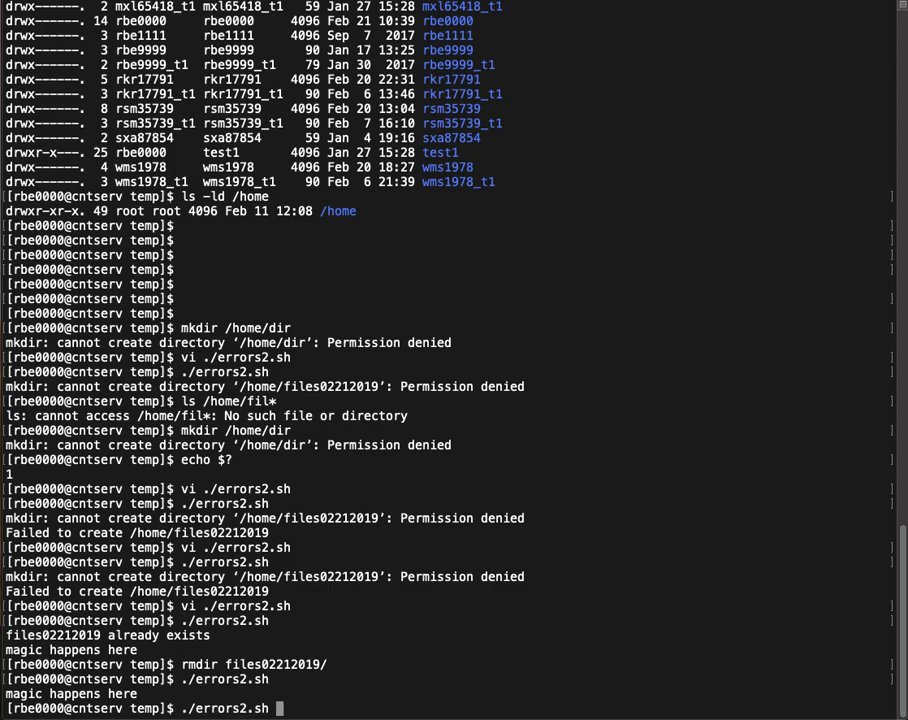
pyautogui.press('Return')
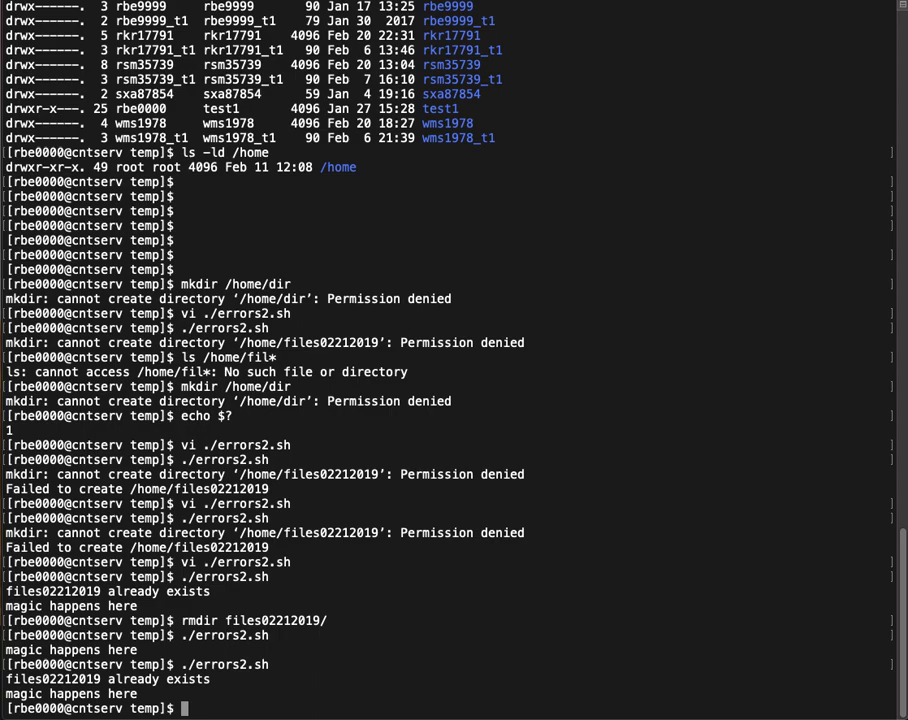
pyautogui.write('rmdir files02212019/')
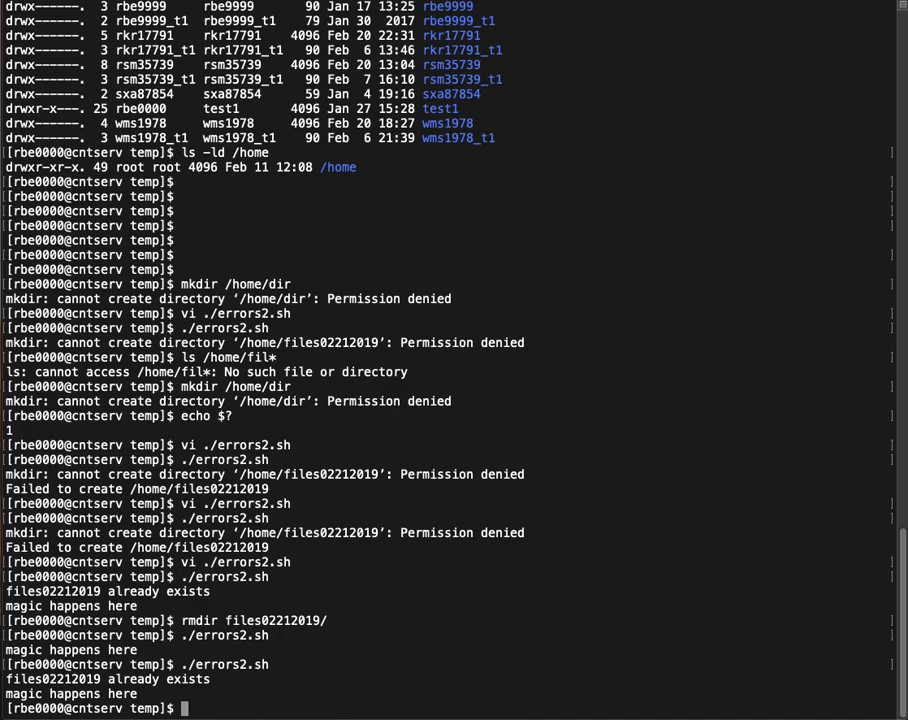
# Step: Clear the screen, show man useradd, and scroll to its EXIT VALUES list of codes 0 through 14
pyautogui.write('clear')
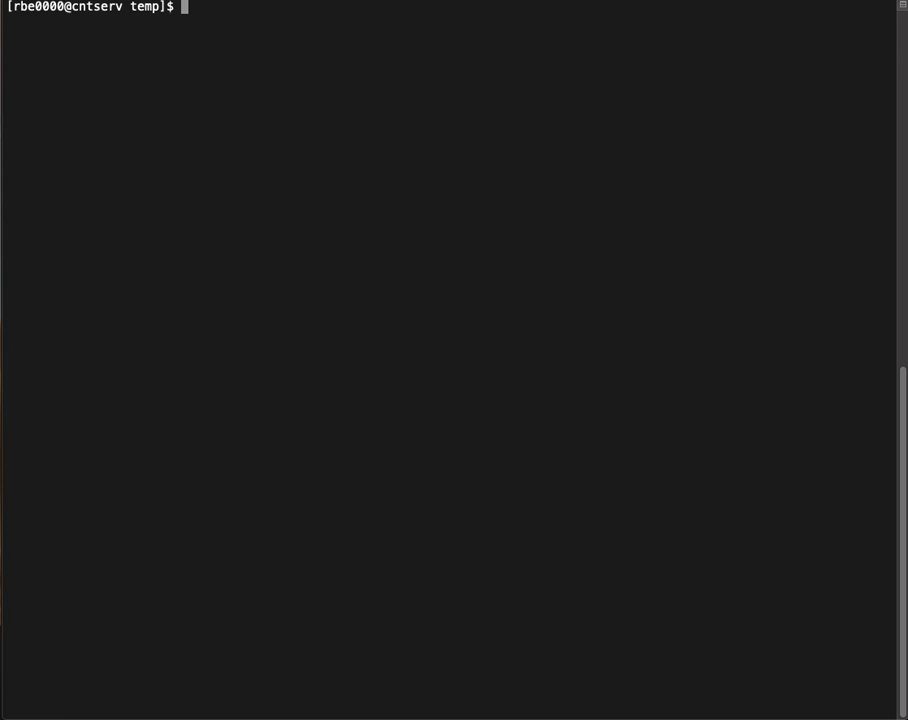
pyautogui.write('man')
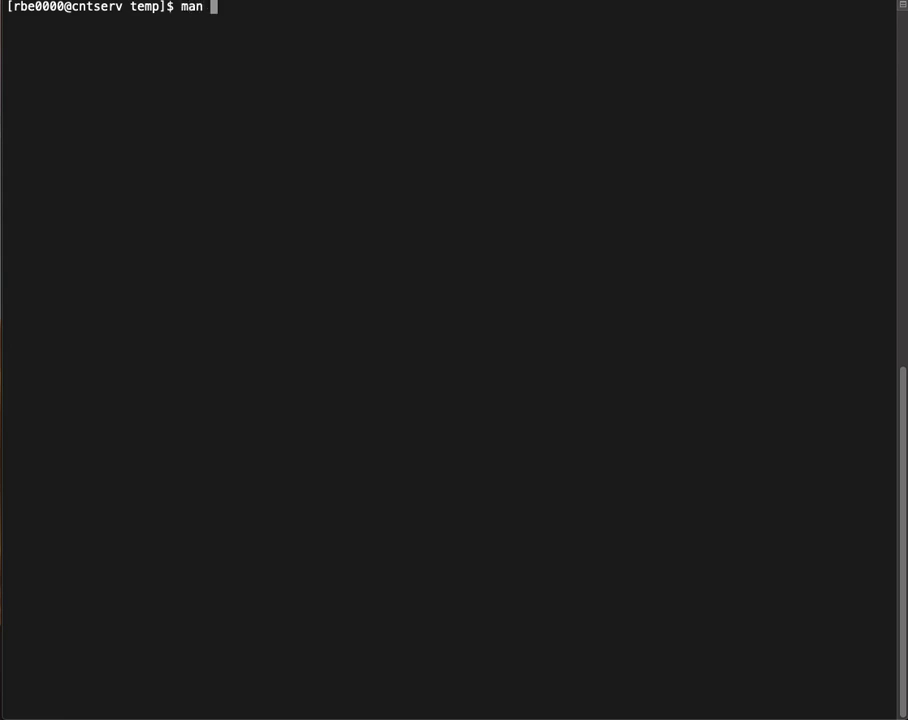
pyautogui.write('useradd')
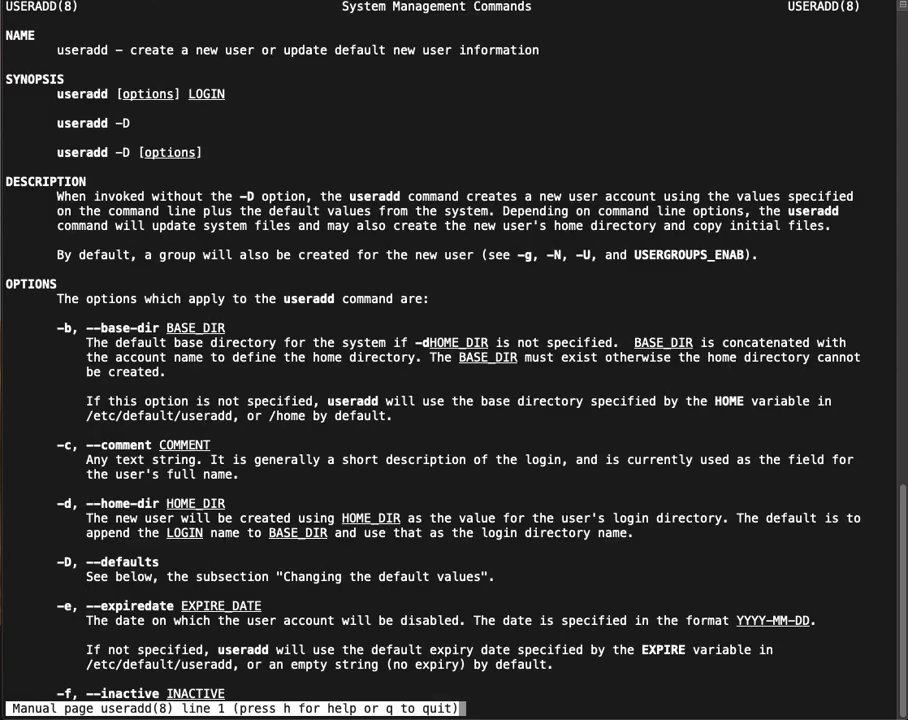
pyautogui.scroll(-3)
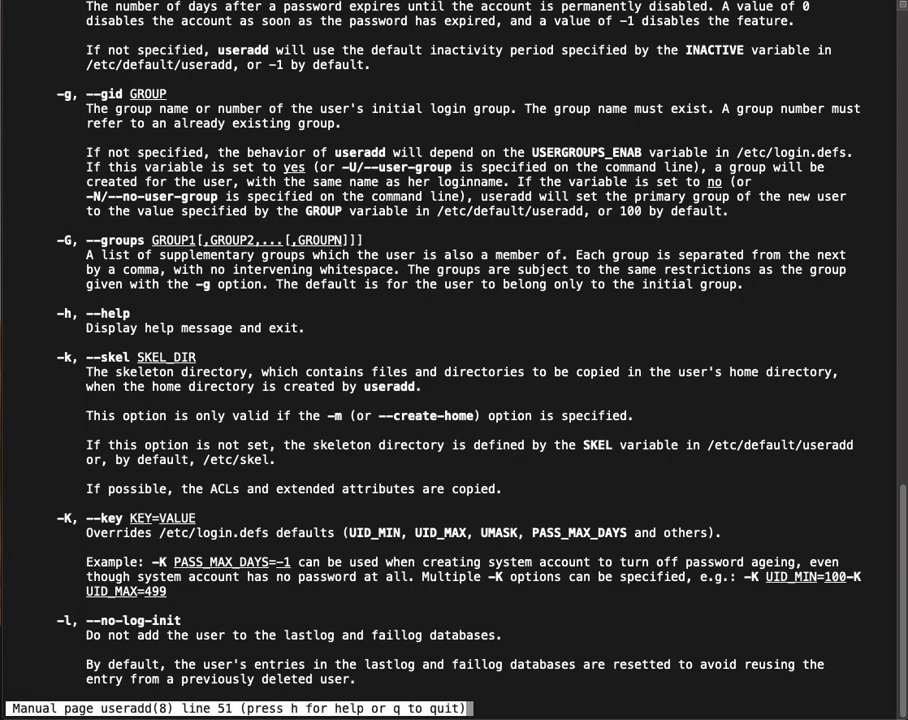
pyautogui.scroll(-3)
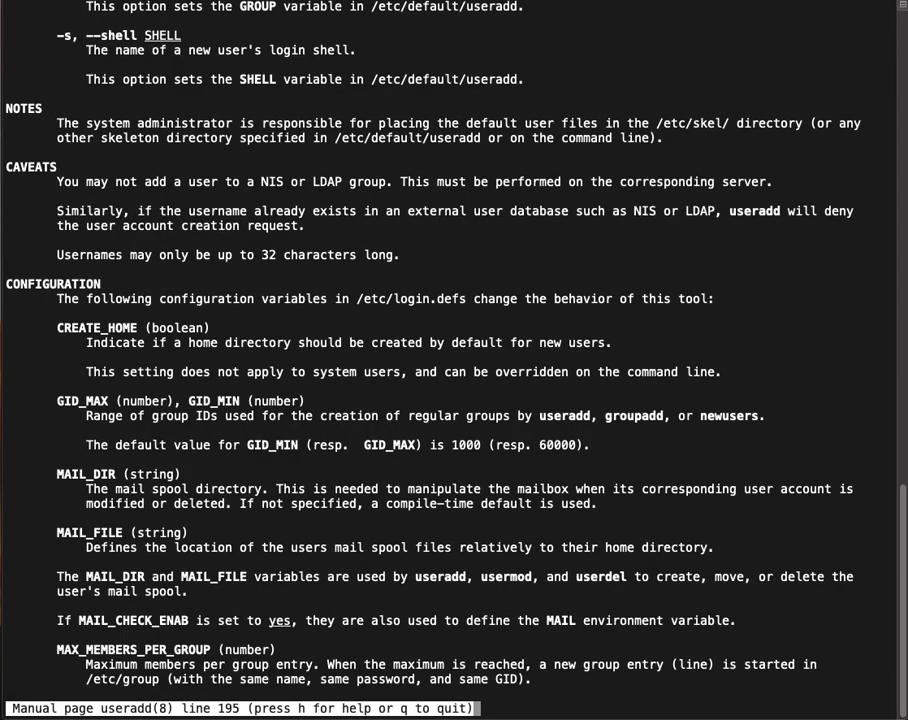
pyautogui.scroll(-3)
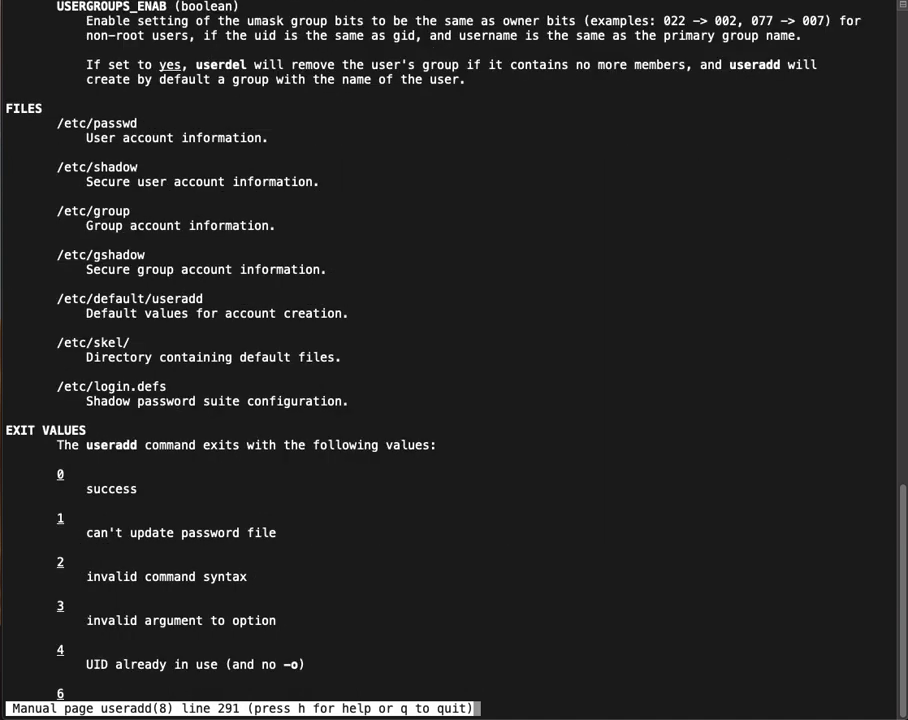
pyautogui.scroll(-3)
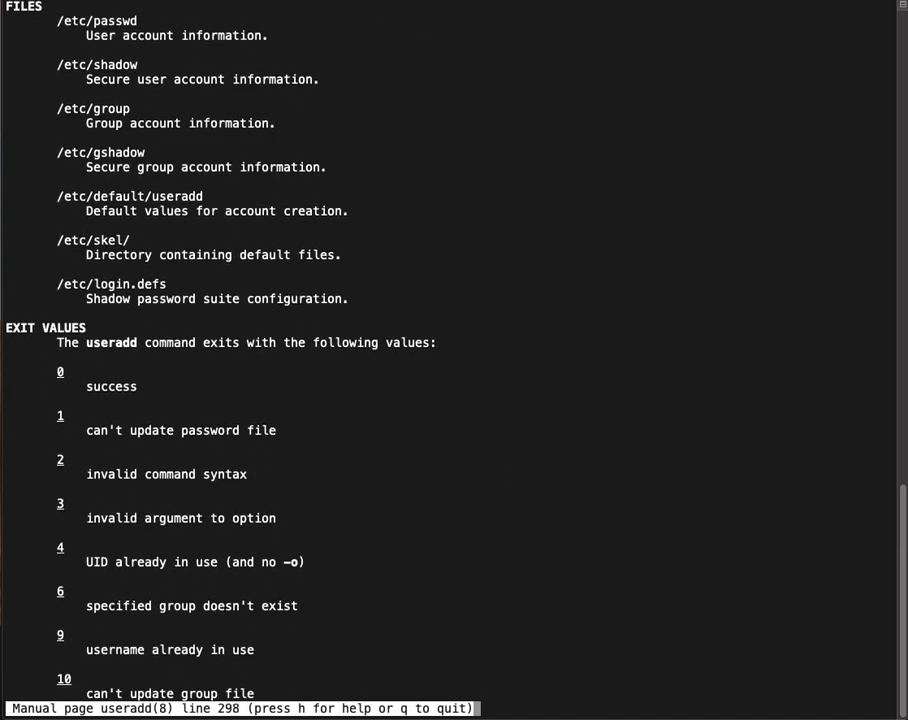
pyautogui.scroll(-3)
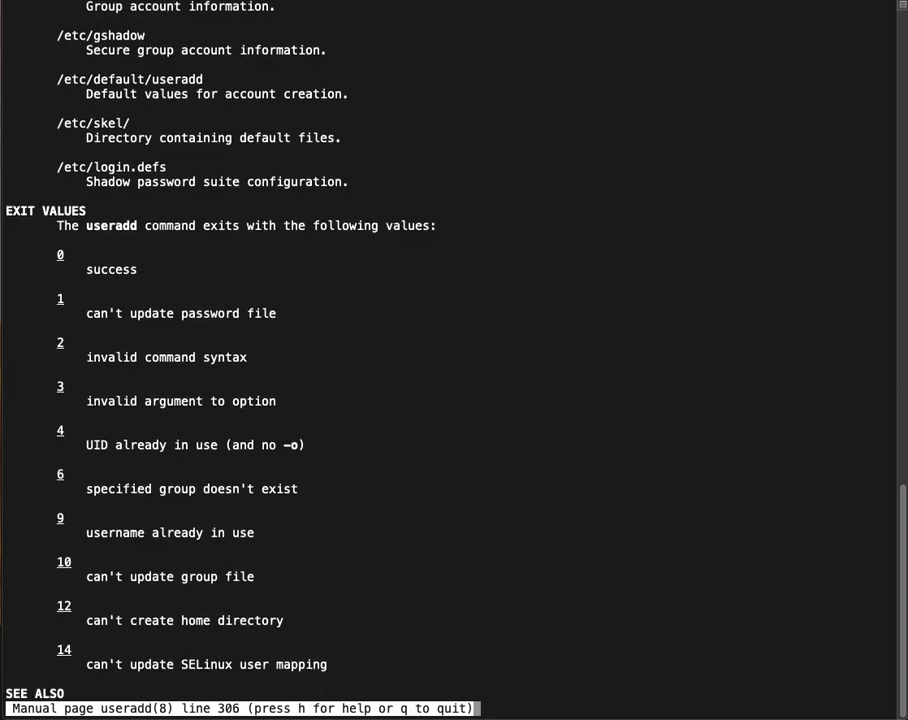
pyautogui.scroll(-3)
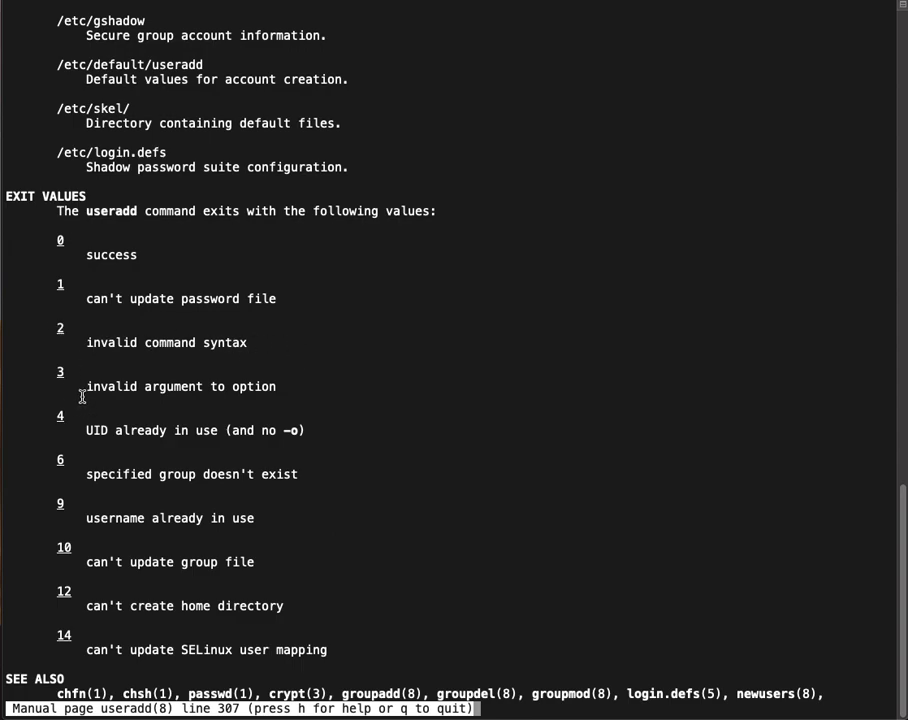
pyautogui.moveTo(156, 640)
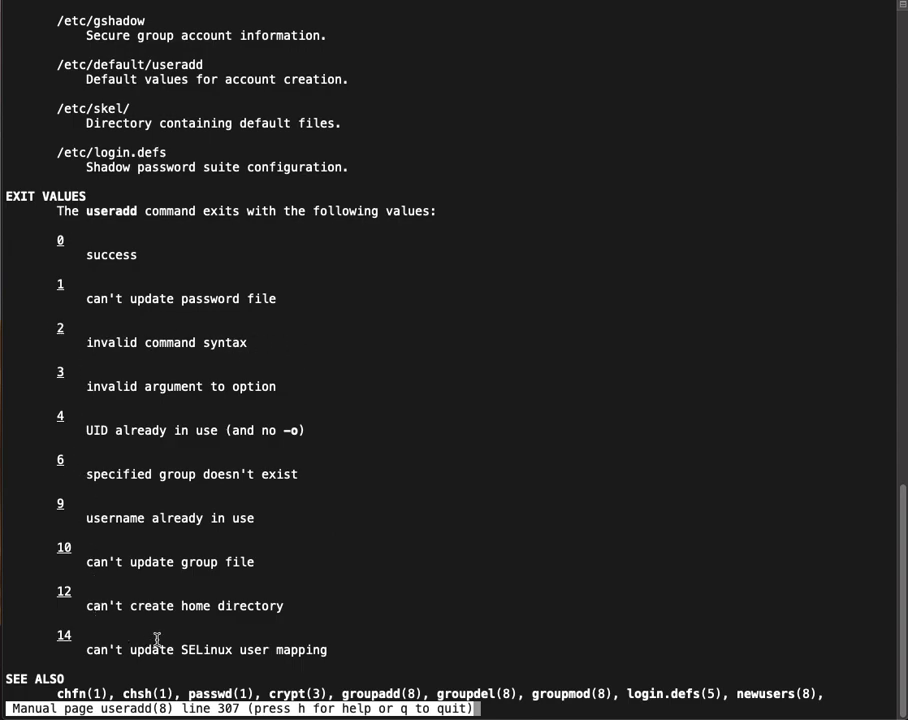
pyautogui.moveTo(52, 470)
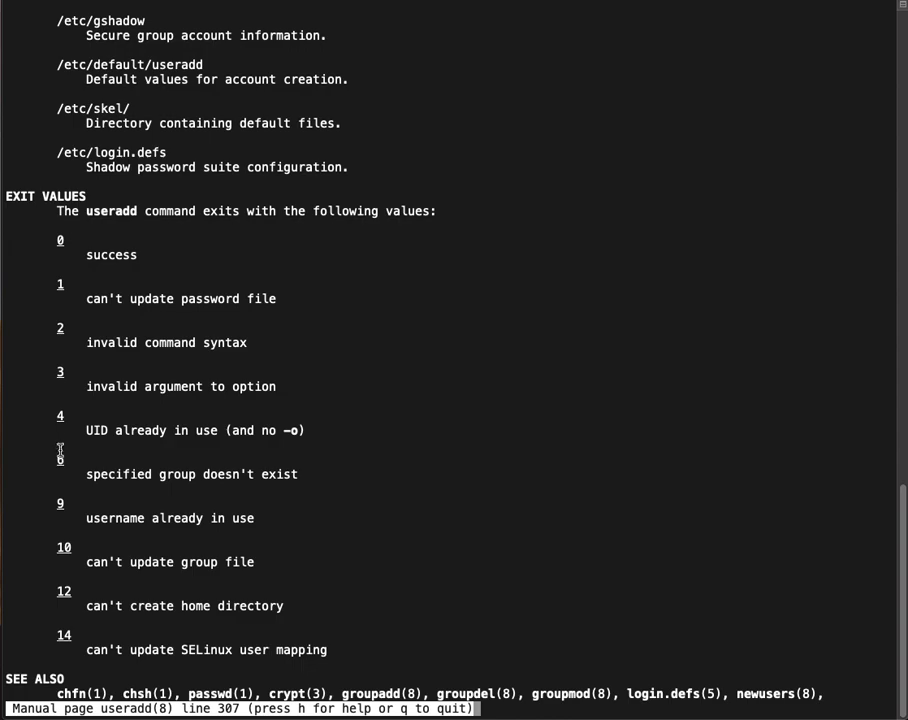
pyautogui.moveTo(164, 448)
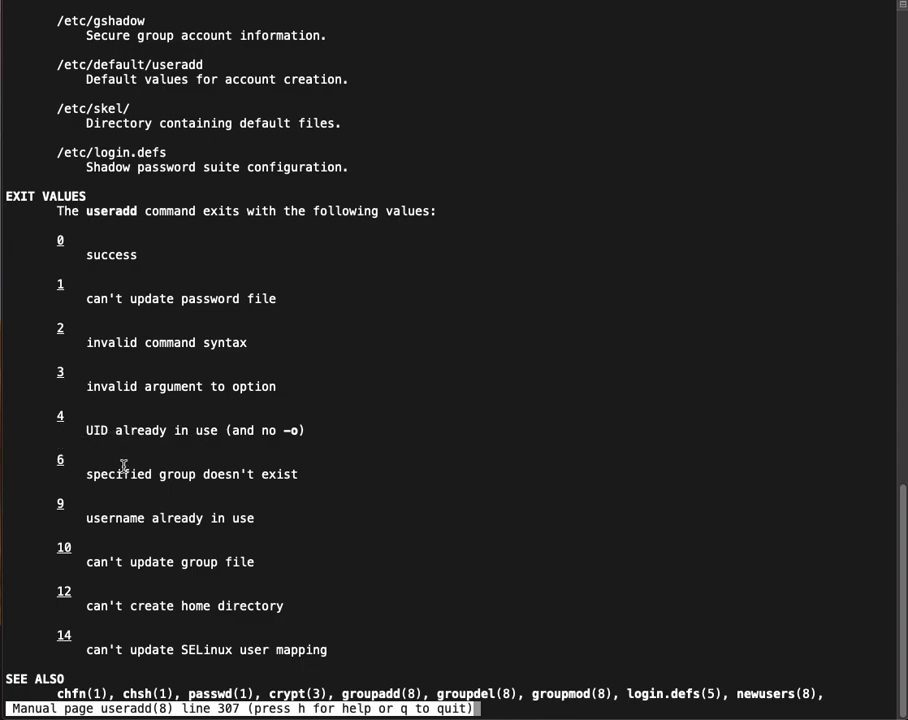
pyautogui.moveTo(492, 436)
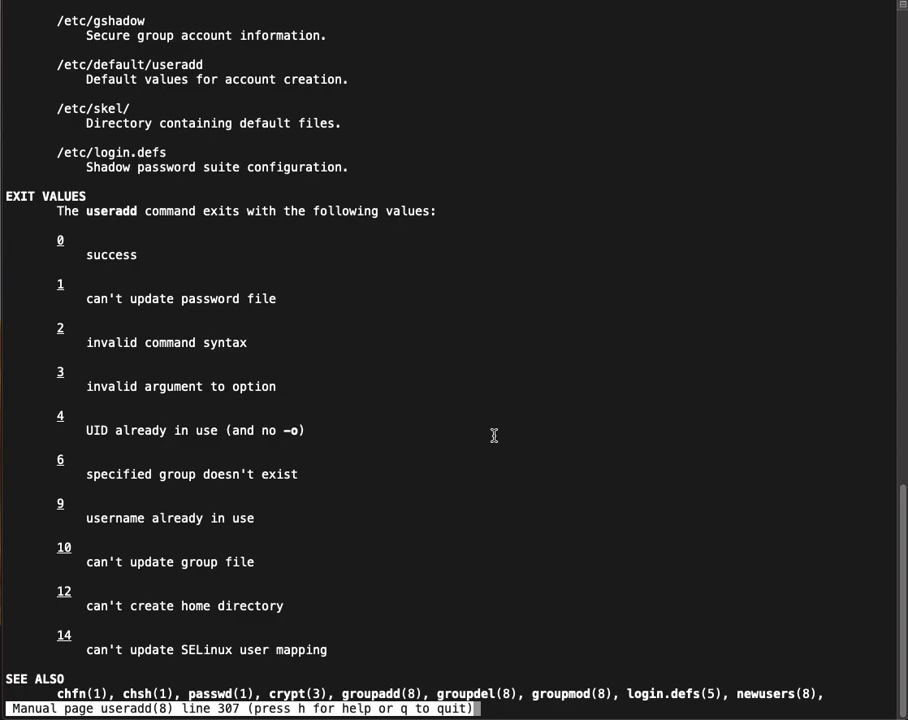